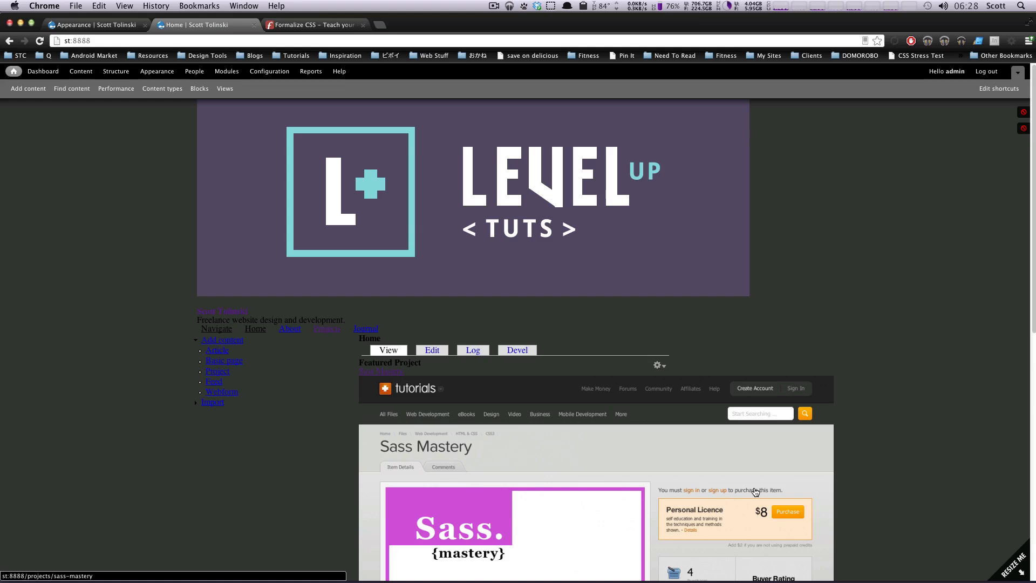
mouse_move(565, 317)
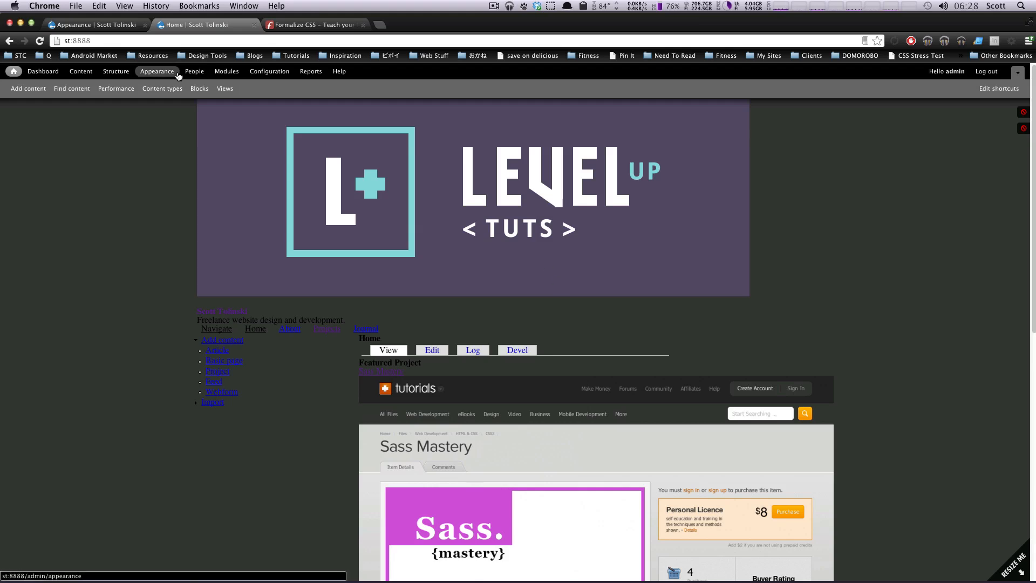
Open the Appearance administration overlay showing the Level Up Theme's settings.
left_click(157, 71)
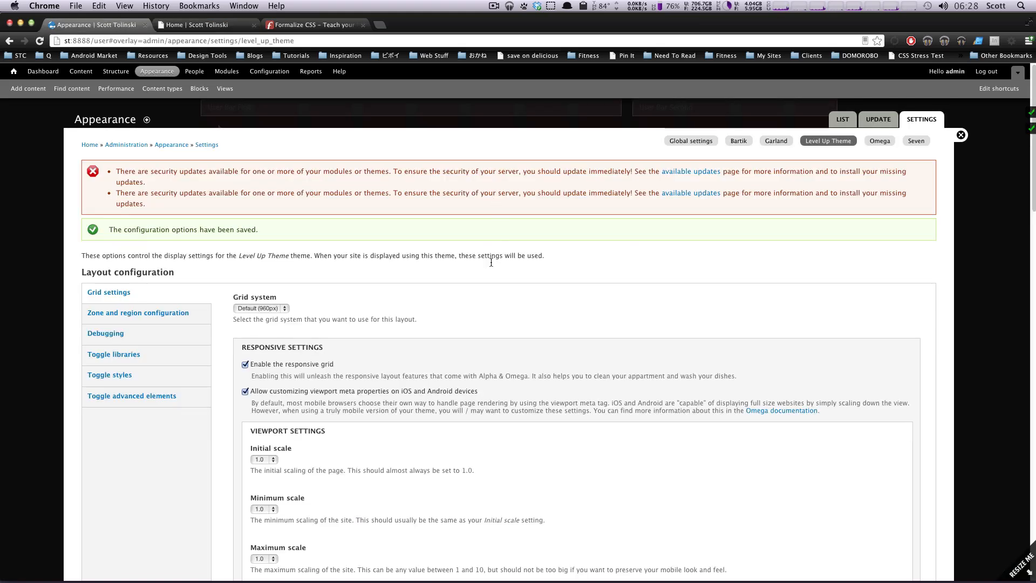
mouse_move(529, 266)
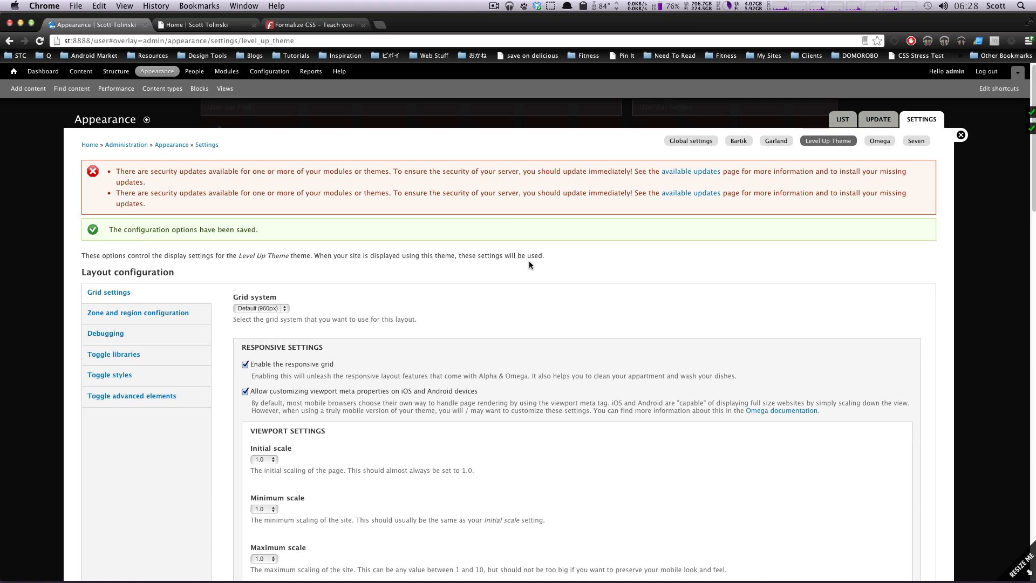
mouse_move(123, 313)
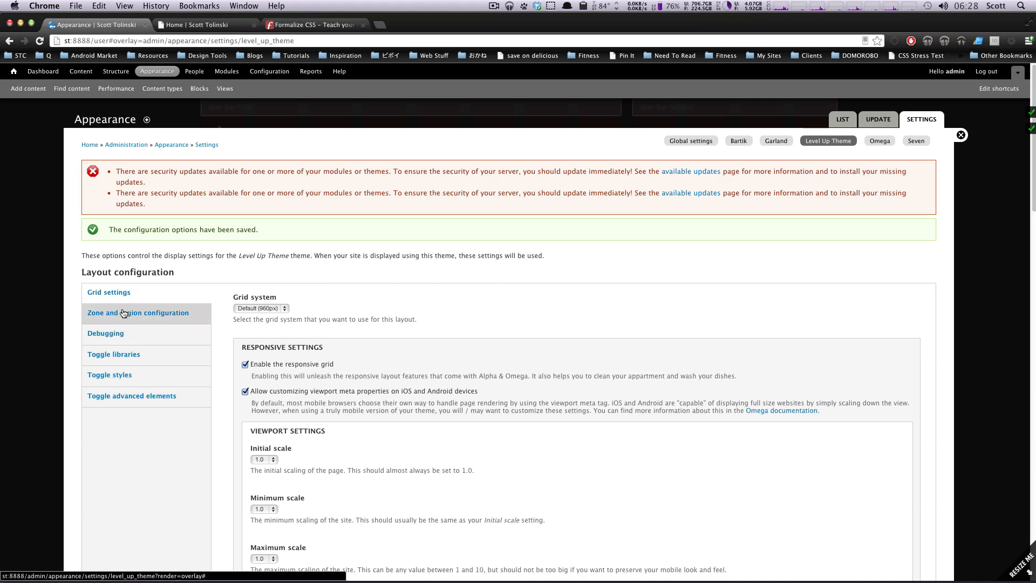
View the zone and region configuration, then reopen the Level Up Theme settings and scroll down.
left_click(138, 313)
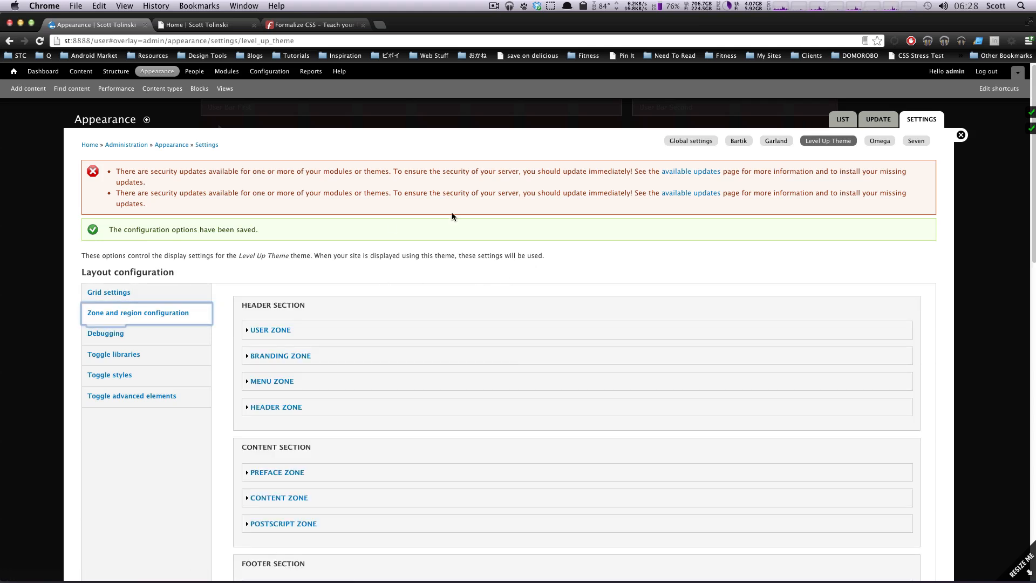
mouse_move(161, 72)
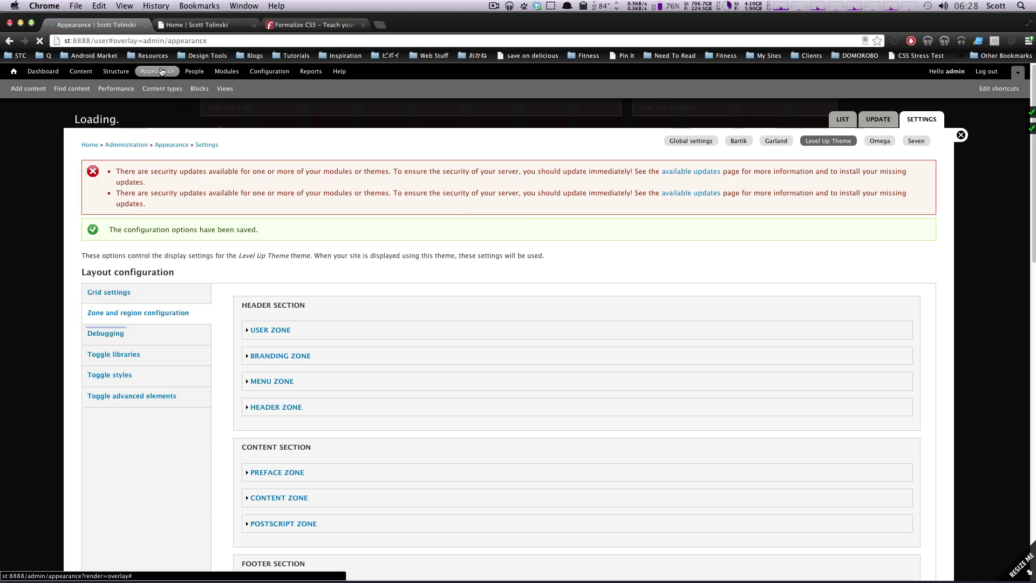
left_click(842, 119)
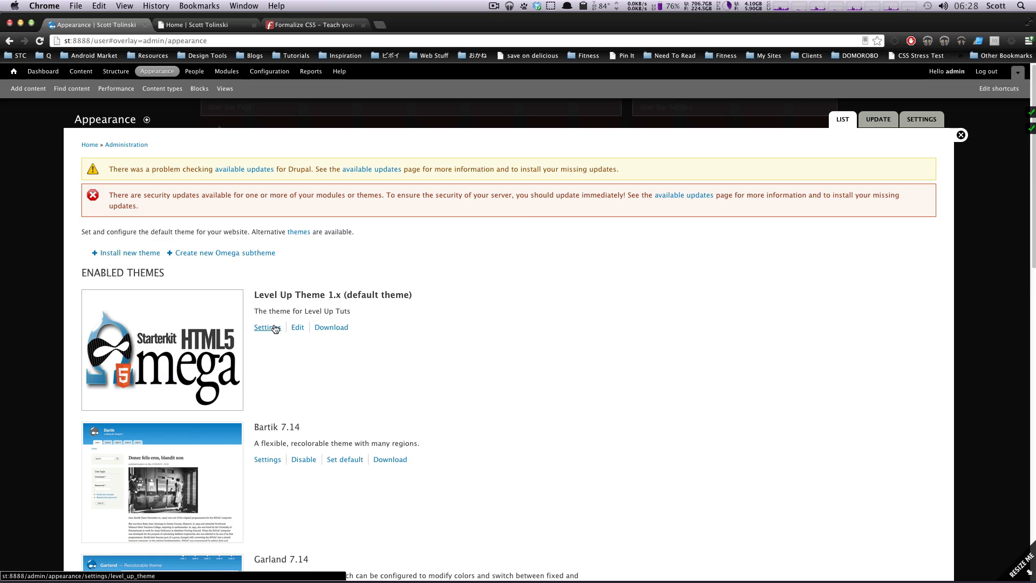
left_click(268, 327)
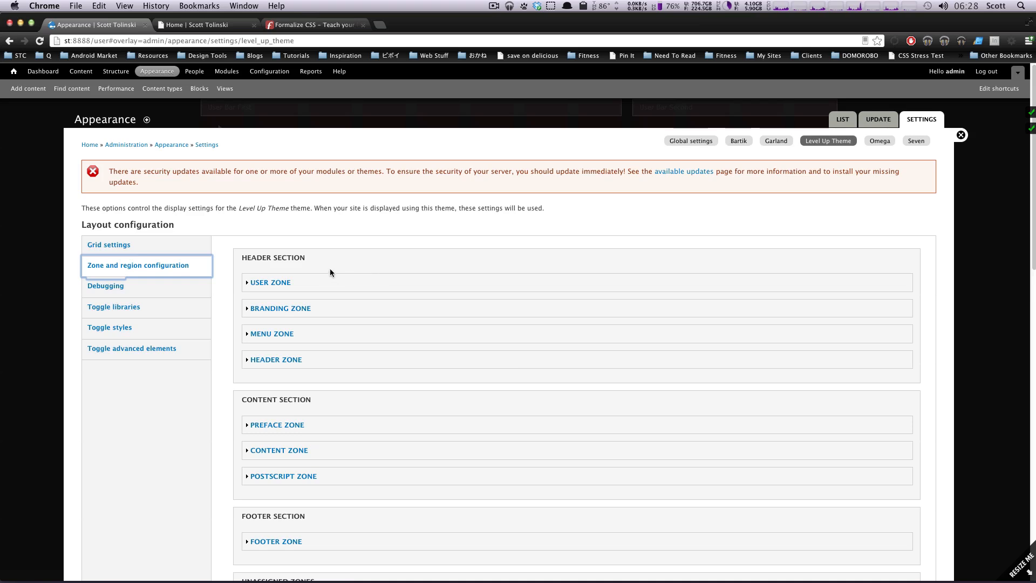
mouse_move(372, 244)
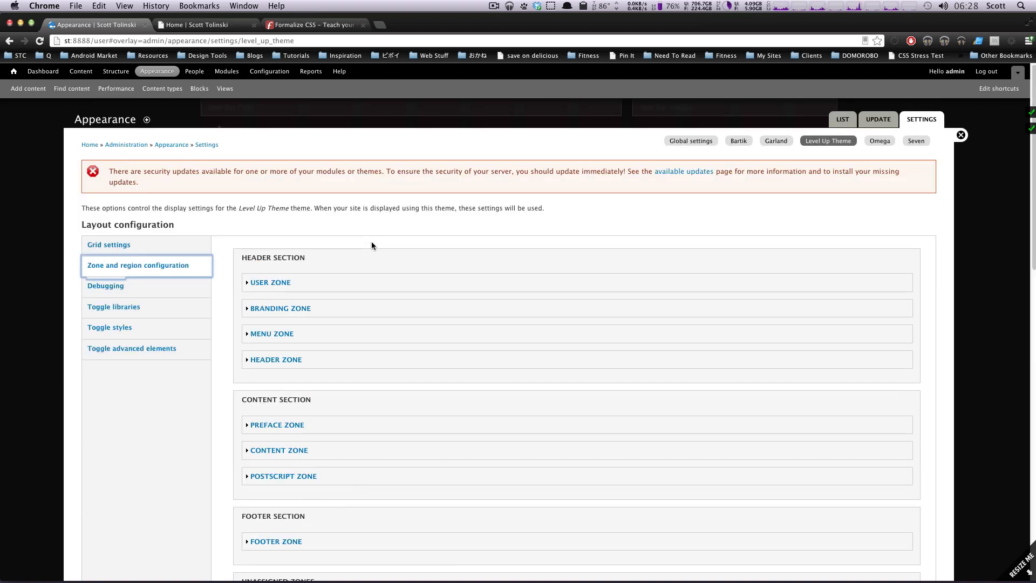
scroll("down", 3)
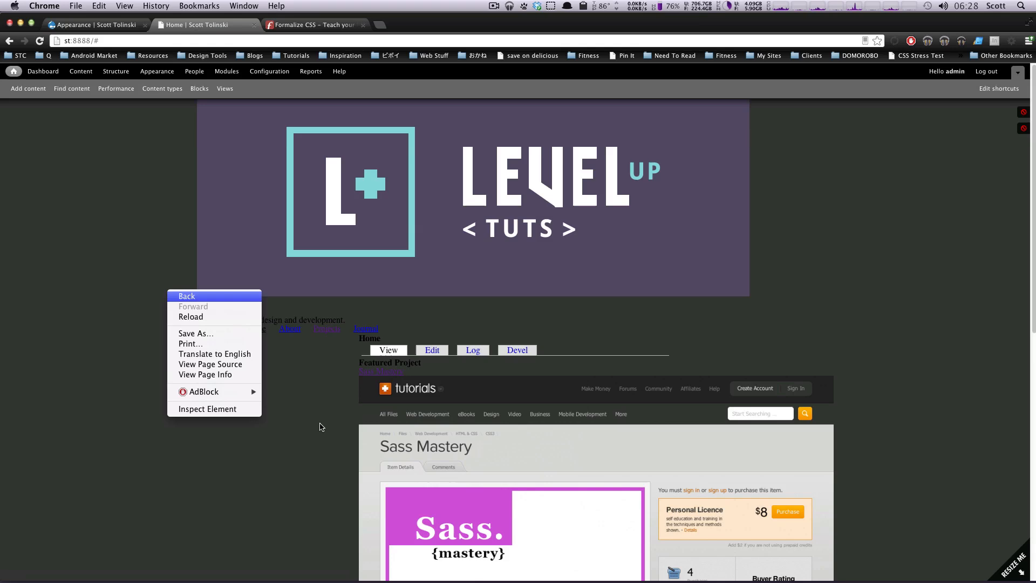
Inspect the front page and expand header#section-header to select the zone-user-wrapper div.
left_click(208, 408)
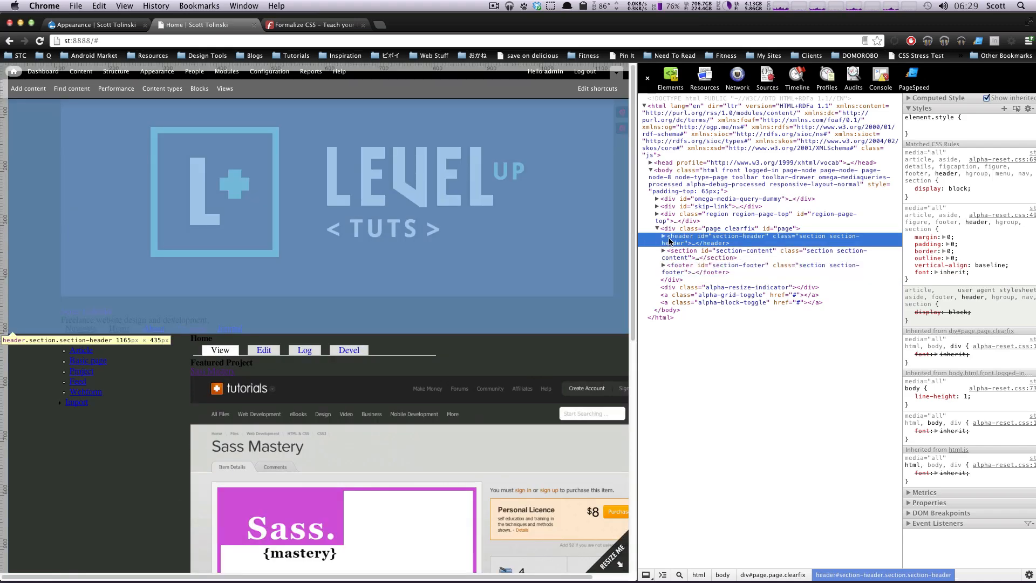
left_click(662, 236)
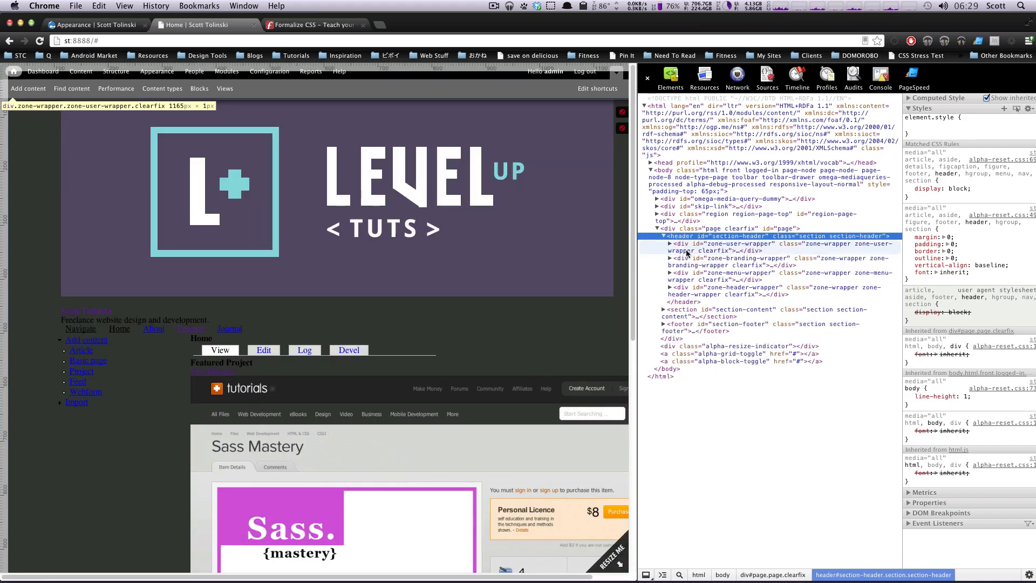
left_click(717, 246)
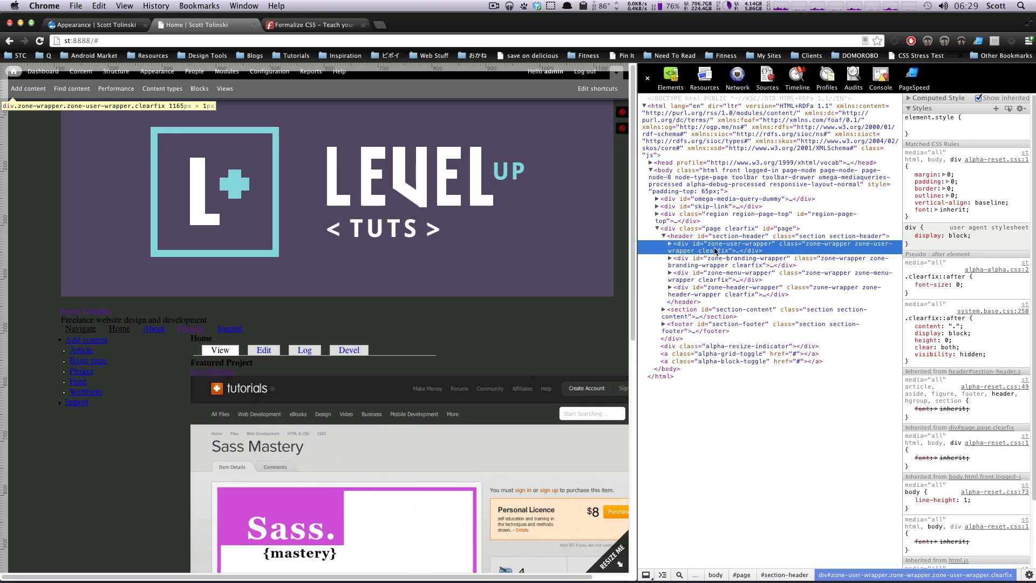
mouse_move(773, 266)
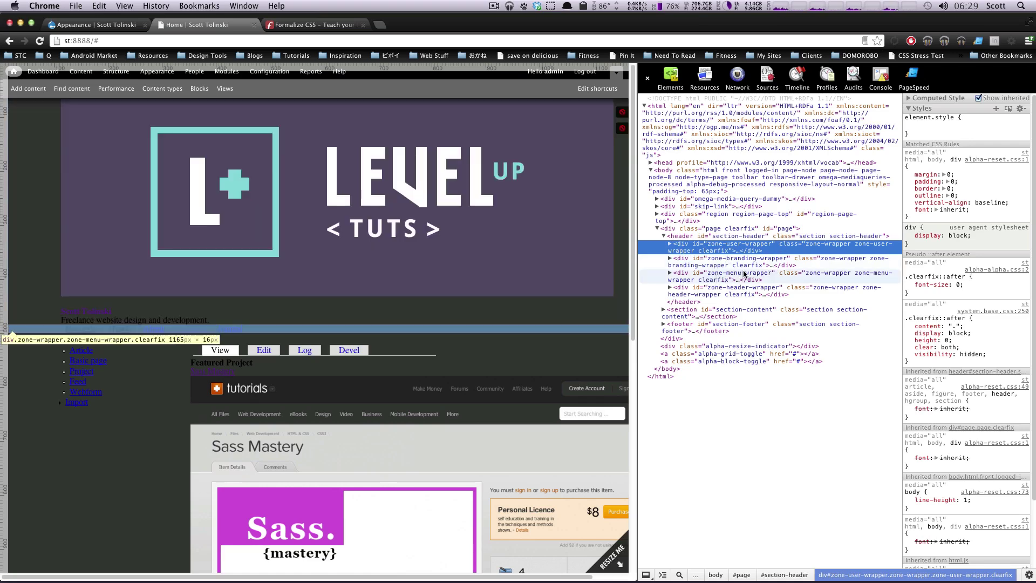
mouse_move(723, 287)
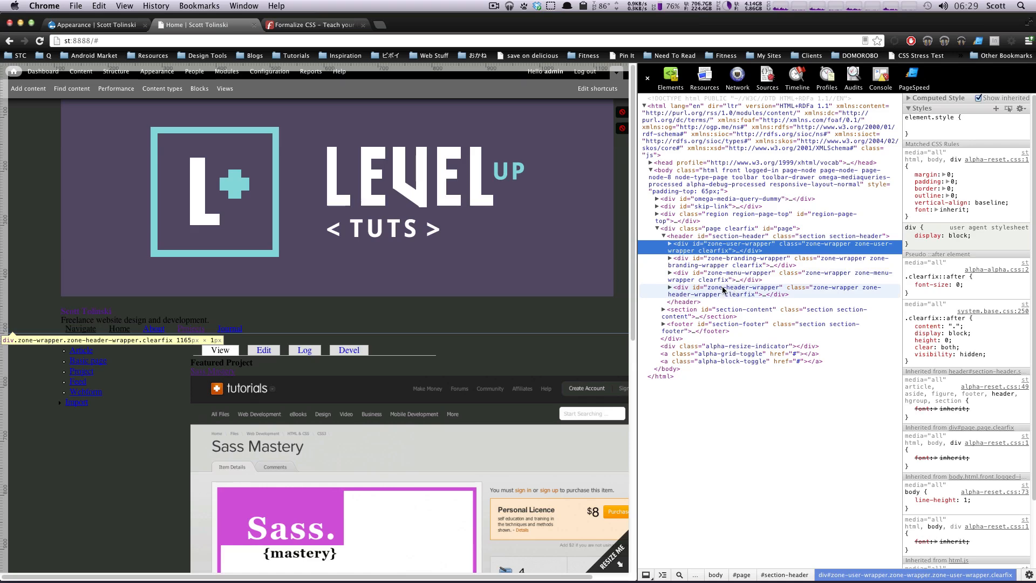
mouse_move(713, 274)
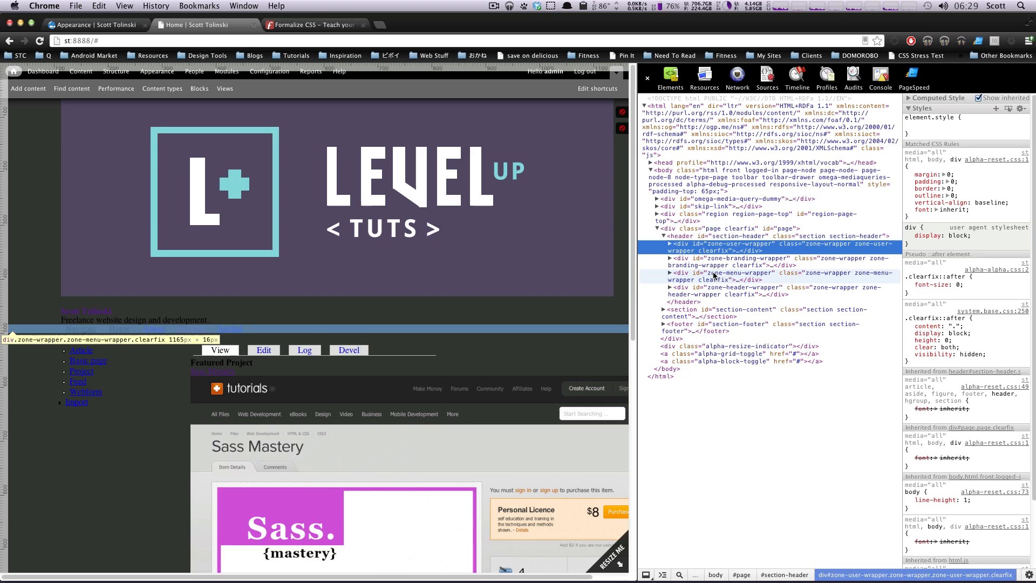
mouse_move(722, 261)
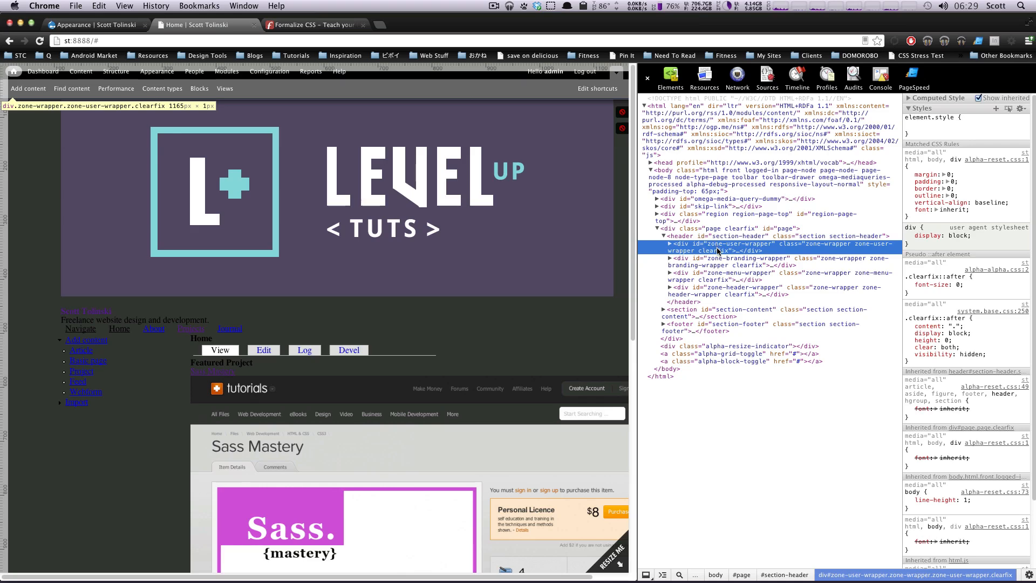
mouse_move(723, 251)
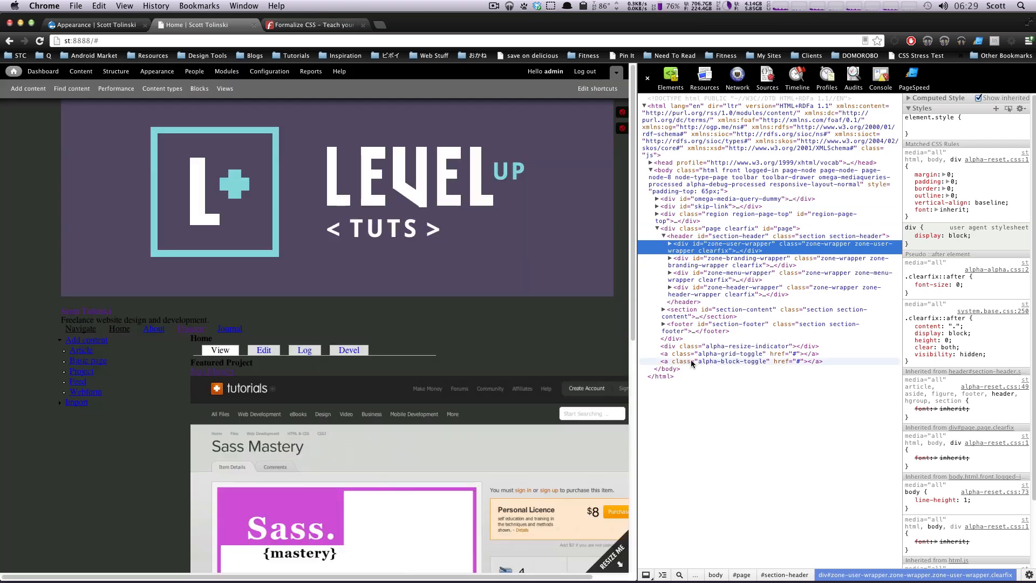
mouse_move(712, 276)
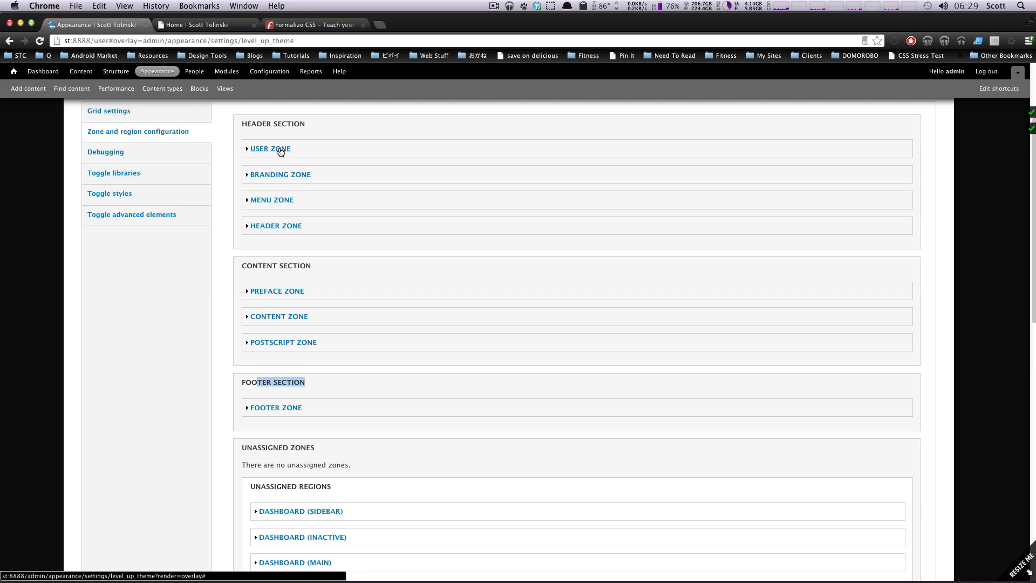
mouse_move(281, 204)
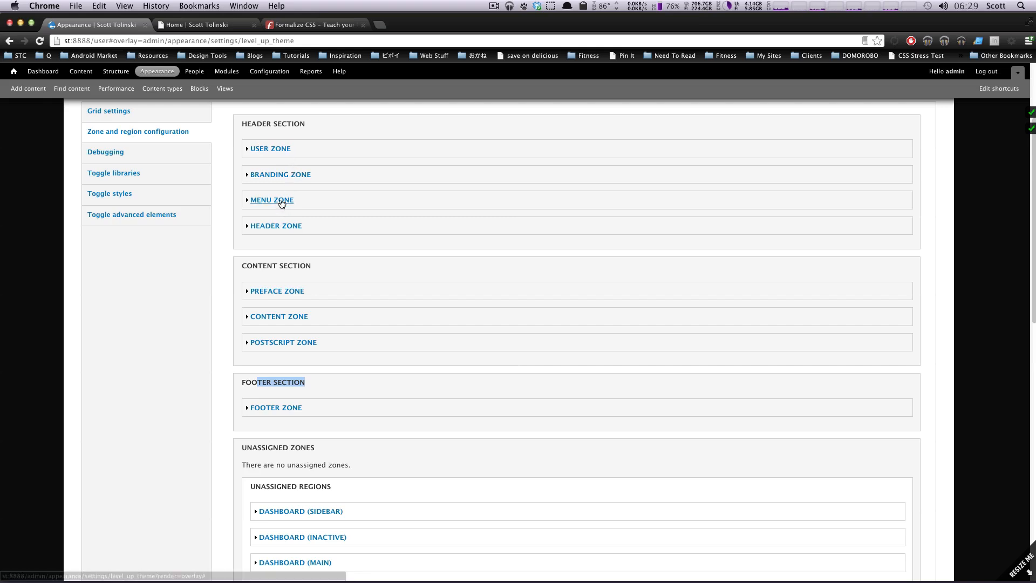
mouse_move(291, 230)
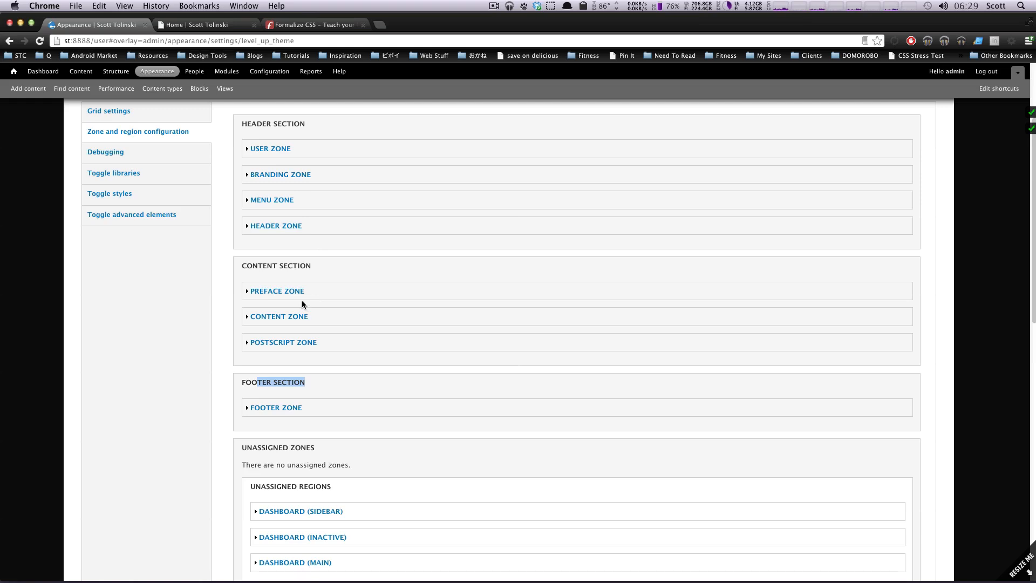
mouse_move(335, 385)
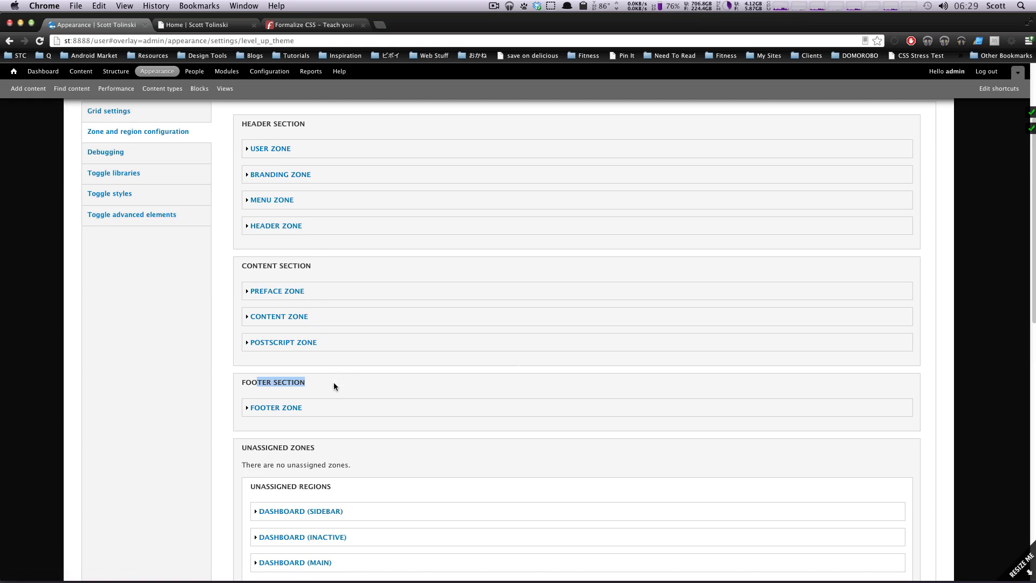
mouse_move(304, 414)
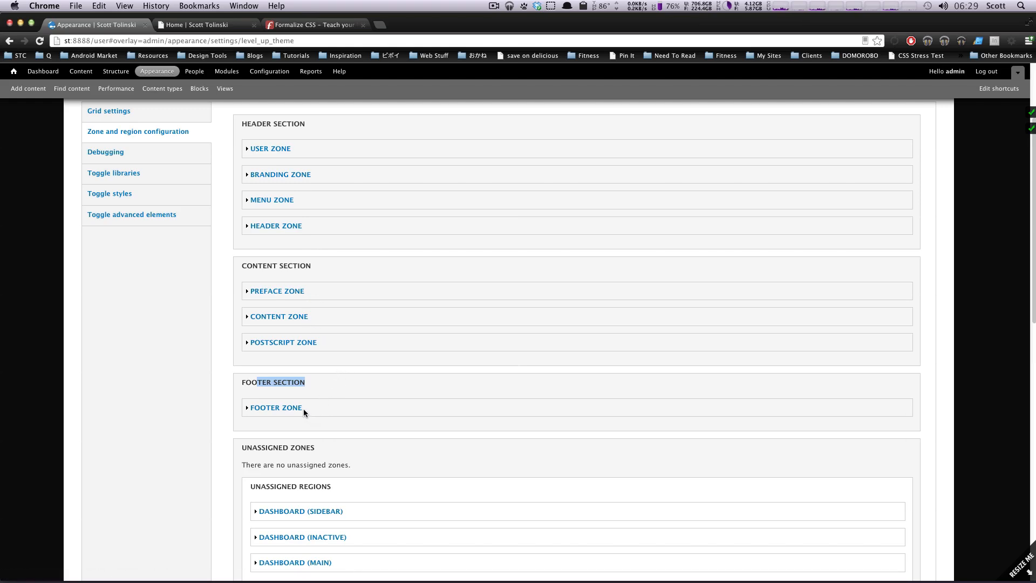
mouse_move(259, 280)
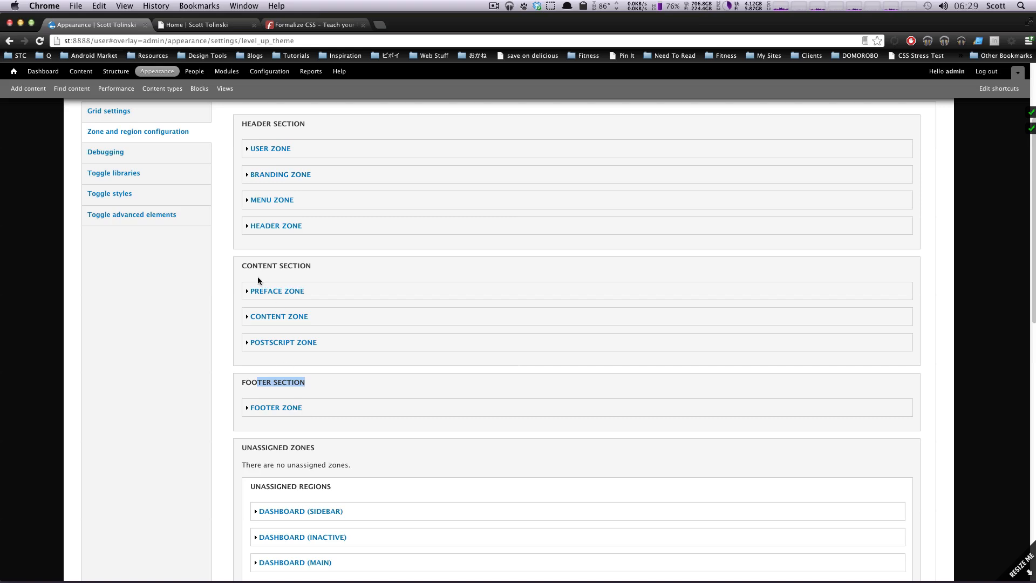
mouse_move(307, 160)
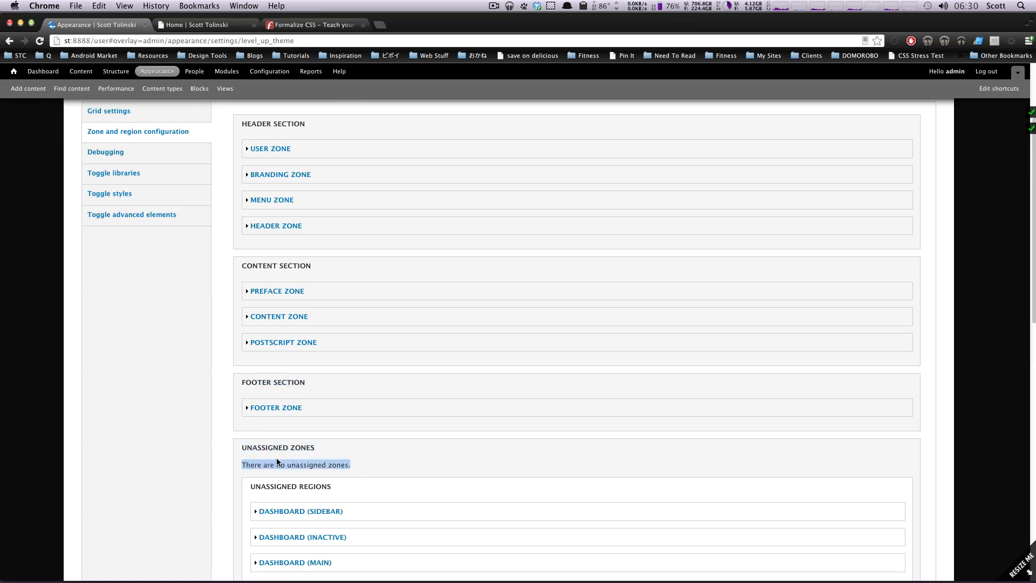
mouse_move(275, 435)
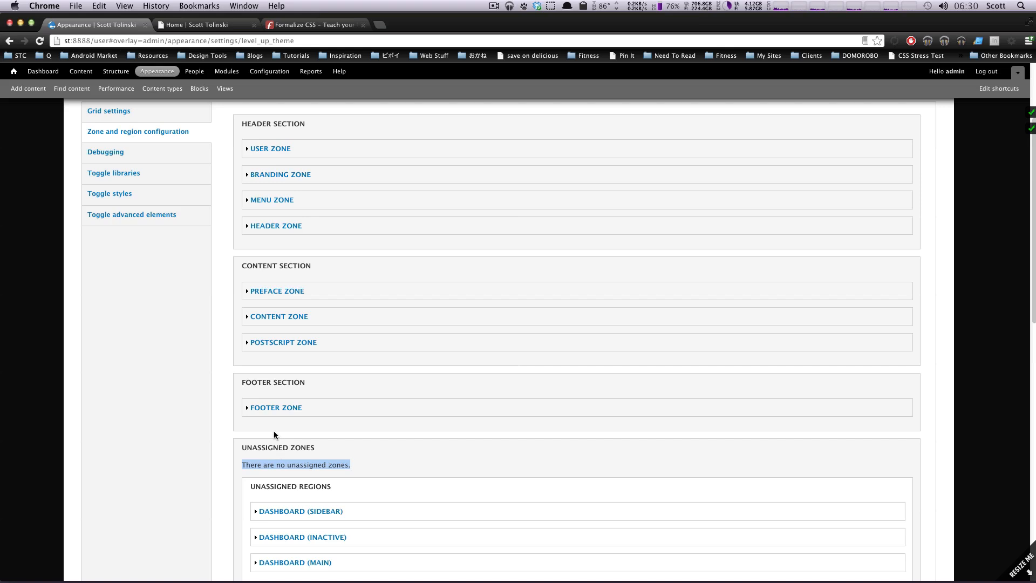
Scroll down the theme settings to the zone and region configuration list.
scroll("down", 3)
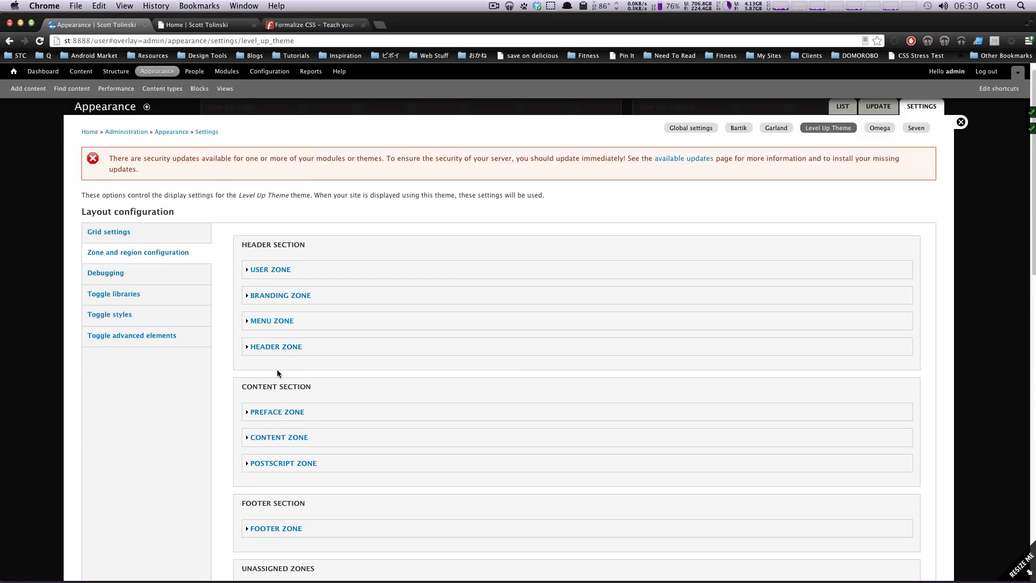
mouse_move(334, 371)
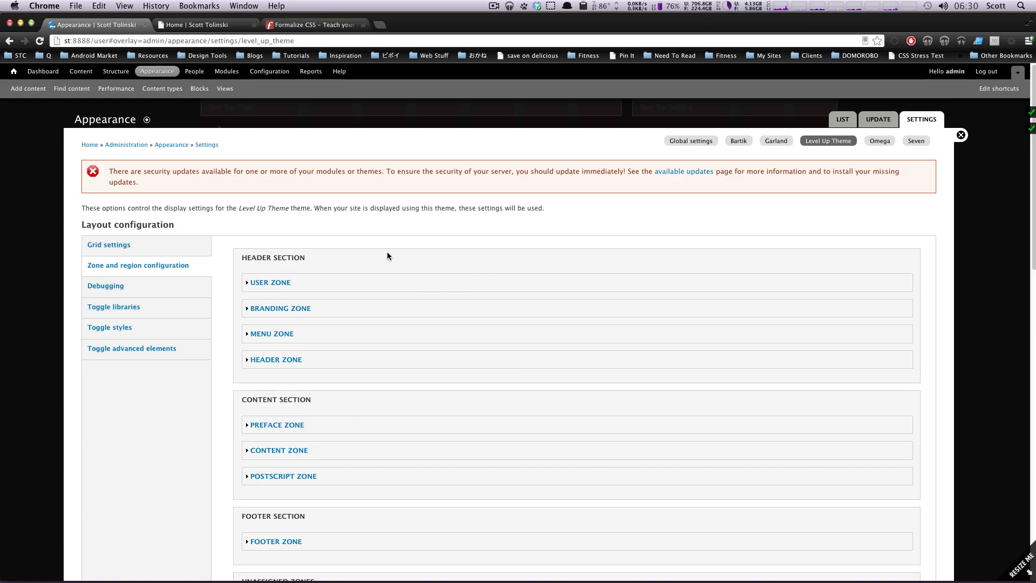
mouse_move(382, 410)
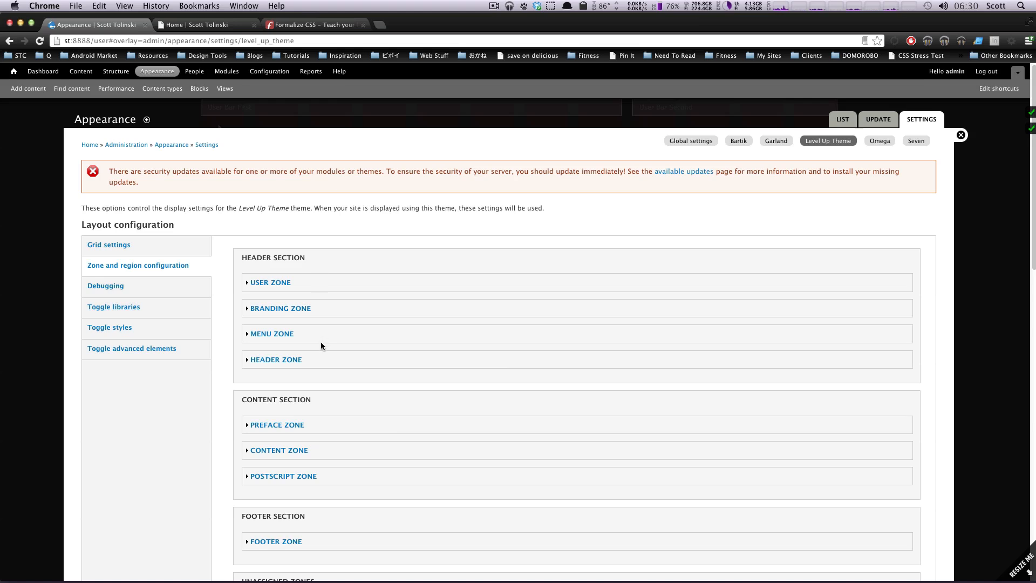
mouse_move(309, 340)
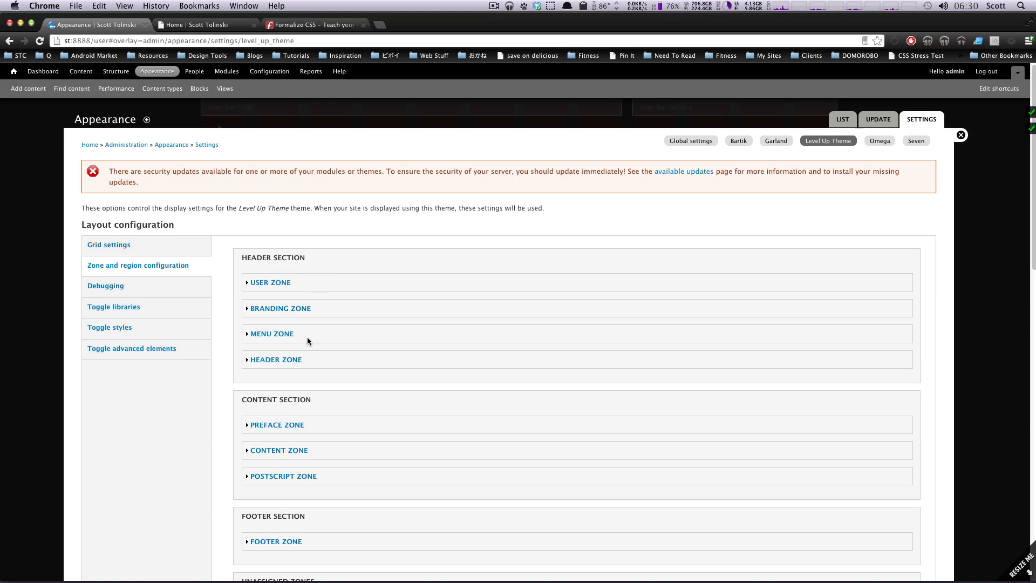
mouse_move(277, 285)
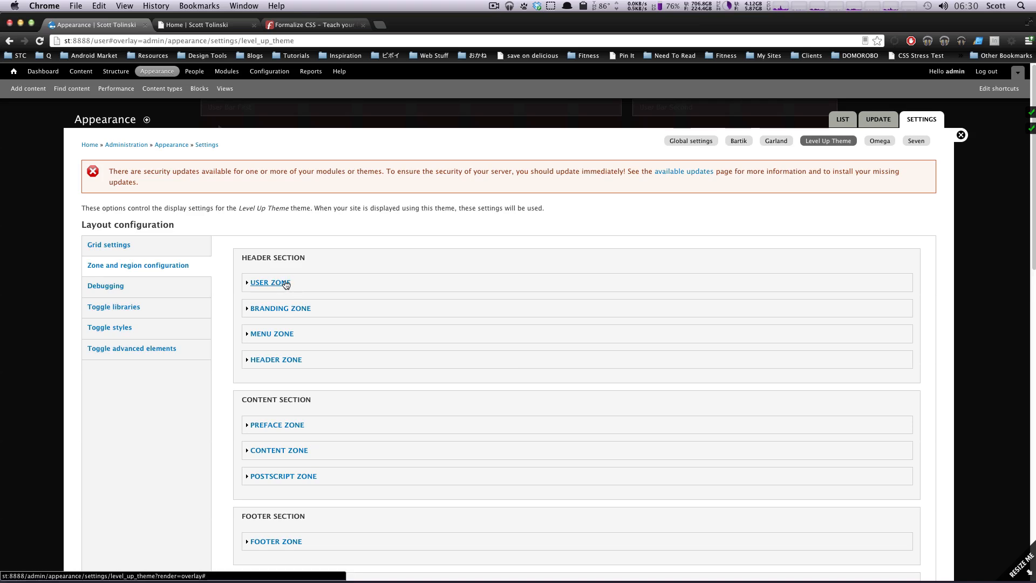
Set the User zone's Section to none and save the theme configuration.
left_click(268, 283)
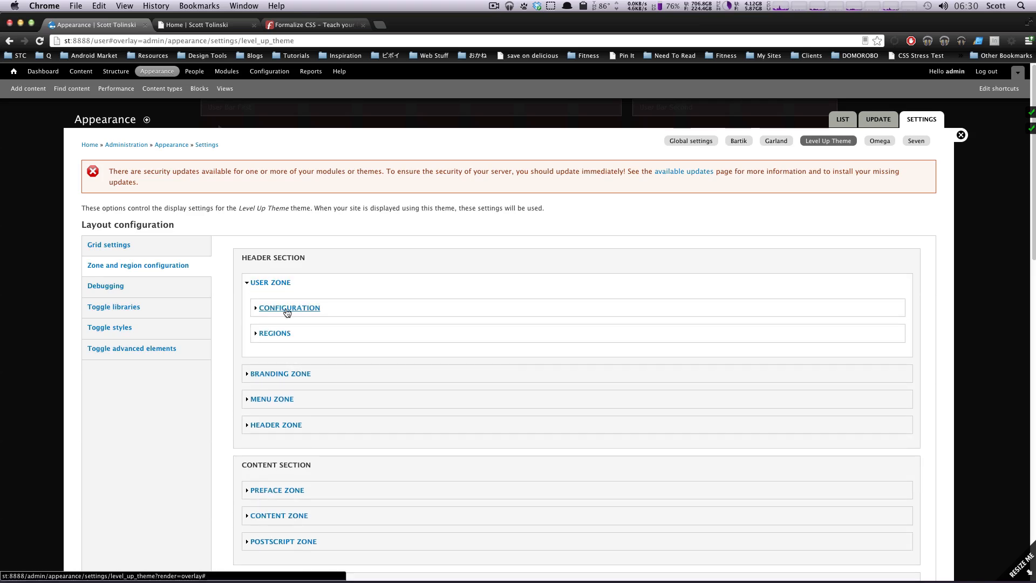
left_click(290, 309)
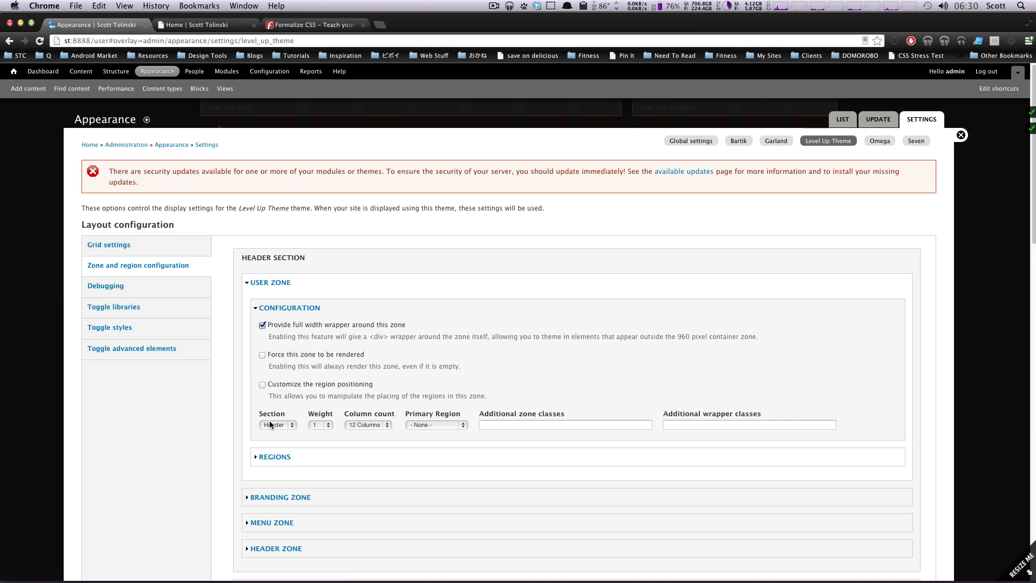
left_click(277, 425)
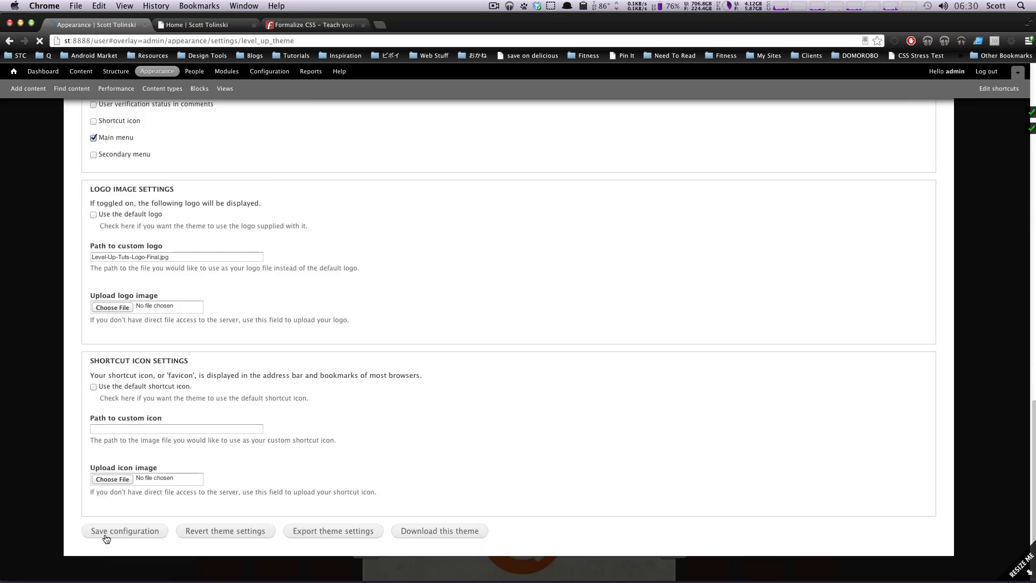
left_click(125, 530)
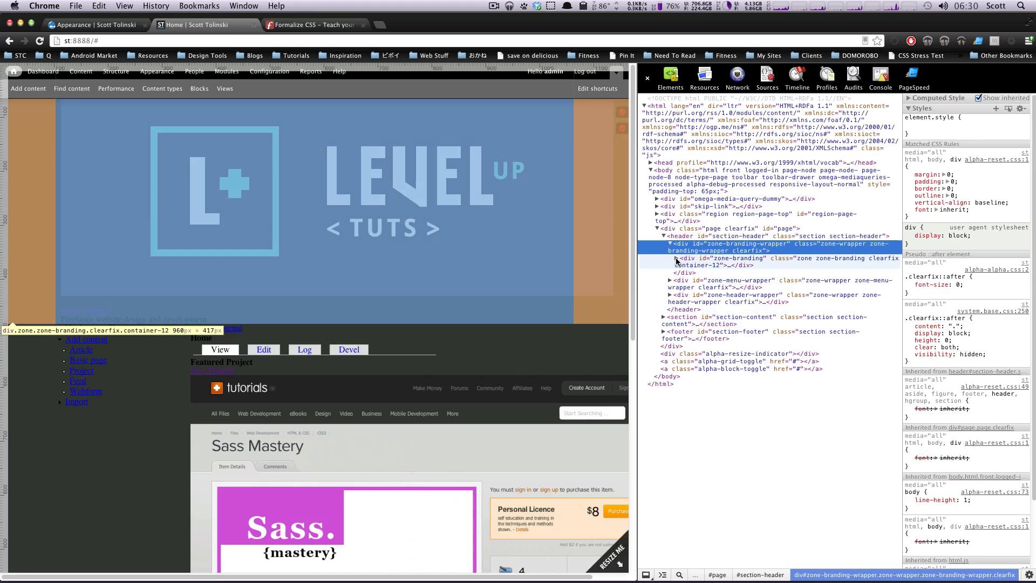
Select the header and branding zone wrapper divs in DevTools, then return to the theme settings.
left_click(669, 244)
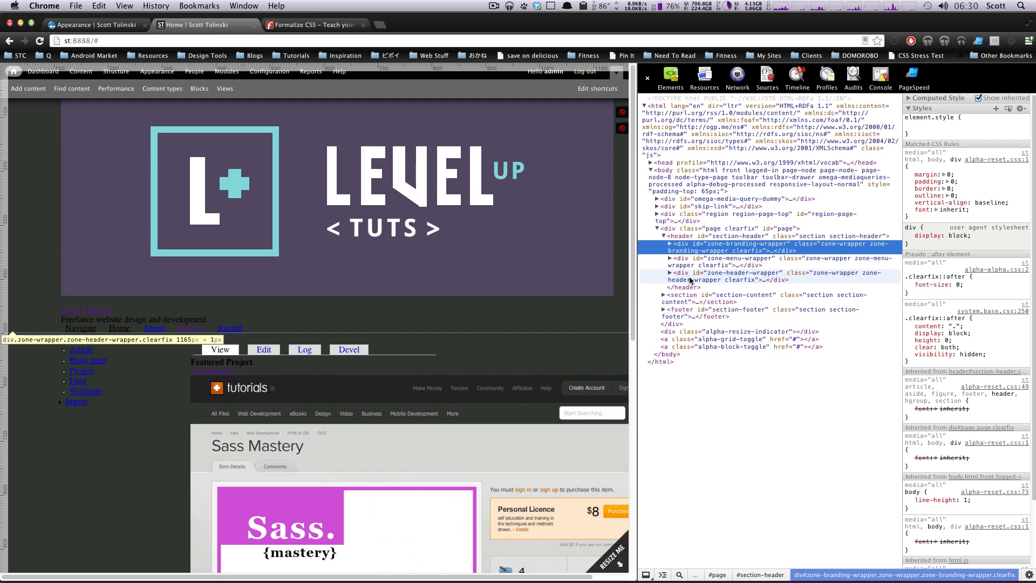
left_click(742, 272)
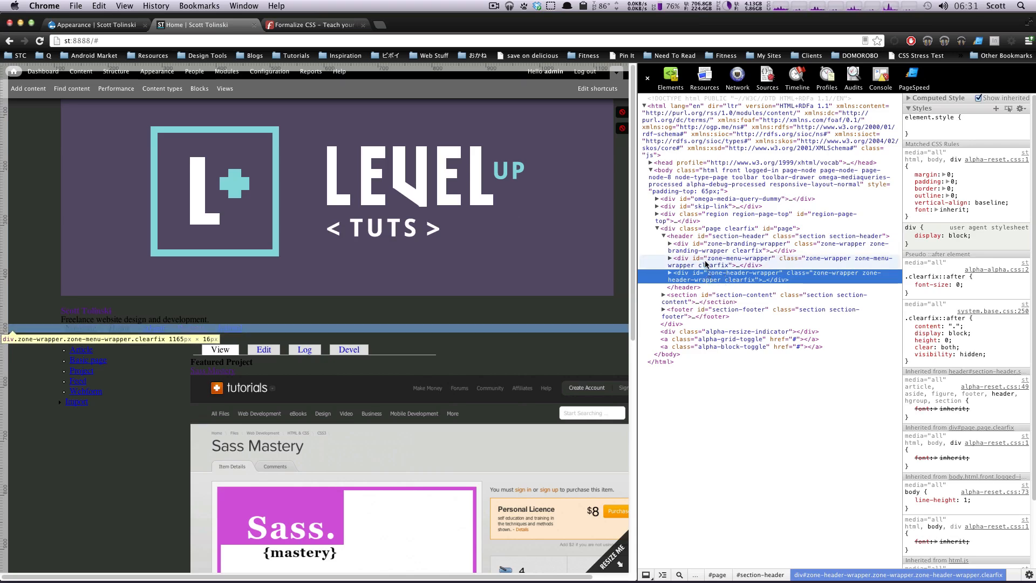
left_click(670, 244)
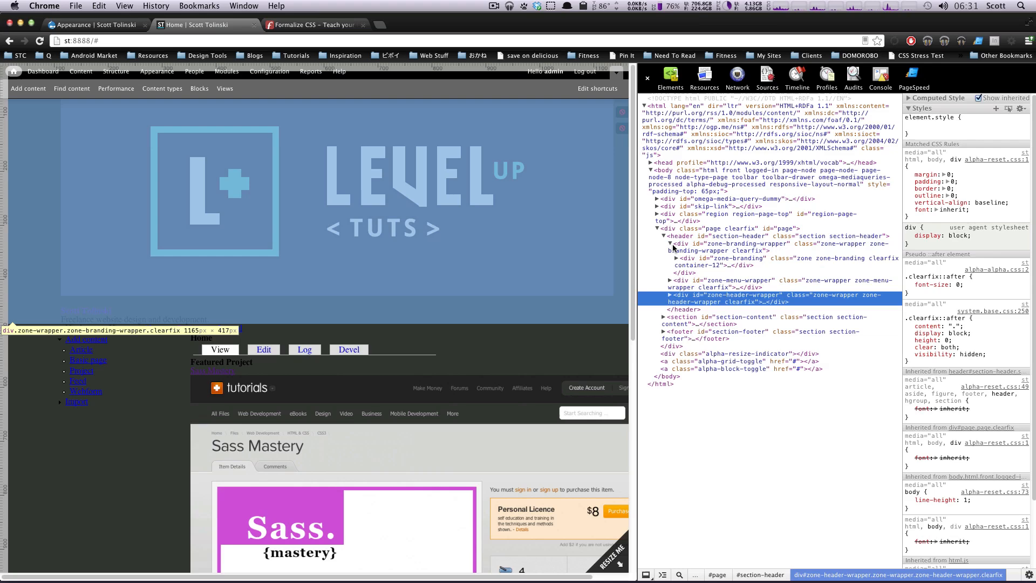
left_click(742, 244)
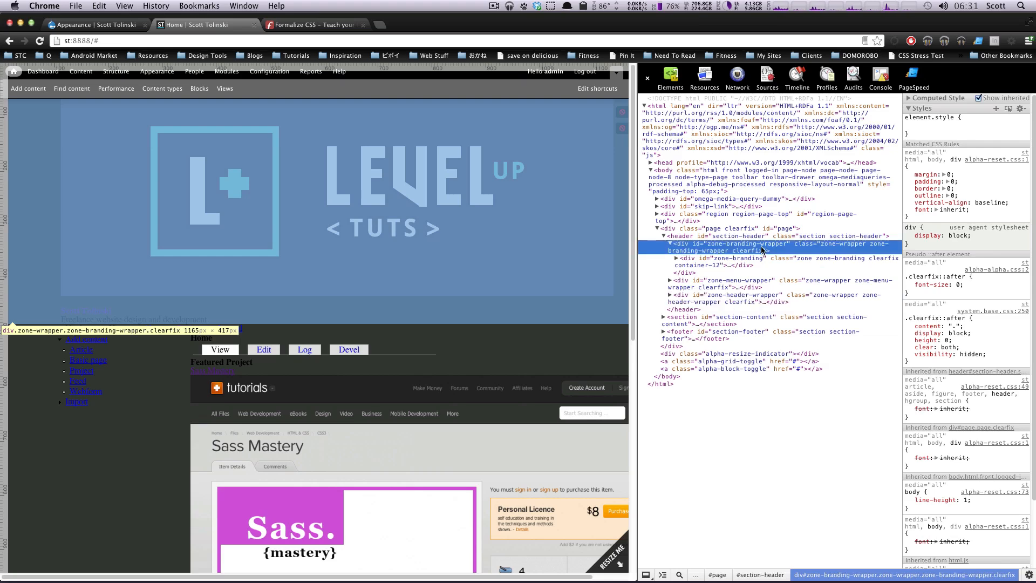
left_click(742, 261)
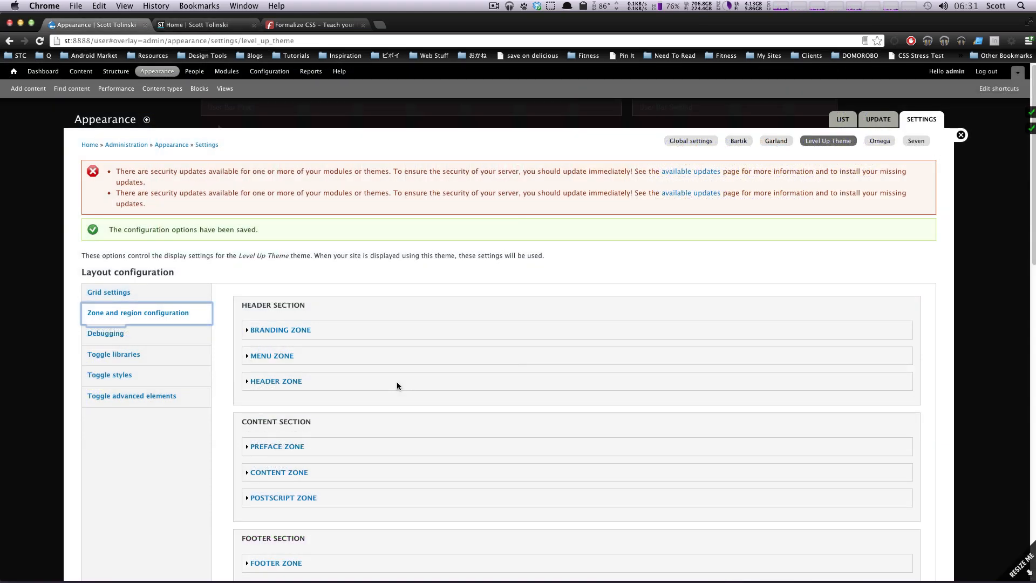
scroll("down", 3)
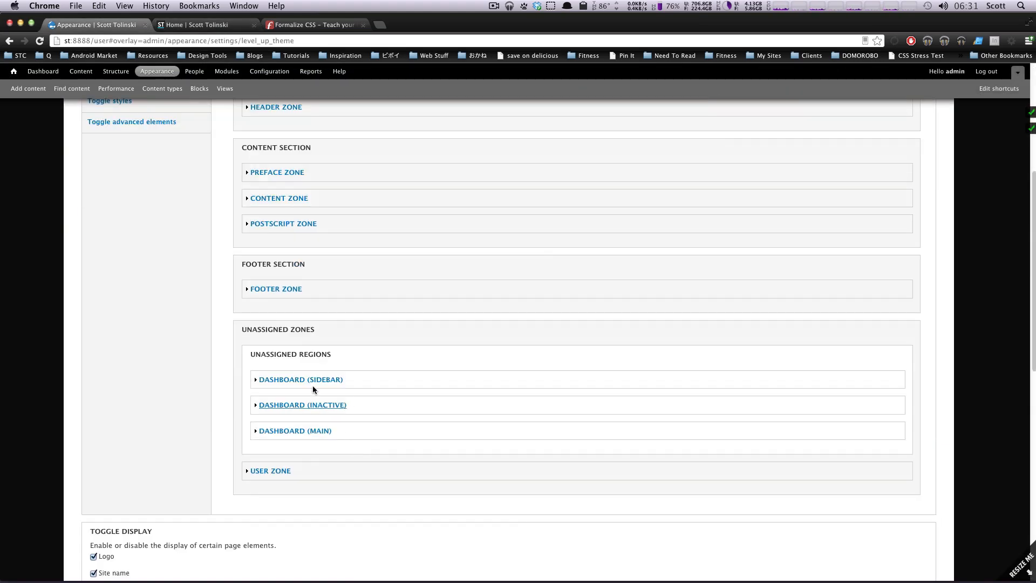
mouse_move(335, 325)
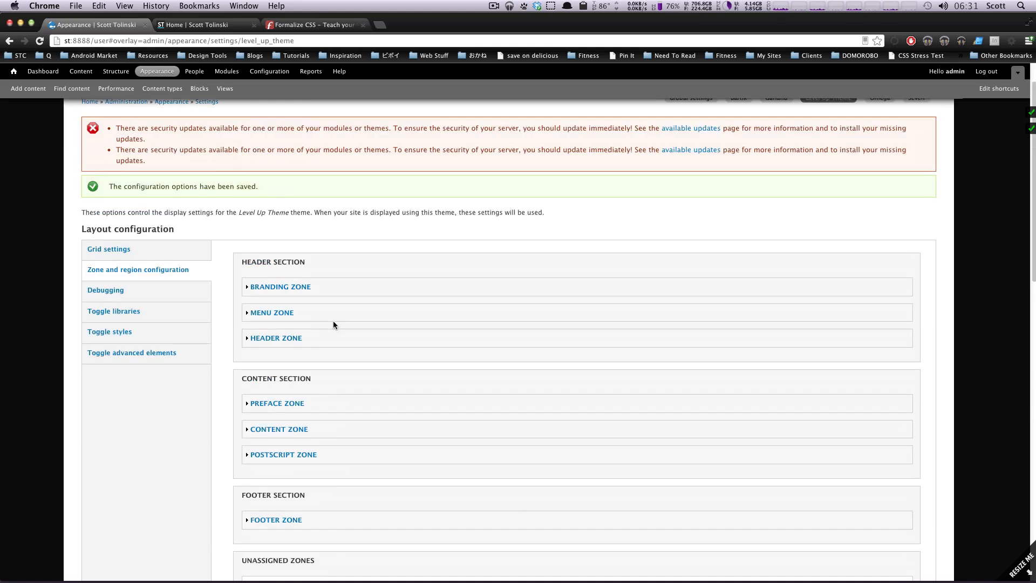
scroll("down", 3)
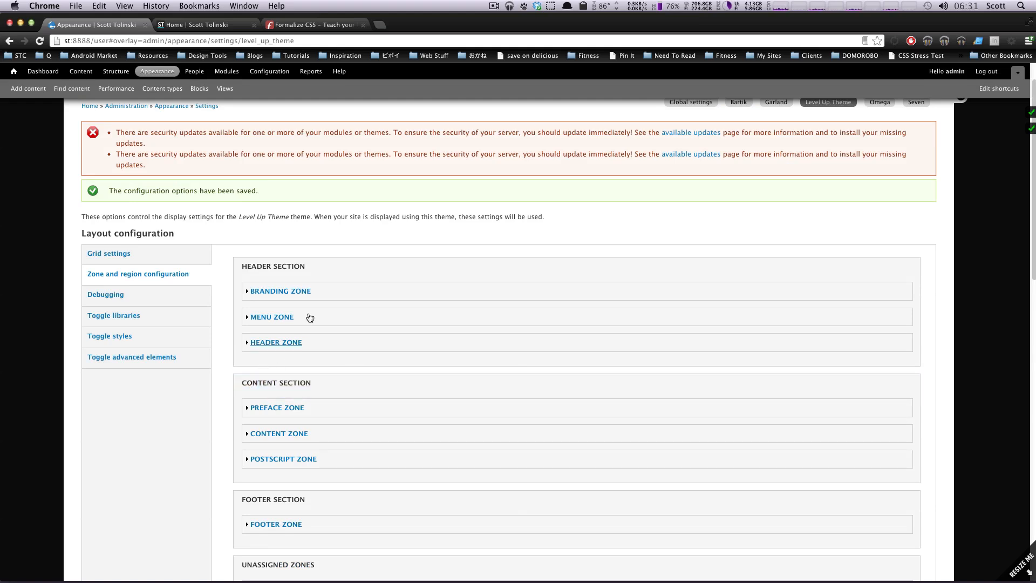
mouse_move(294, 287)
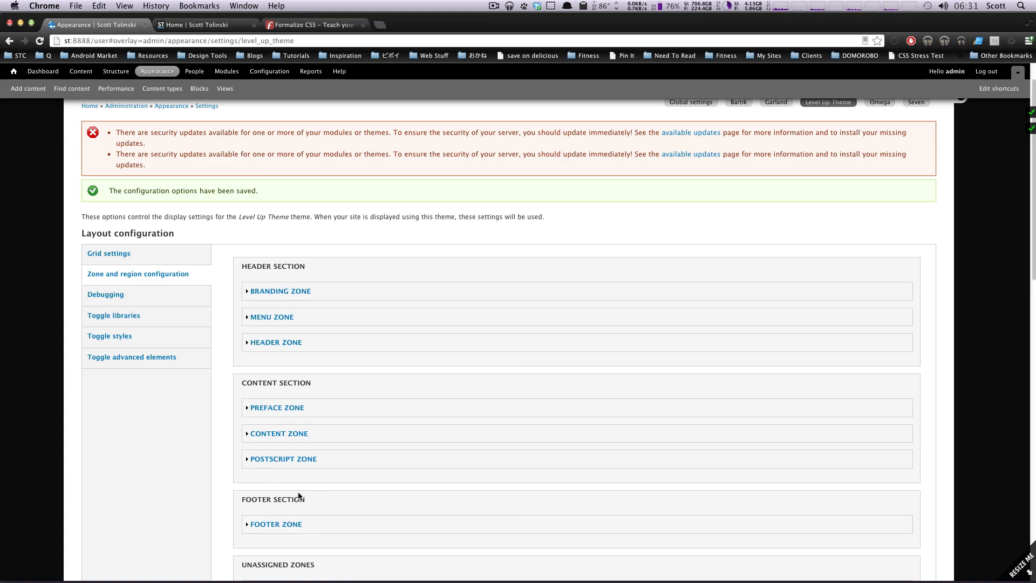
mouse_move(455, 443)
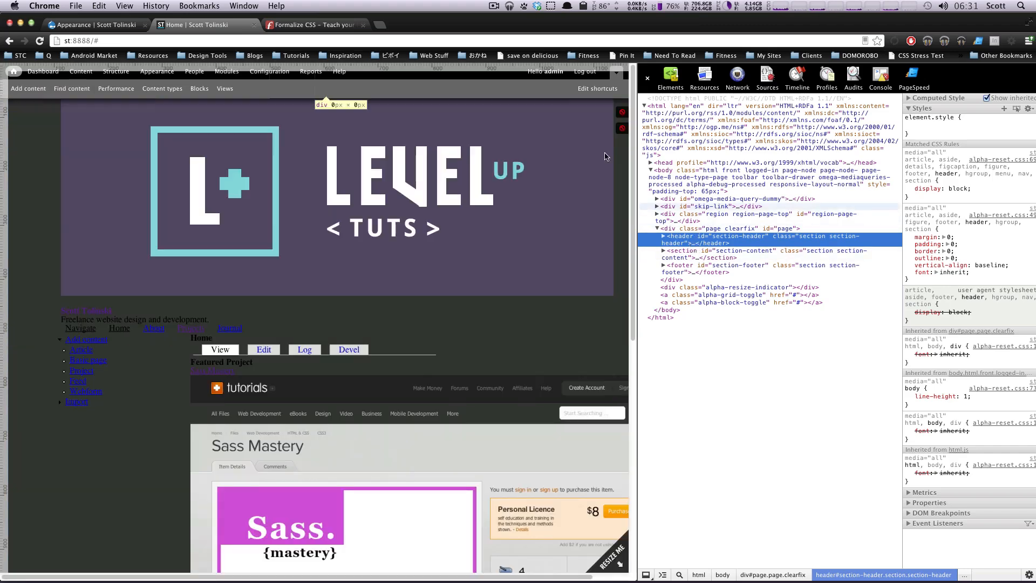
mouse_move(709, 238)
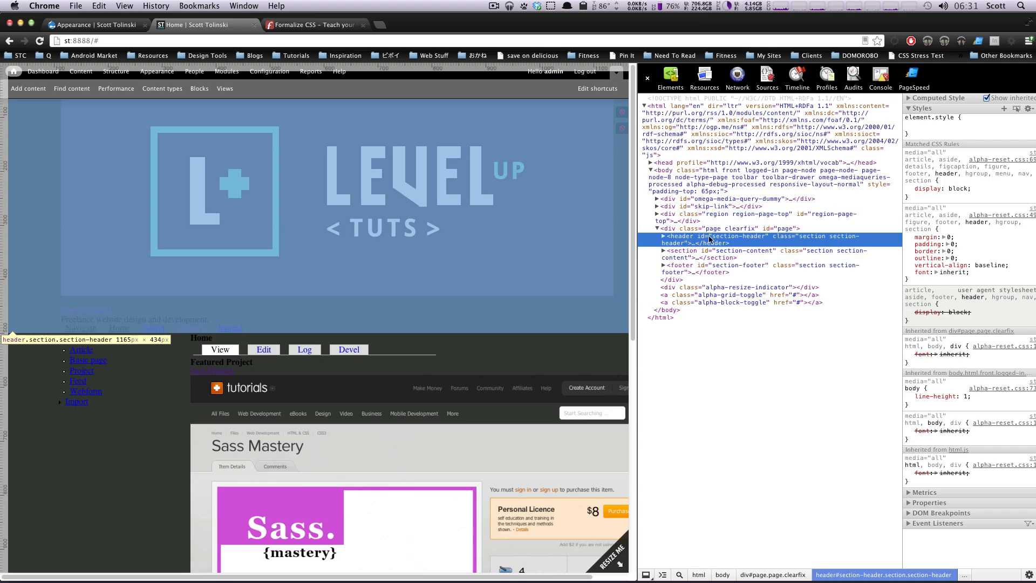
Expand the header element to show its zone wrappers, then return to the theme settings.
left_click(662, 235)
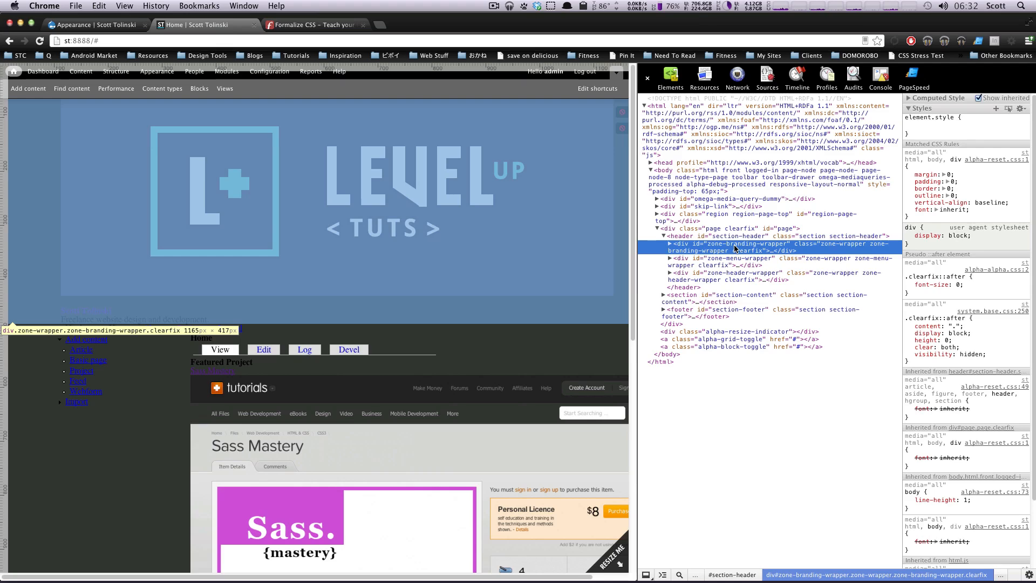
left_click(669, 244)
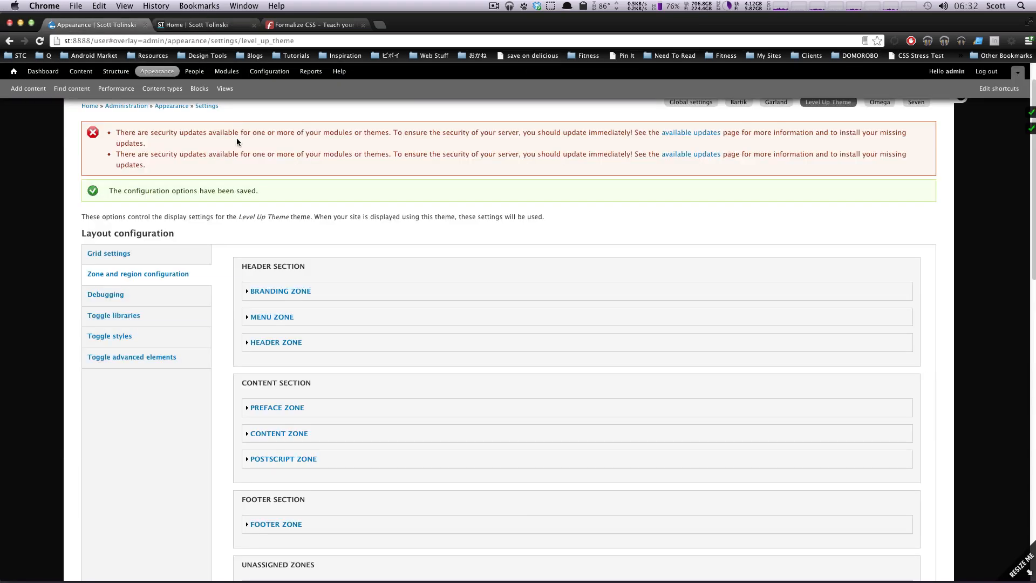
Expand the Branding zone's configuration and toggle custom region positioning on and back off.
left_click(280, 292)
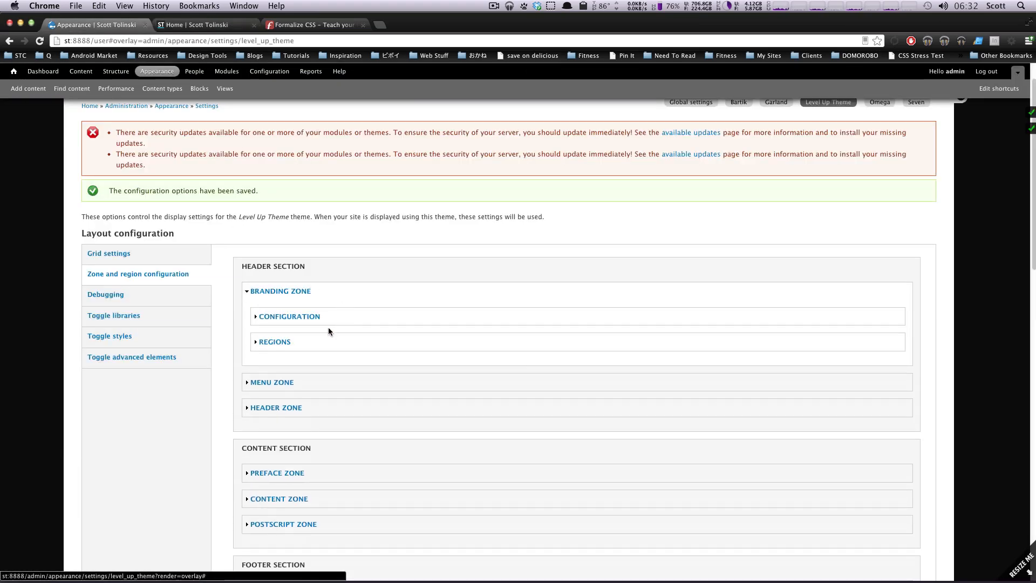
left_click(290, 317)
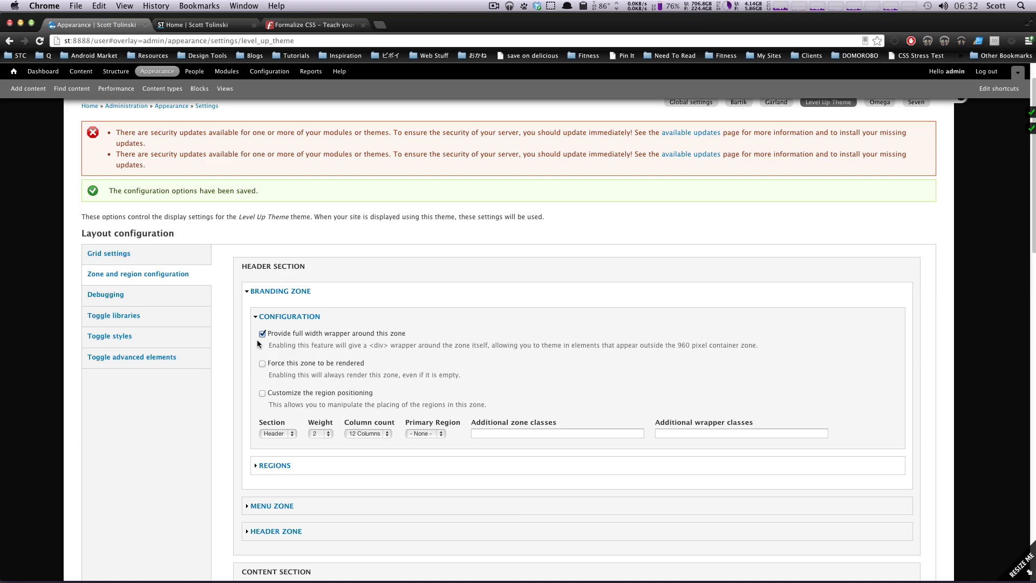
mouse_move(259, 343)
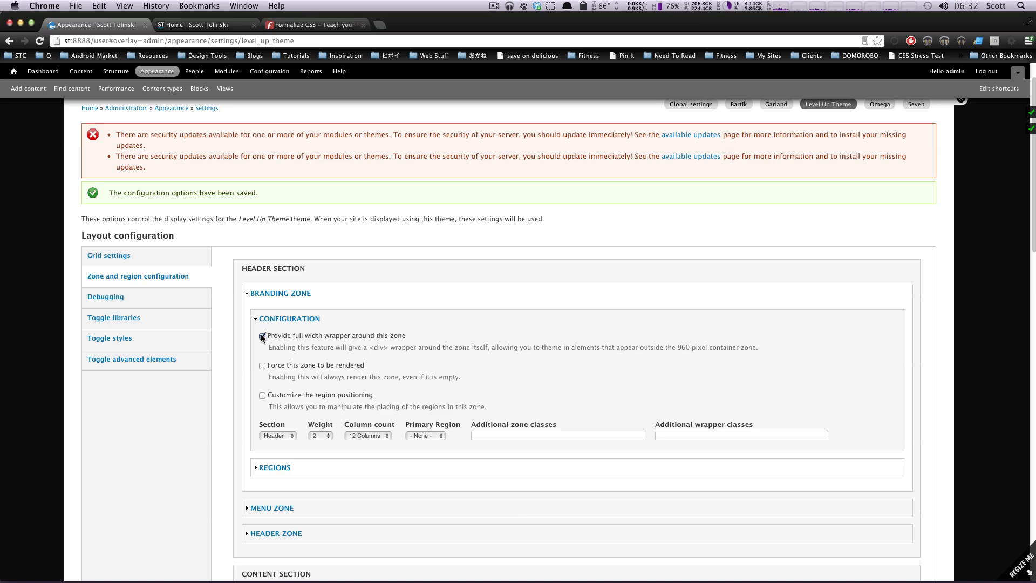
left_click(263, 336)
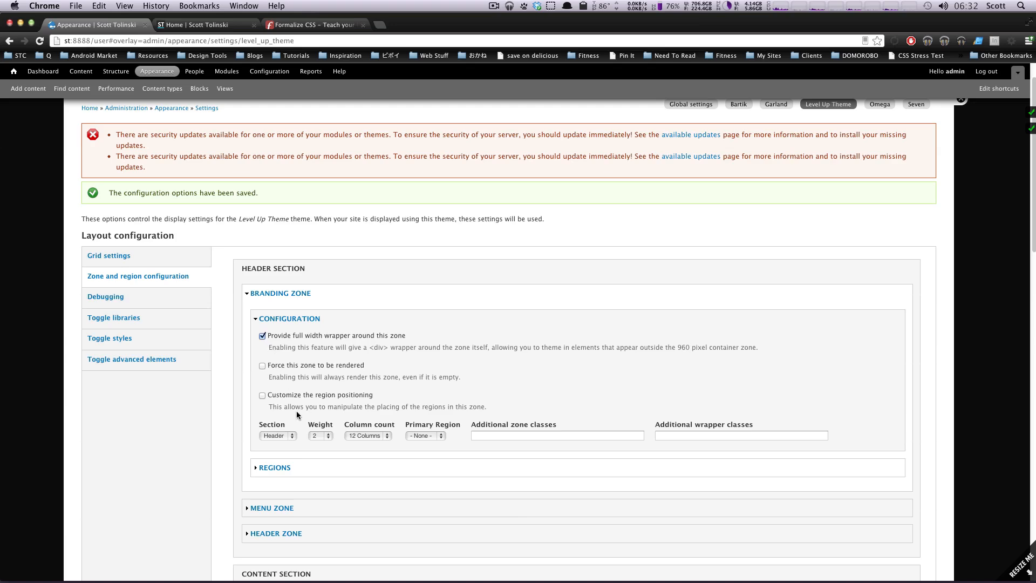
mouse_move(366, 366)
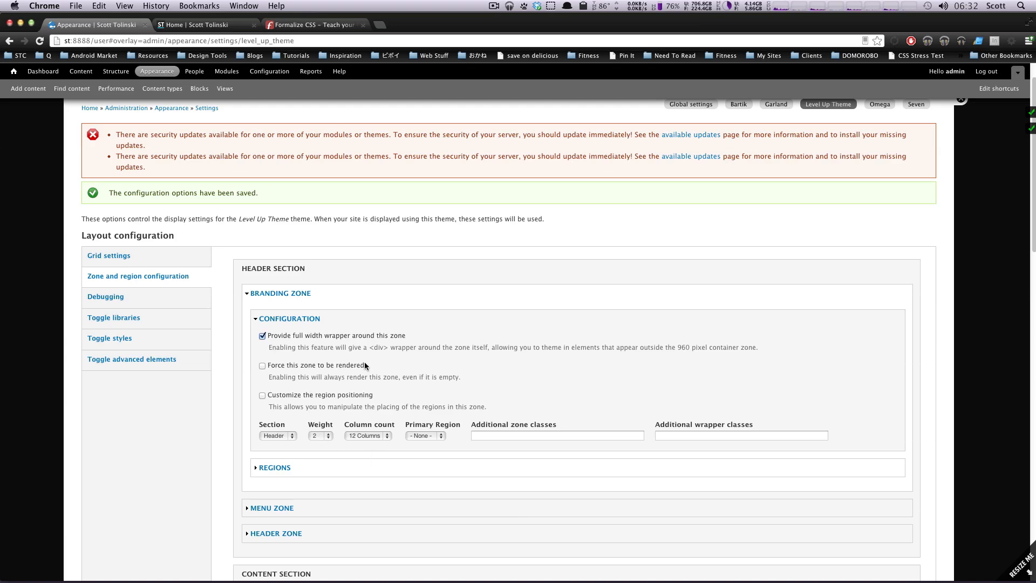
scroll("down", 3)
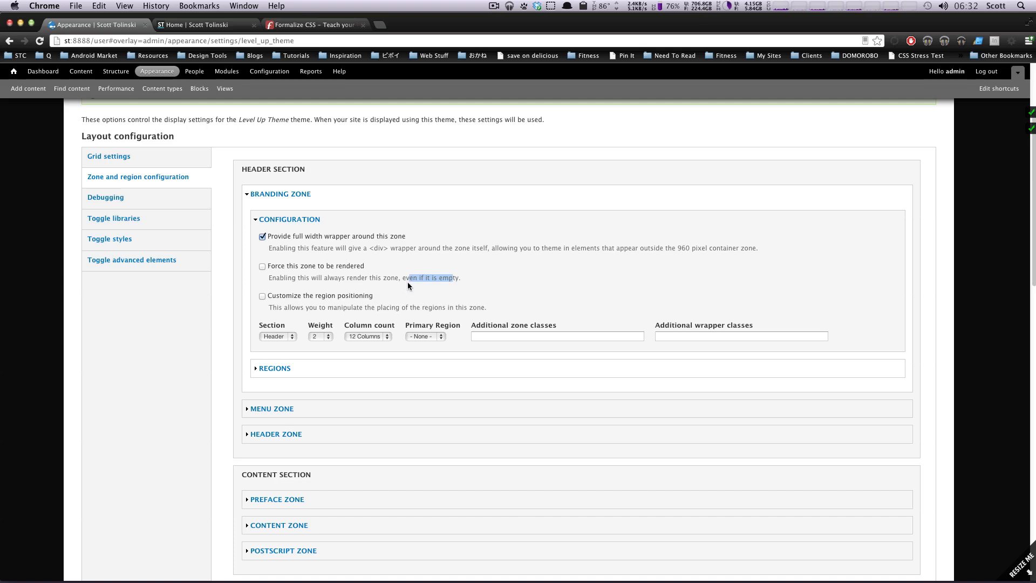
mouse_move(358, 291)
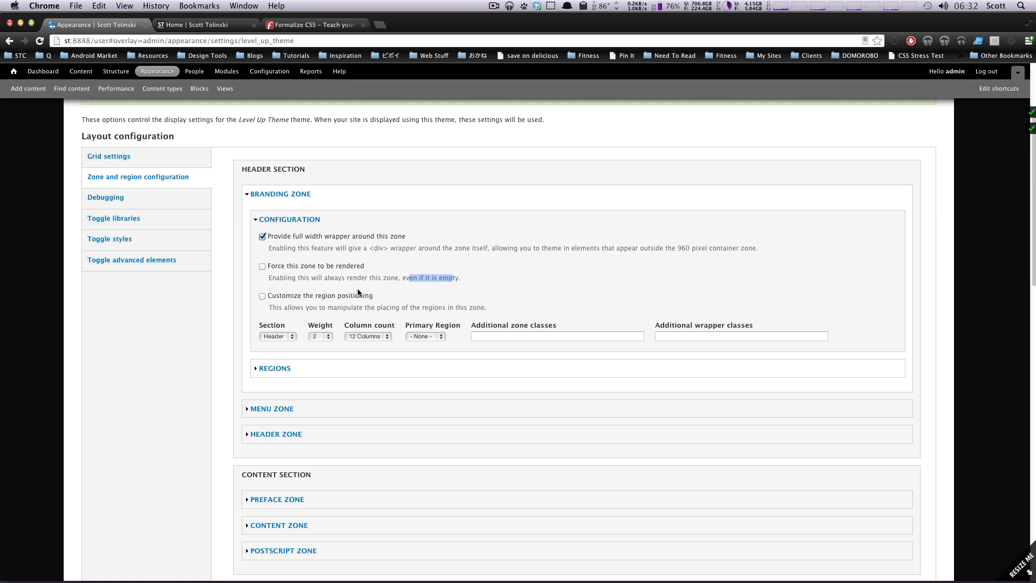
mouse_move(361, 272)
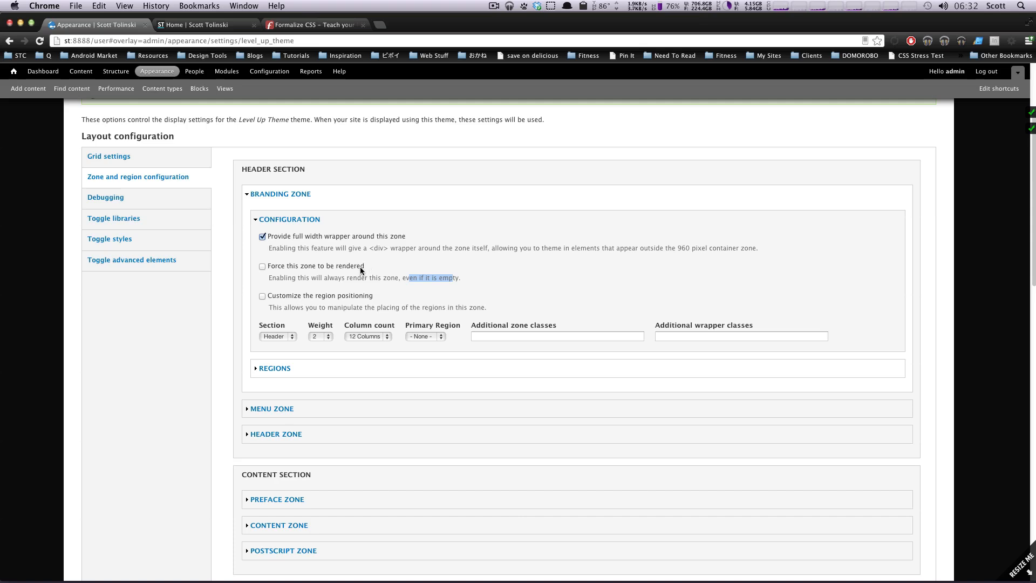
mouse_move(372, 262)
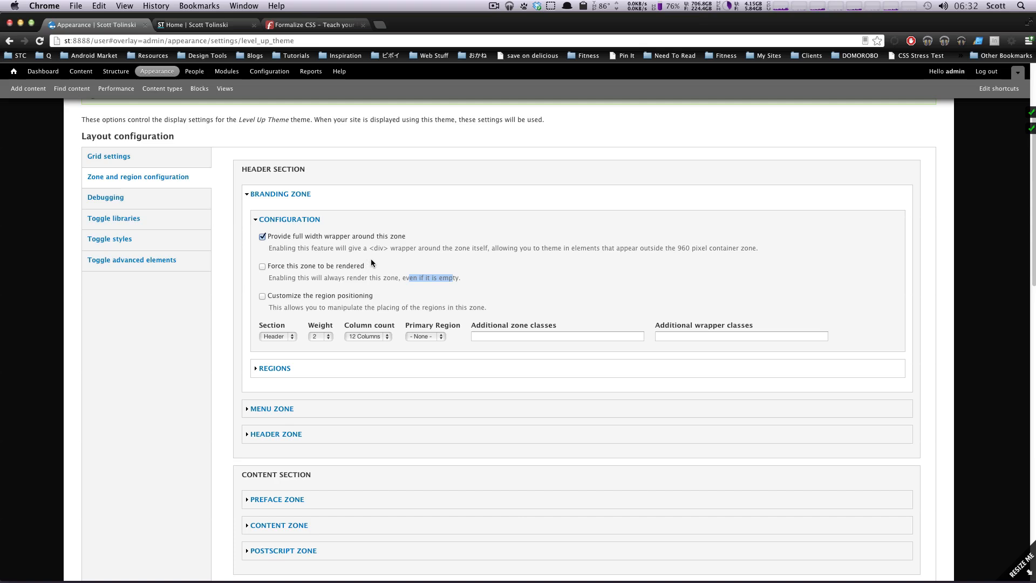
mouse_move(373, 275)
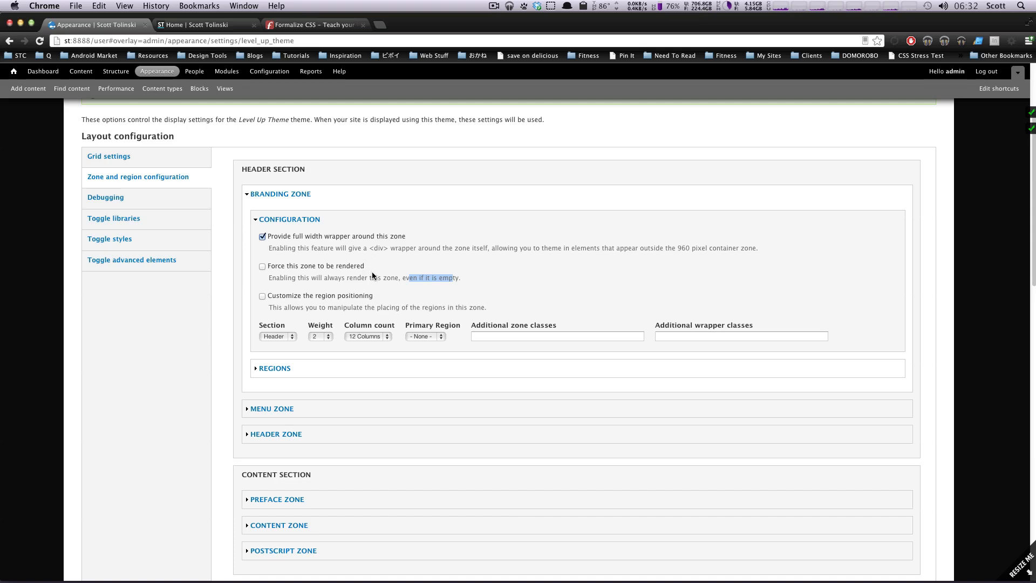
mouse_move(370, 272)
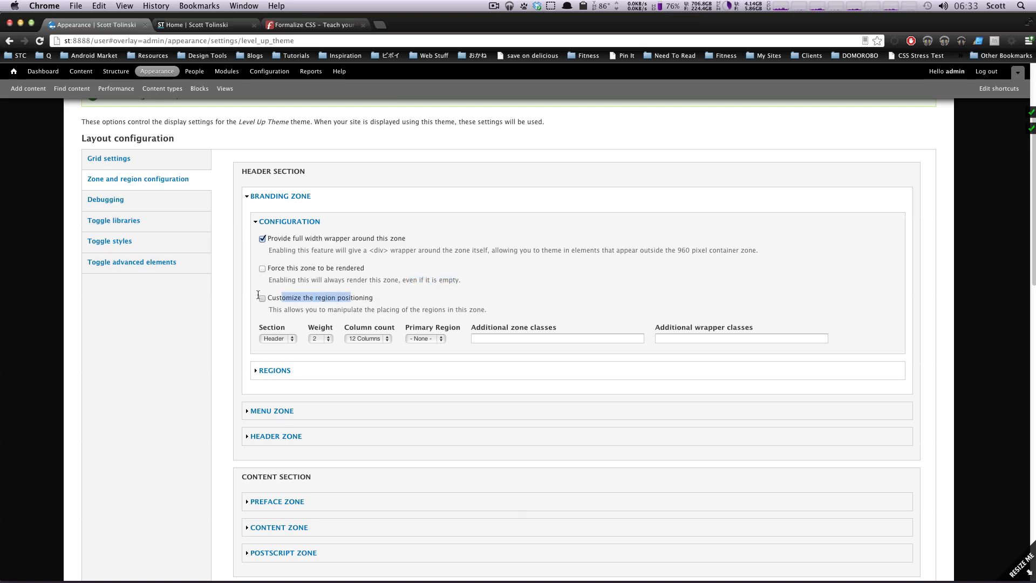
left_click(262, 298)
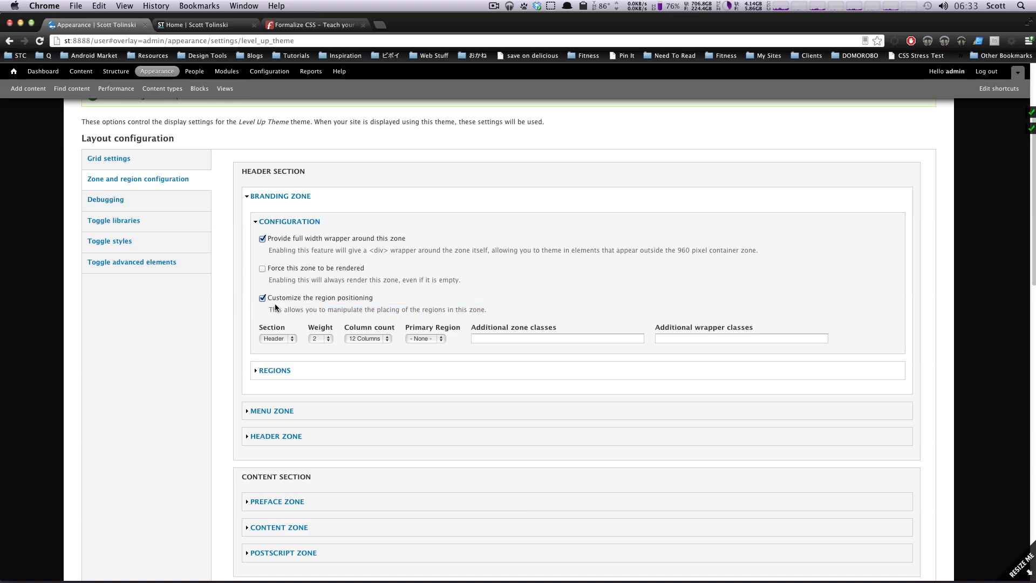
left_click(263, 298)
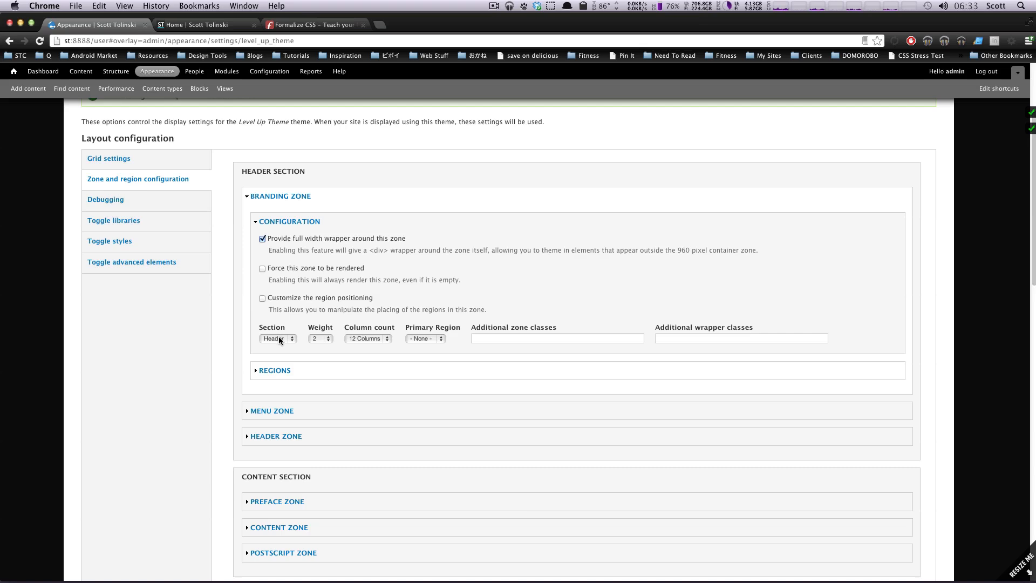
Keep the Branding zone in the Header section at 12 columns with weight 0.
left_click(277, 338)
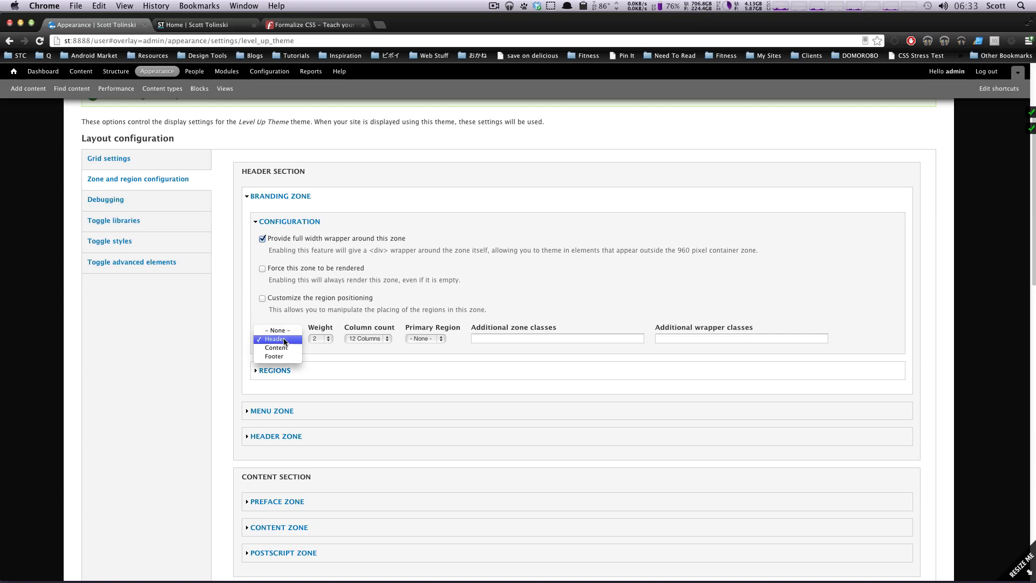
left_click(275, 339)
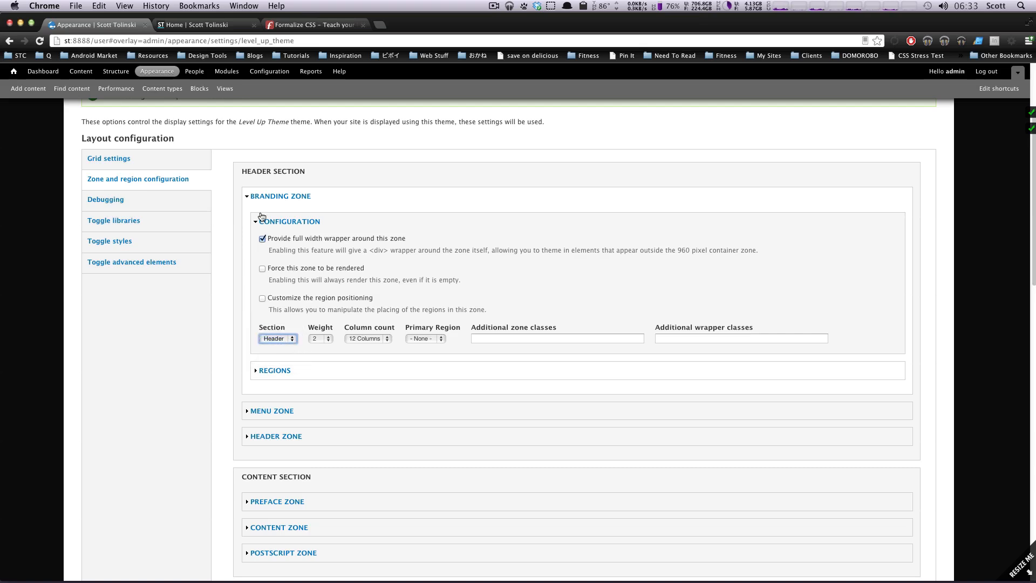
left_click(319, 338)
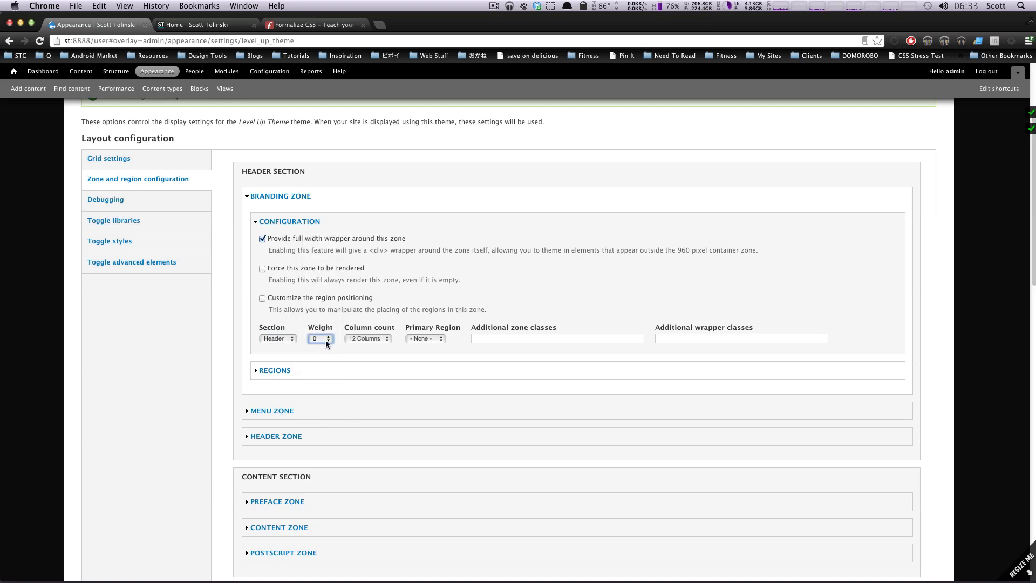
mouse_move(343, 337)
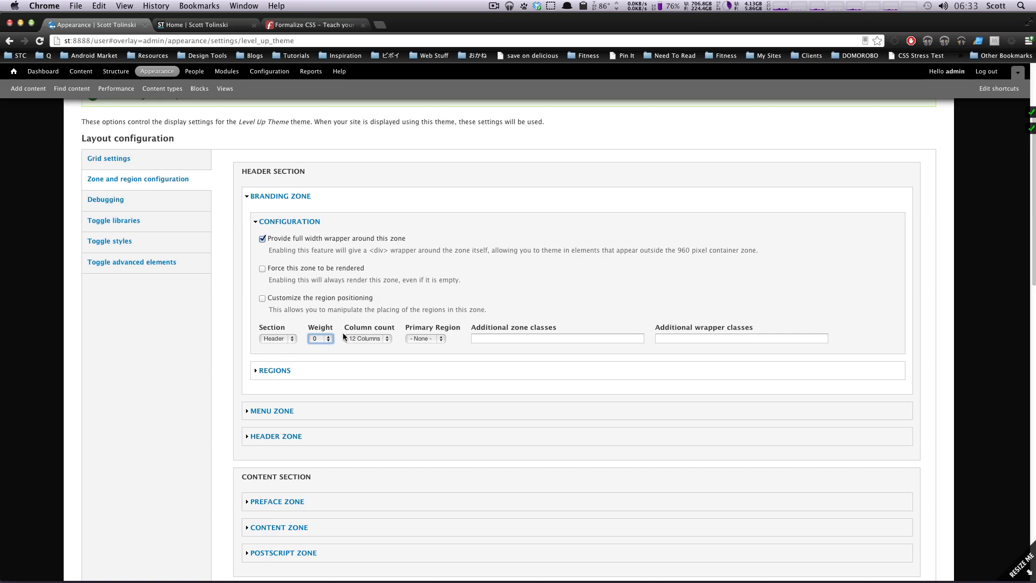
mouse_move(270, 434)
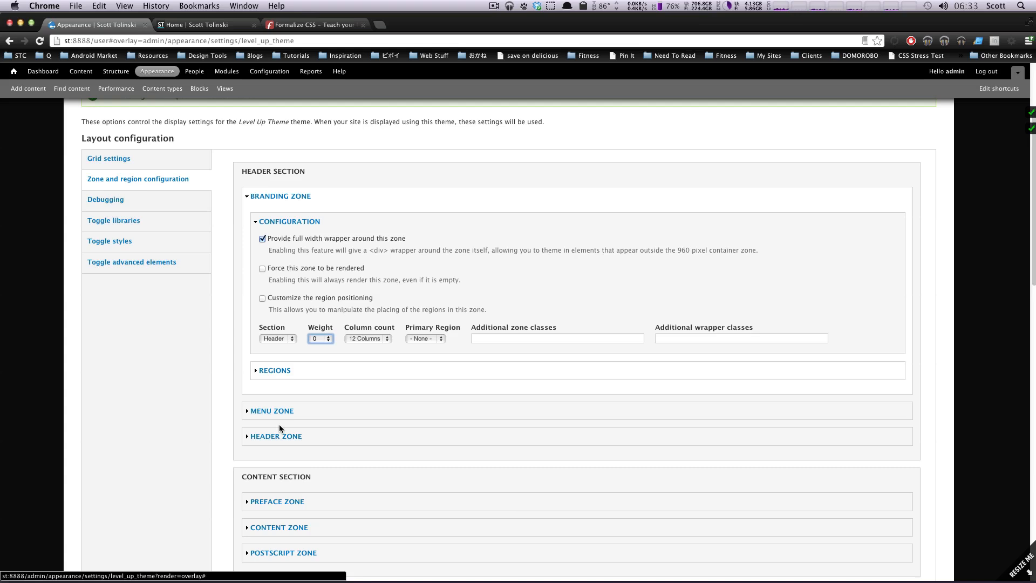
left_click(368, 338)
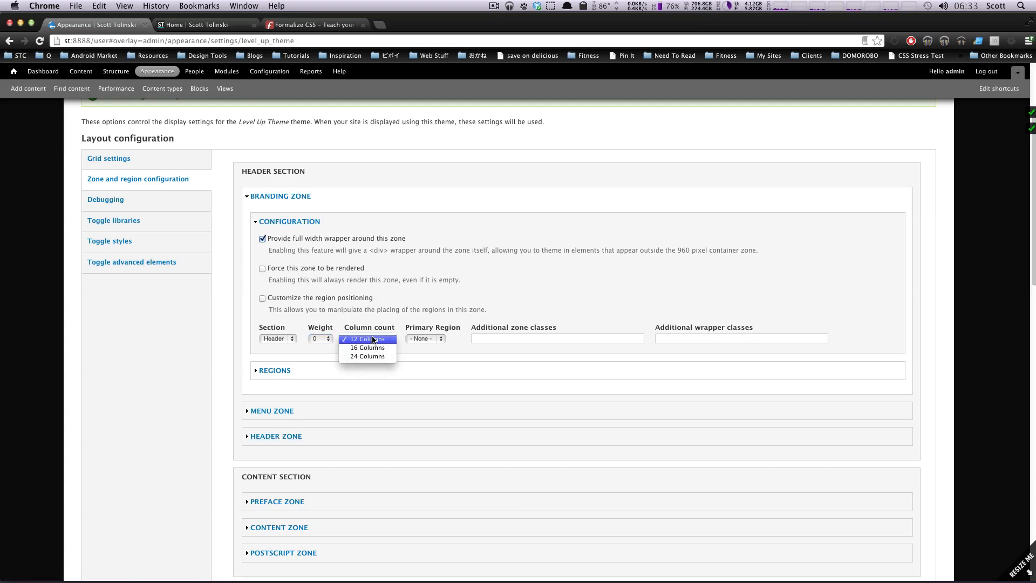
left_click(367, 339)
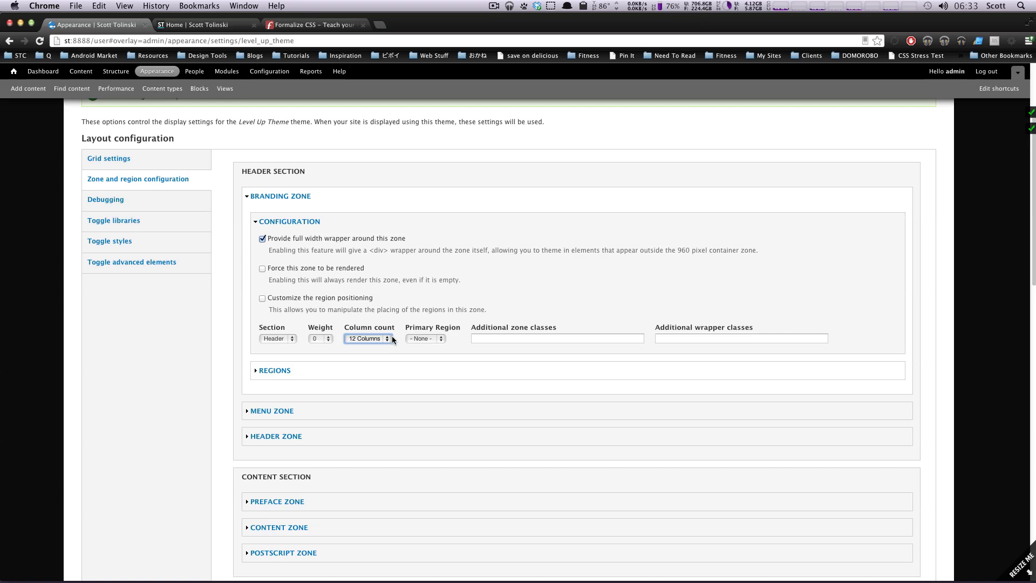
mouse_move(382, 341)
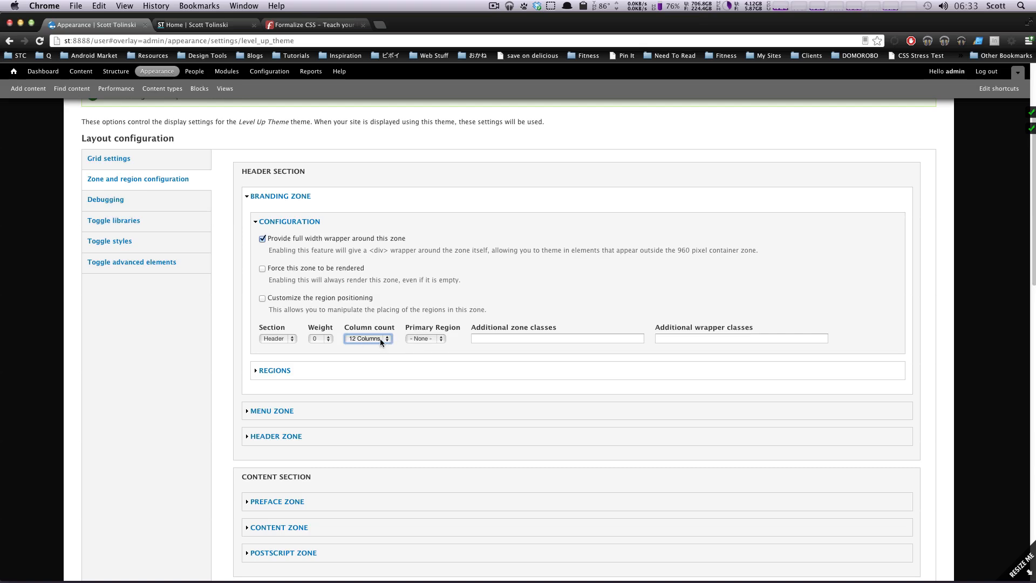
left_click(425, 338)
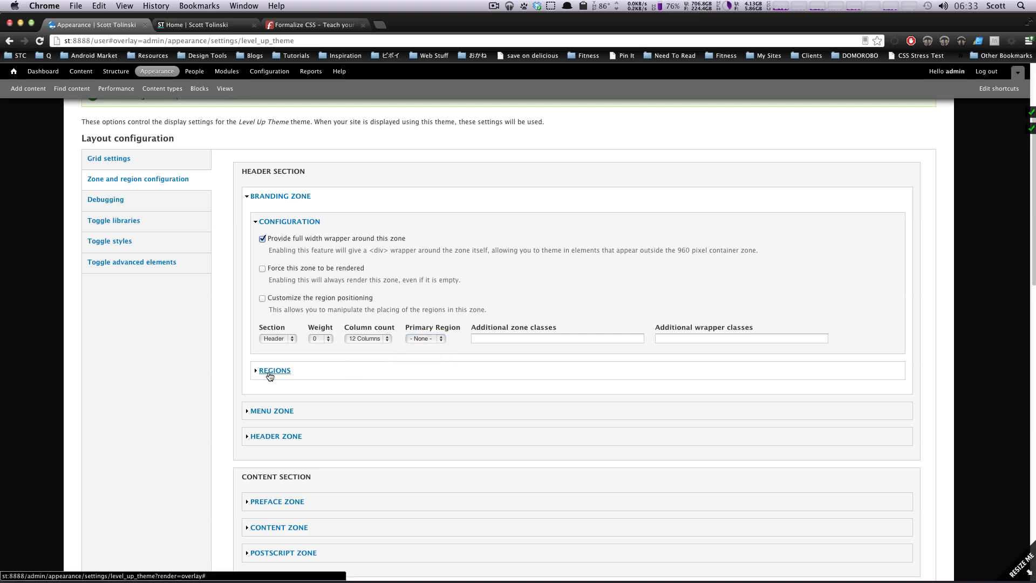
Expand the Branding zone's regions, check the additional class fields, and open the Branding region's settings.
left_click(274, 370)
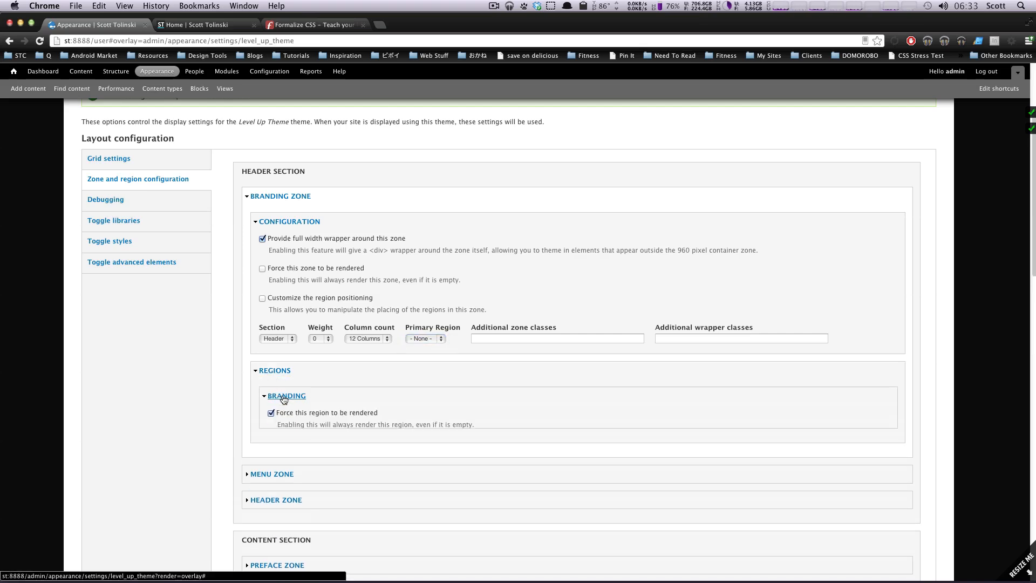
left_click(284, 395)
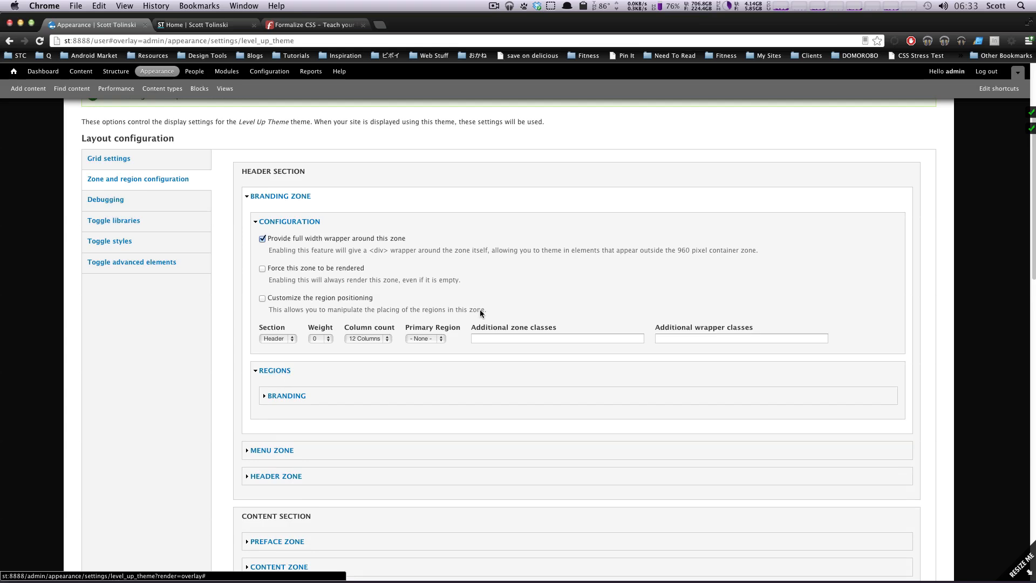
left_click(557, 338)
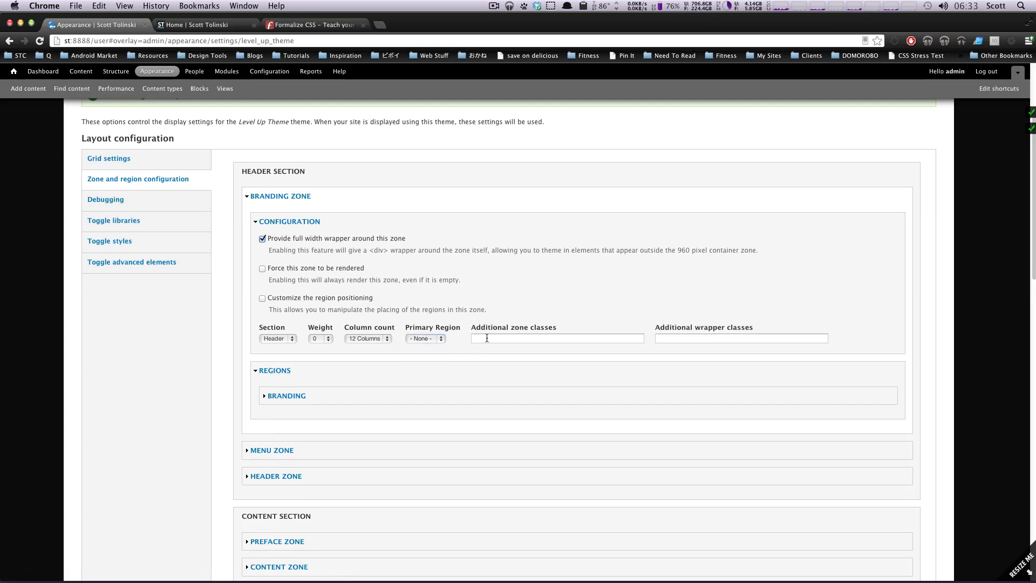
mouse_move(706, 336)
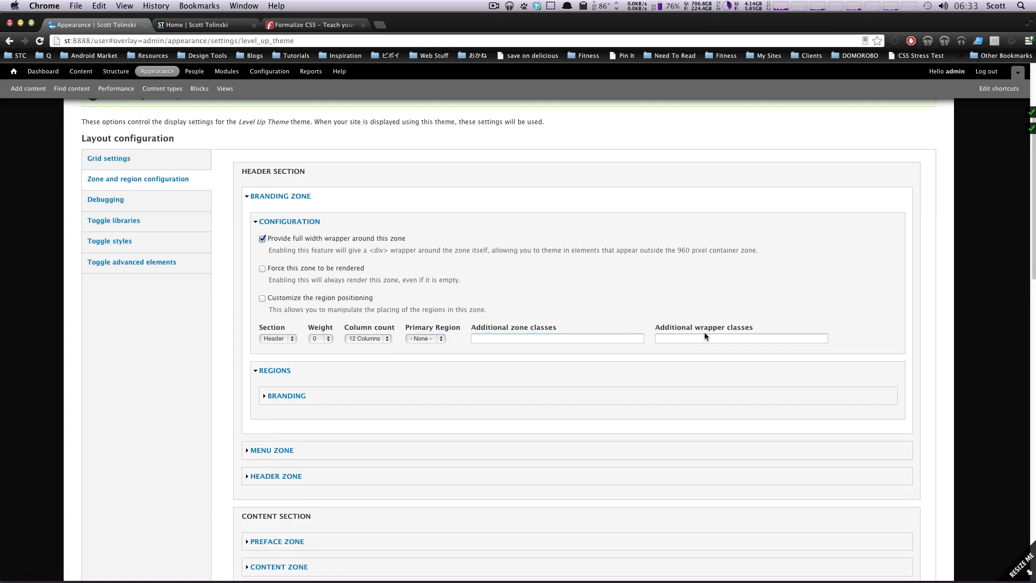
left_click(740, 338)
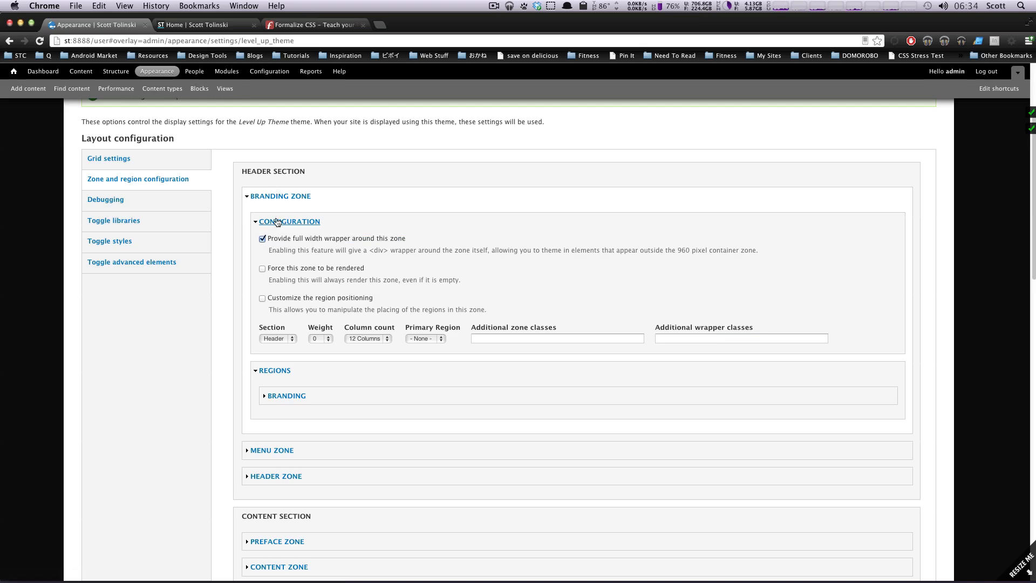
left_click(287, 395)
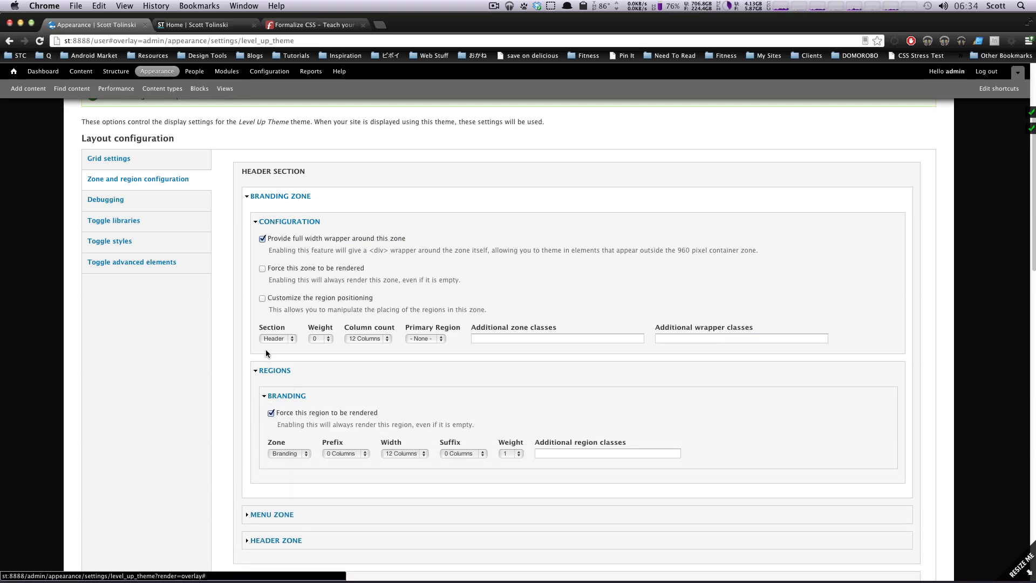
scroll("down", 3)
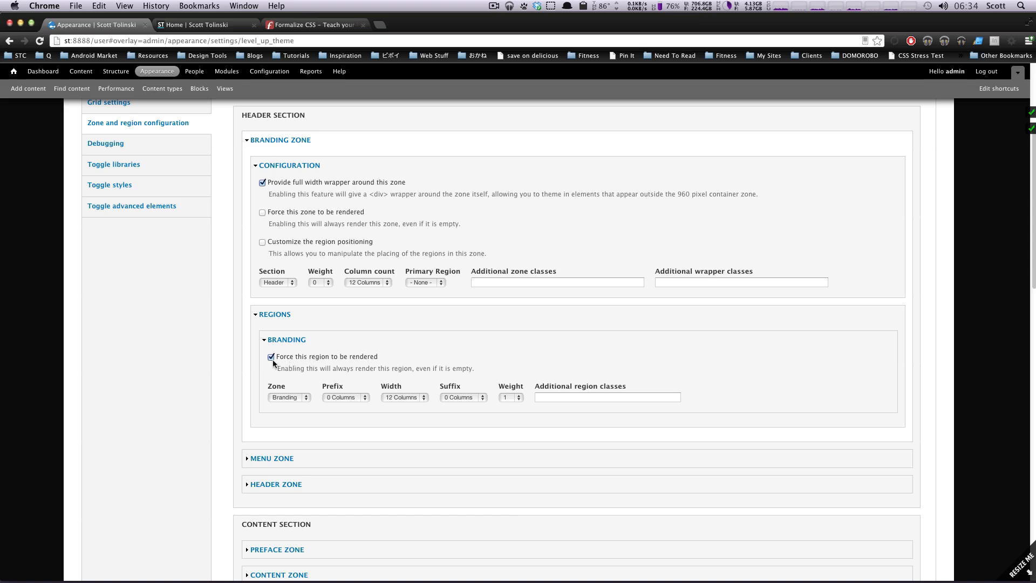
mouse_move(287, 350)
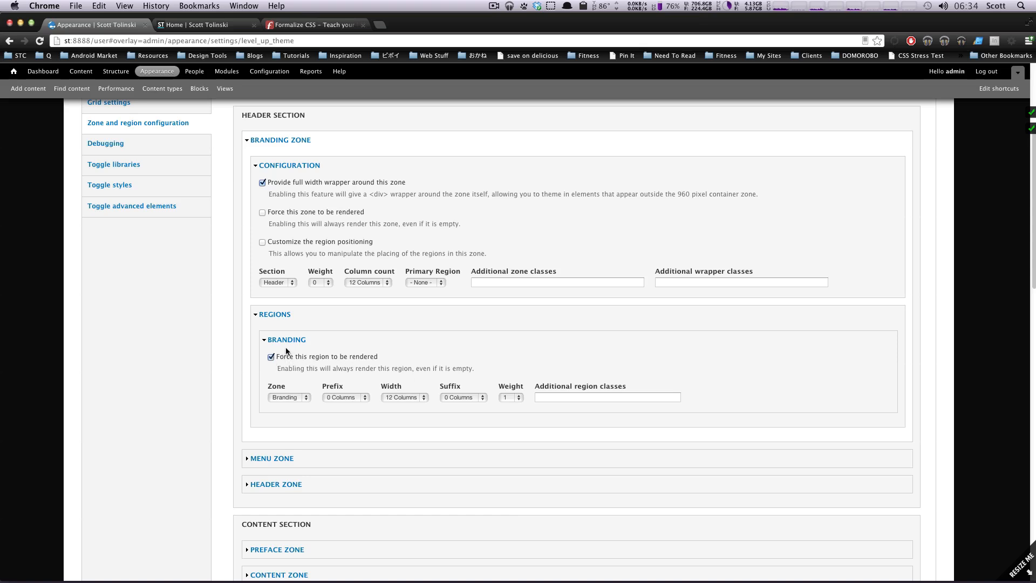
Keep the Branding region forced to render and assigned to the Branding zone.
left_click(271, 356)
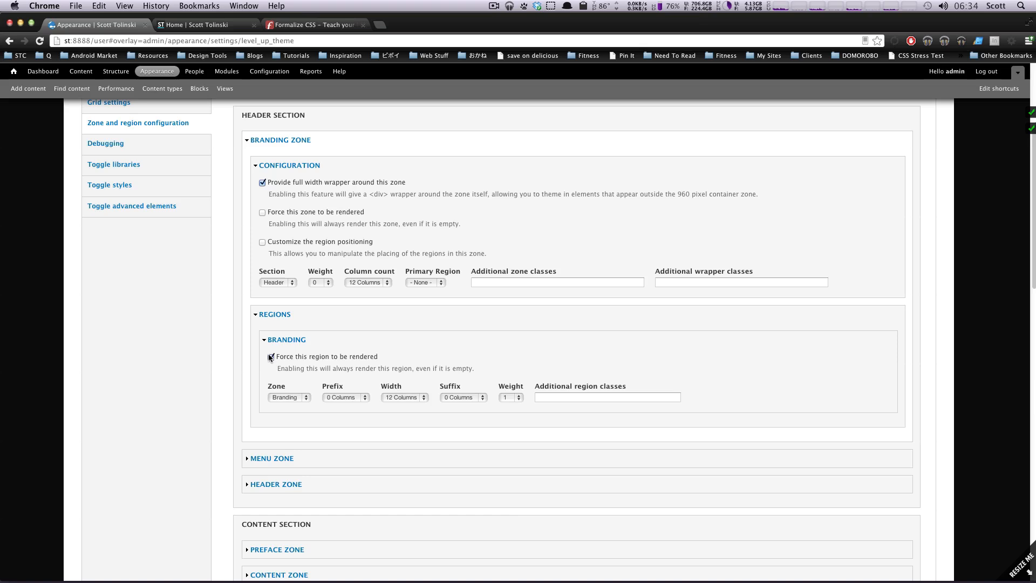
left_click(270, 356)
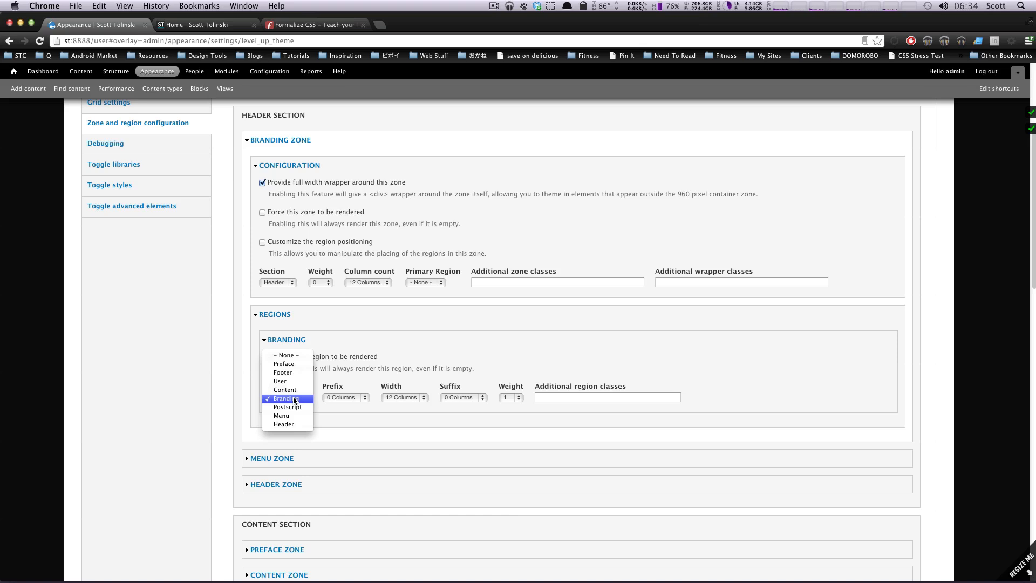
left_click(288, 398)
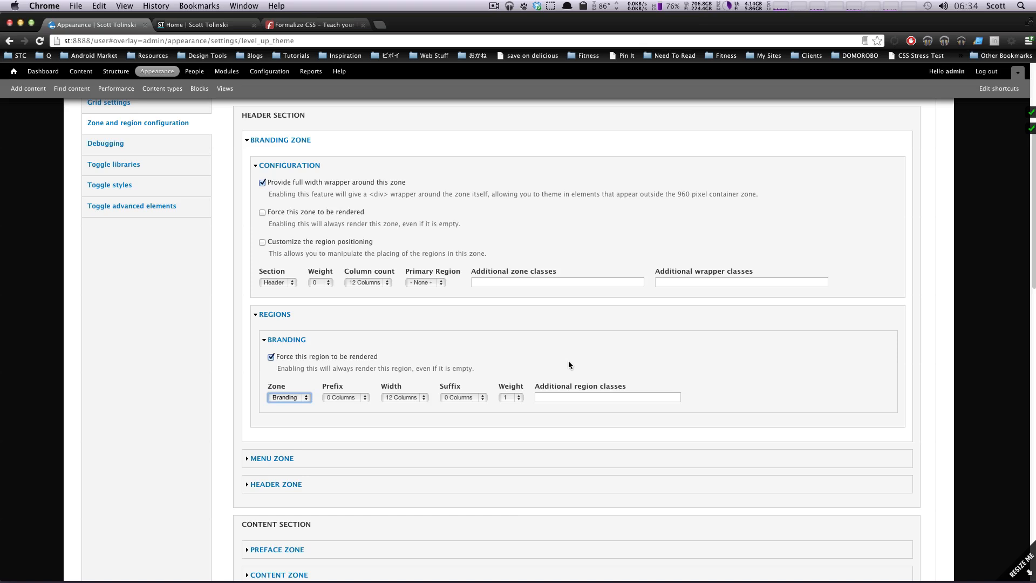
mouse_move(390, 423)
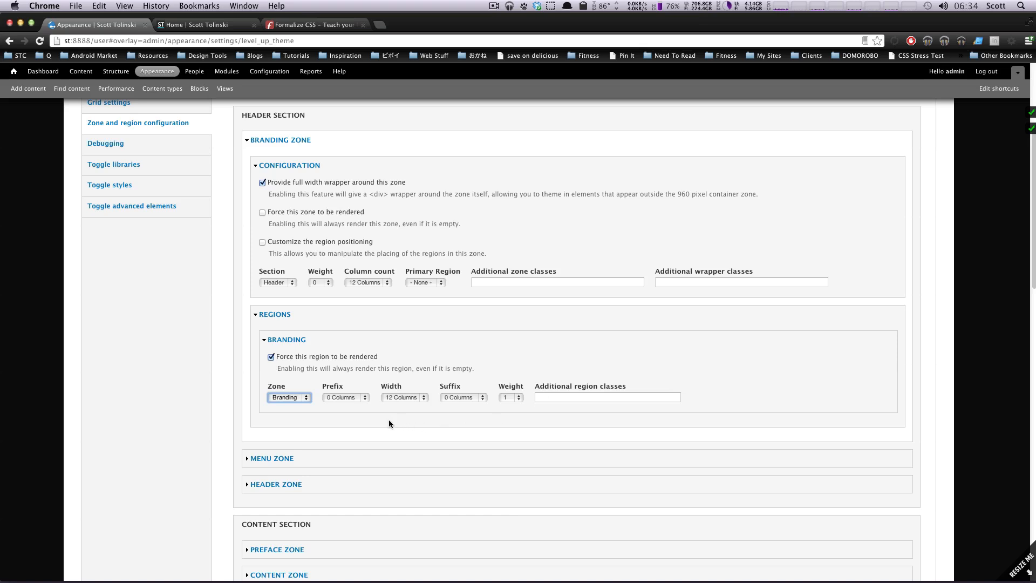
mouse_move(483, 369)
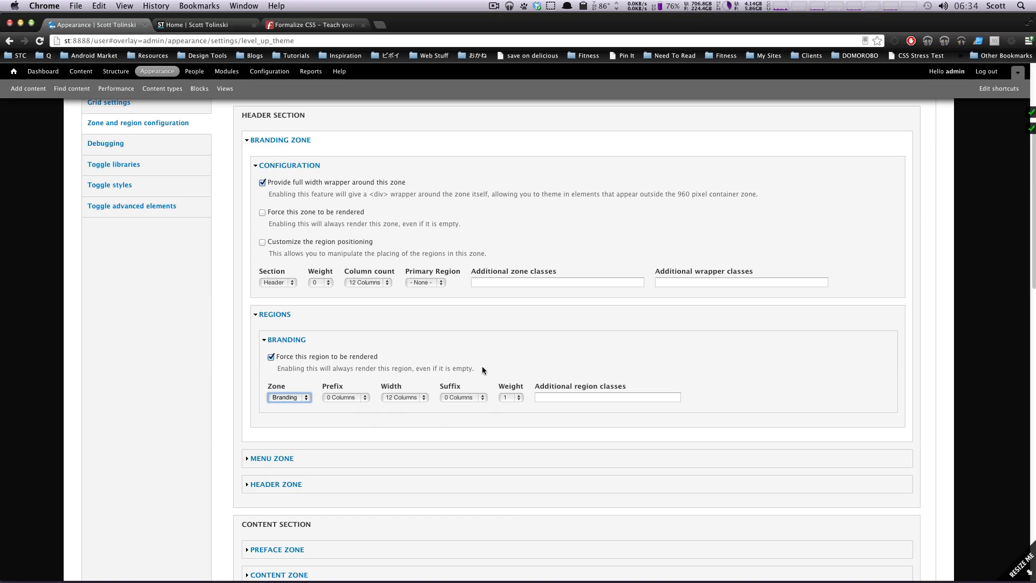
mouse_move(436, 406)
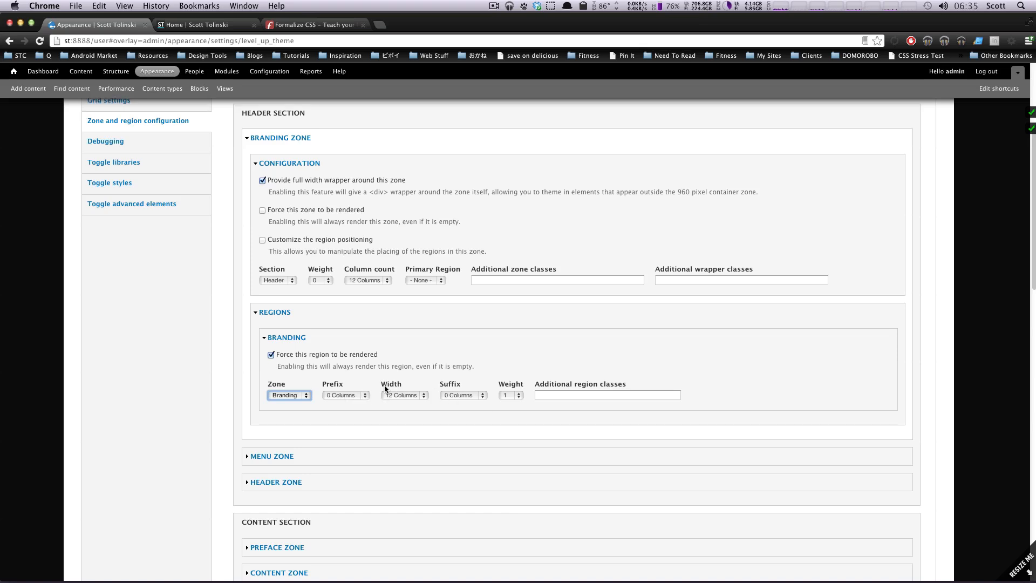
Keep the Branding region at prefix 0, suffix 0 columns and weight 1.
scroll("down", 3)
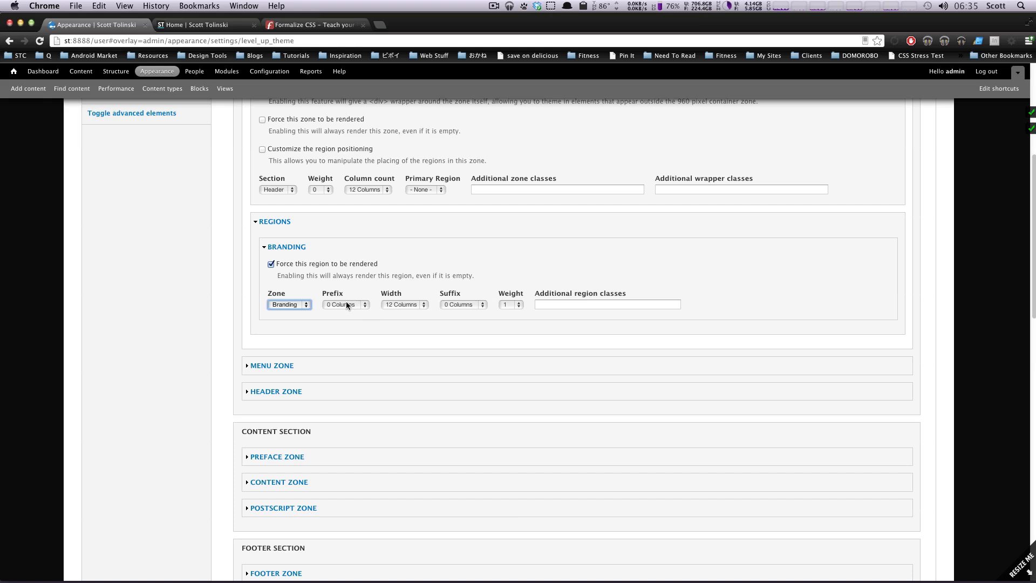
left_click(345, 304)
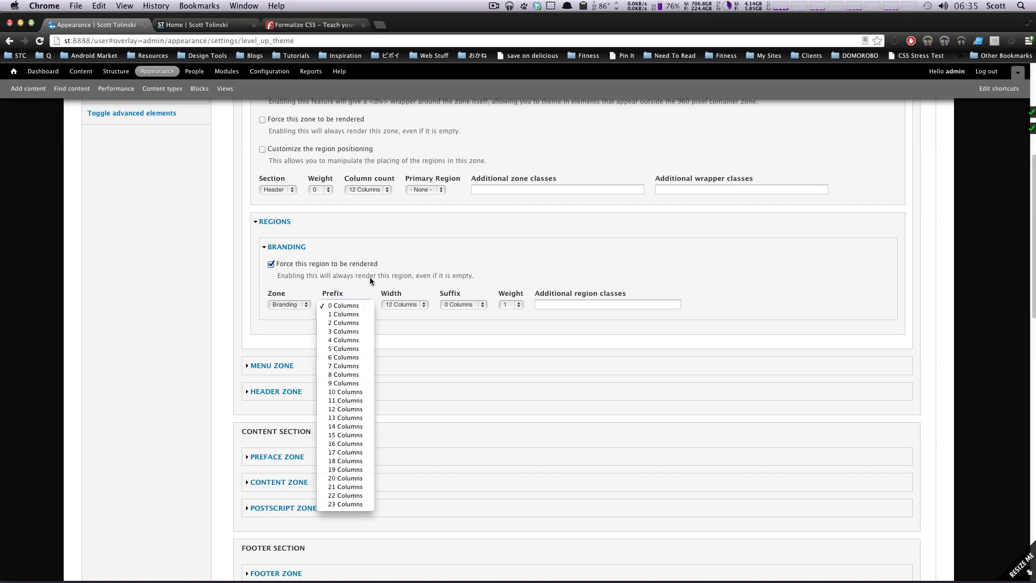
left_click(404, 304)
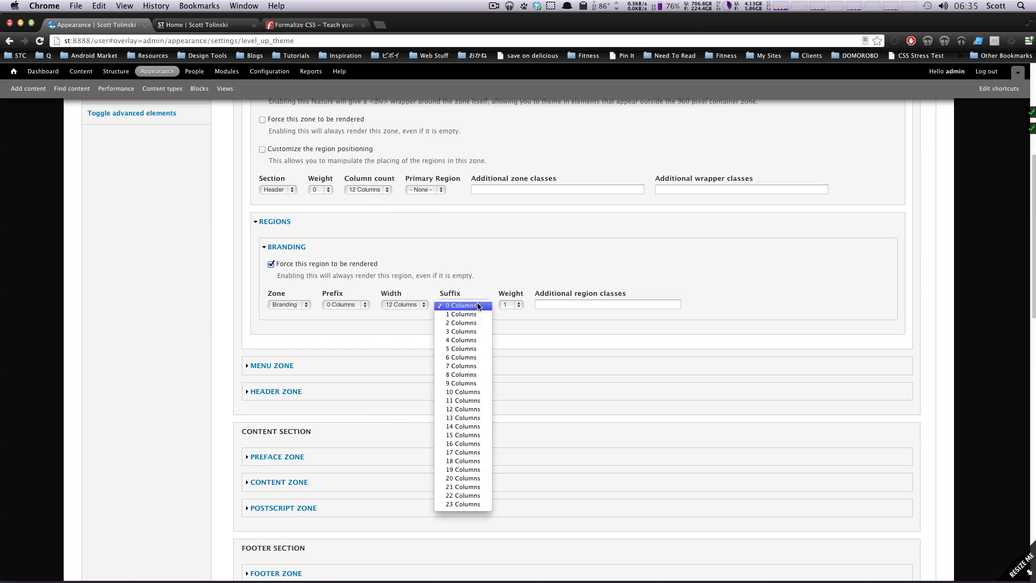
left_click(459, 305)
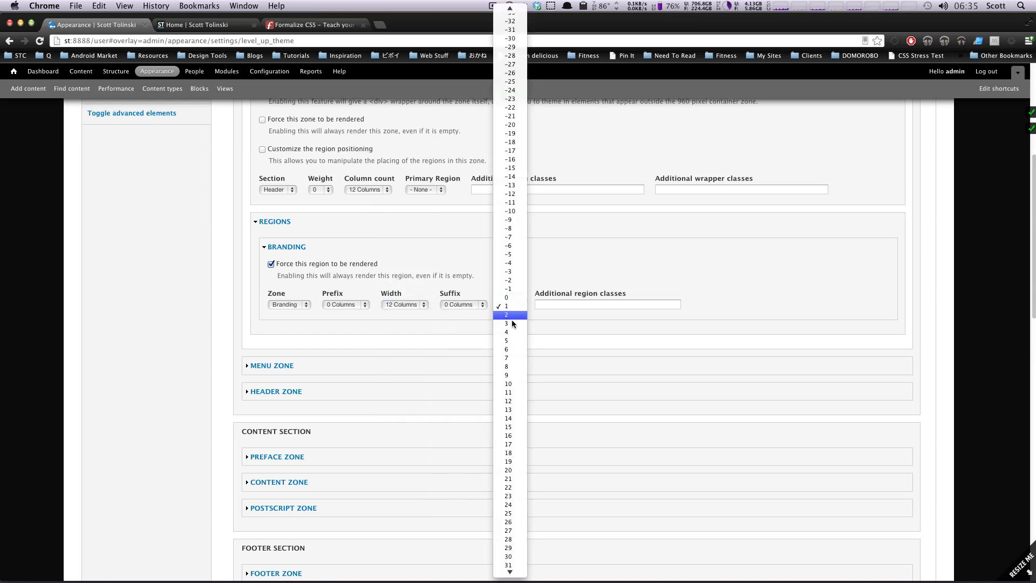
left_click(507, 305)
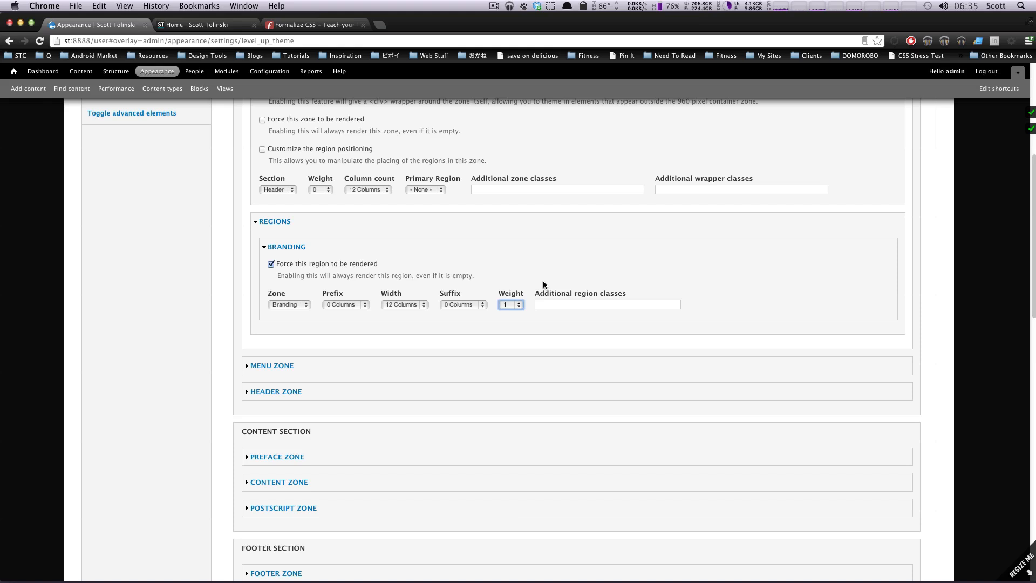
mouse_move(320, 308)
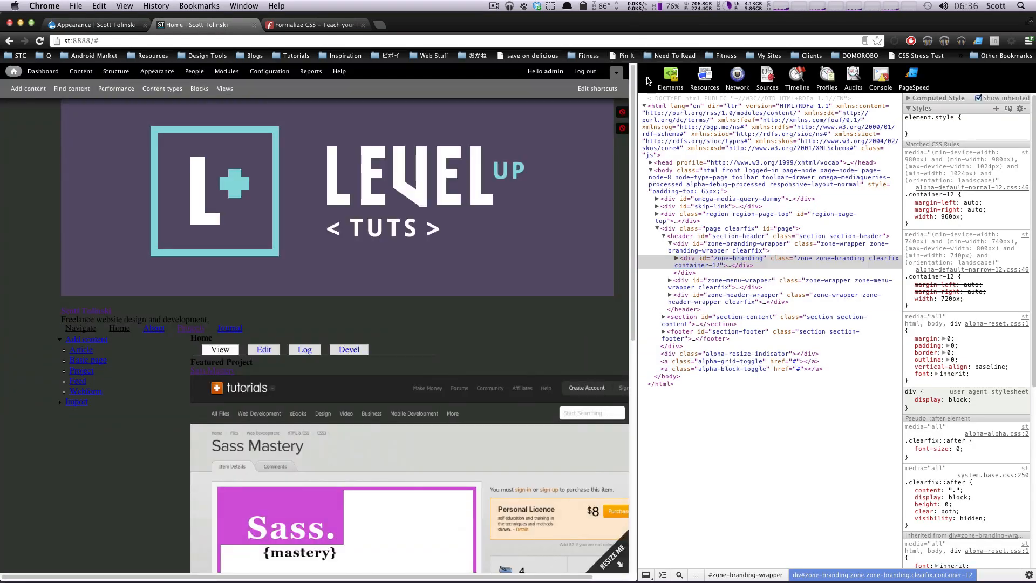
Enable the region debugging grid and move the debugging block into Header Second.
left_click(647, 80)
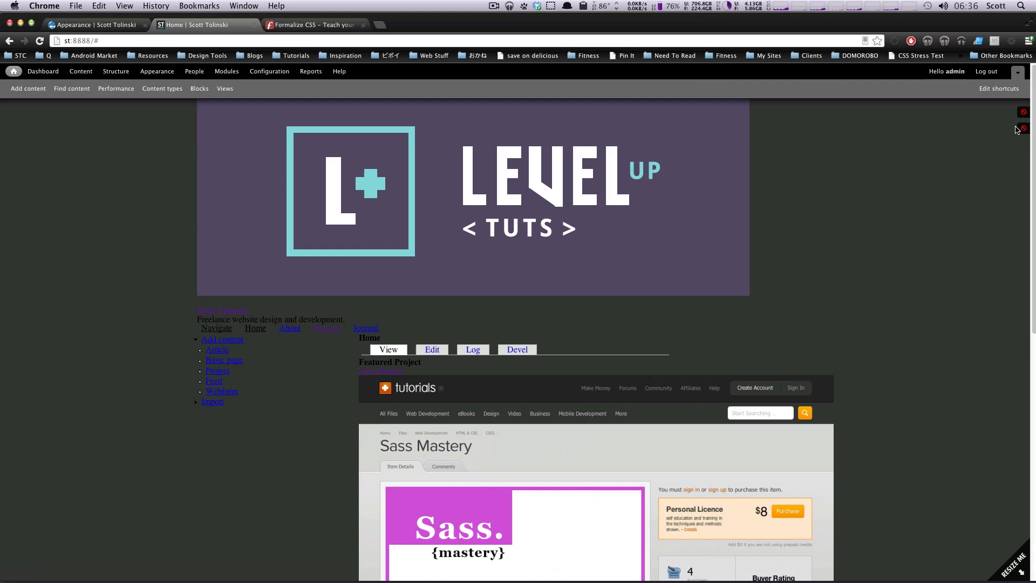
left_click(1023, 127)
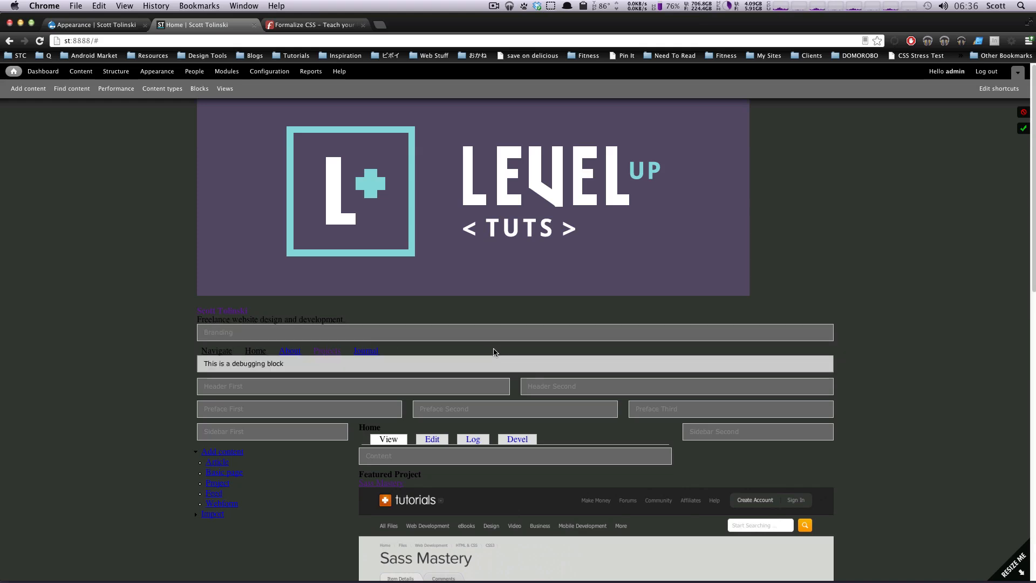
mouse_move(462, 371)
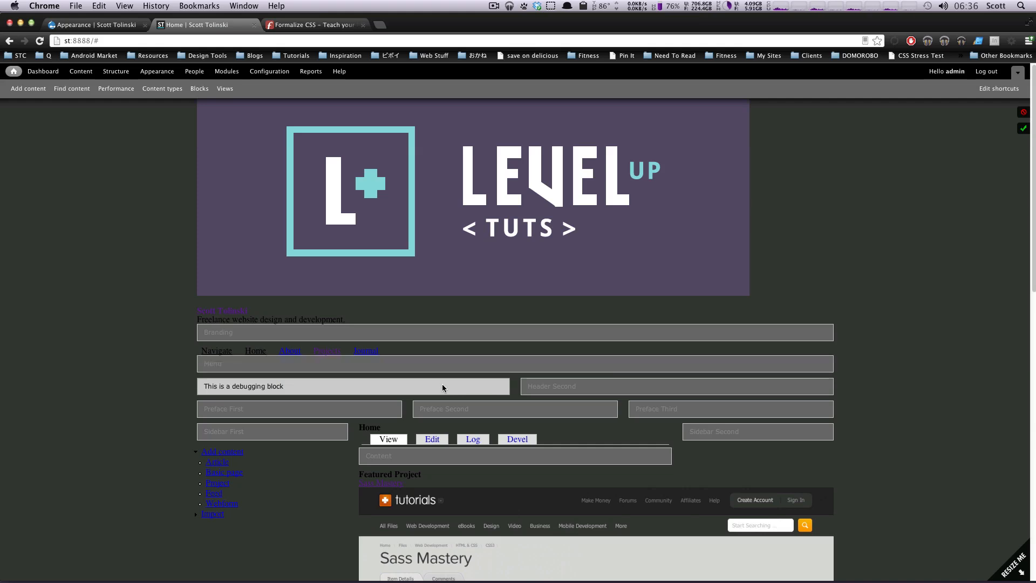
left_click_drag(353, 387, 675, 387)
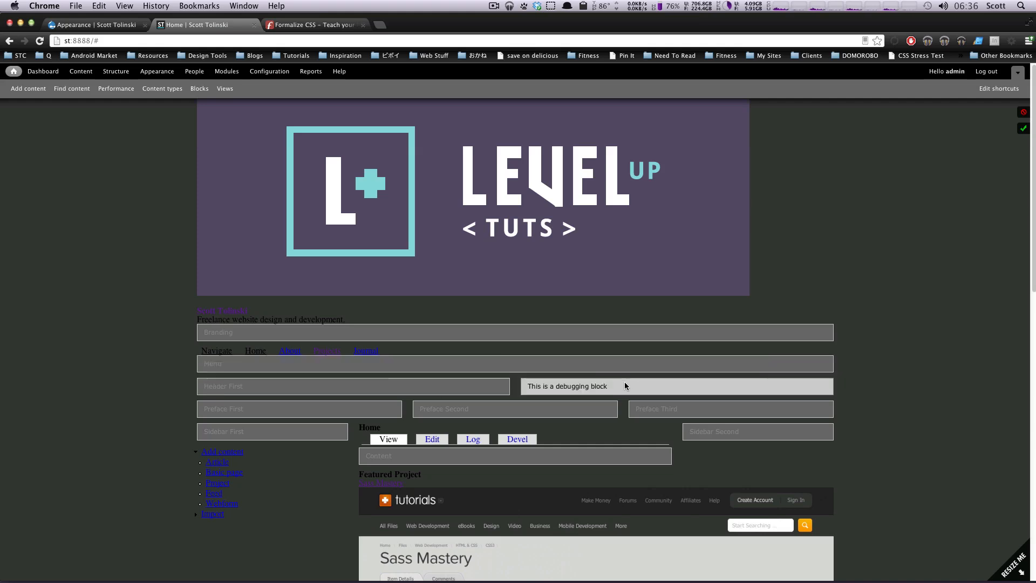
mouse_move(584, 392)
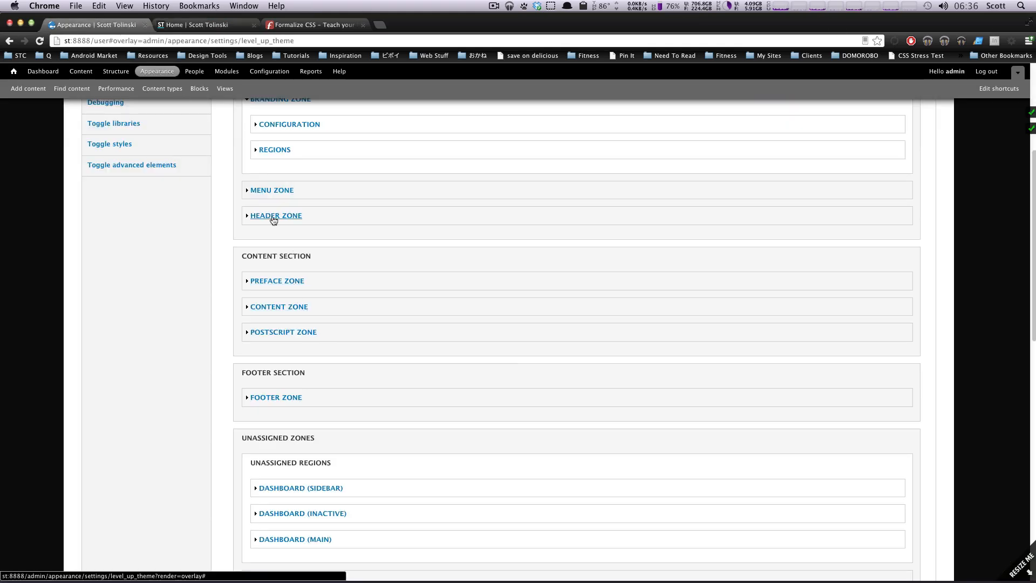
Expand Header Zone's regions to show Header First and Header Second settings, 6 columns each.
left_click(275, 215)
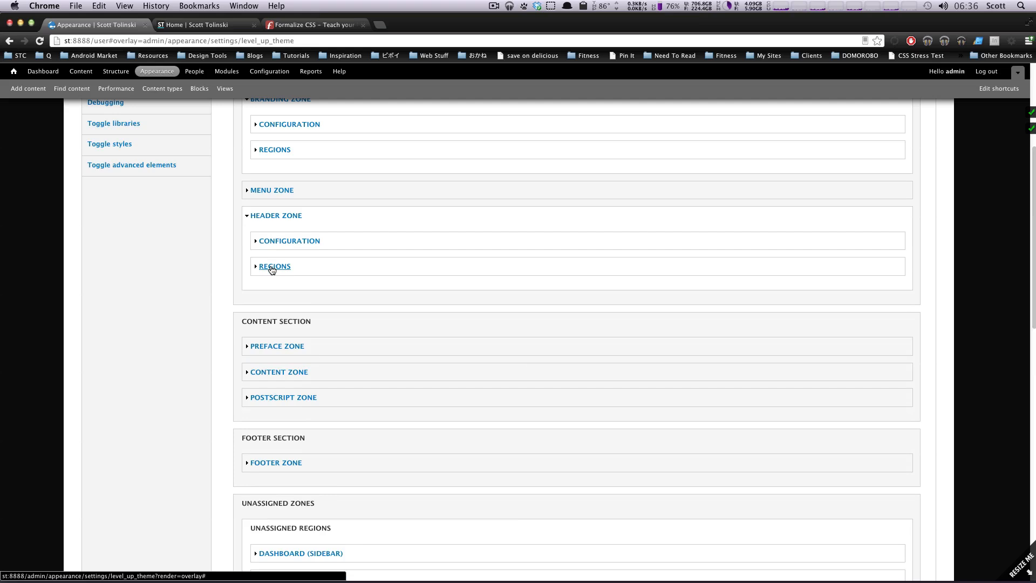
left_click(274, 265)
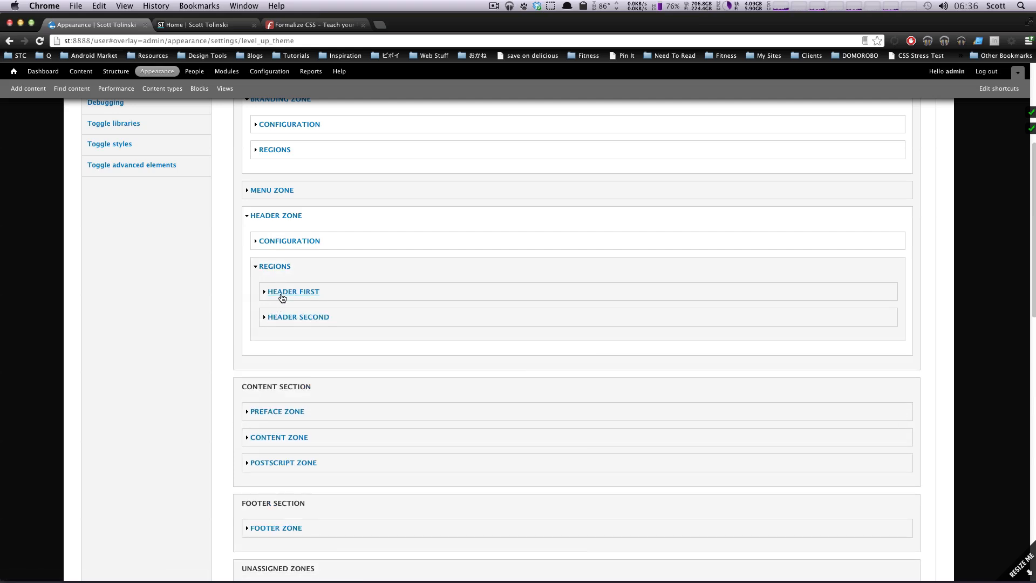
left_click(292, 291)
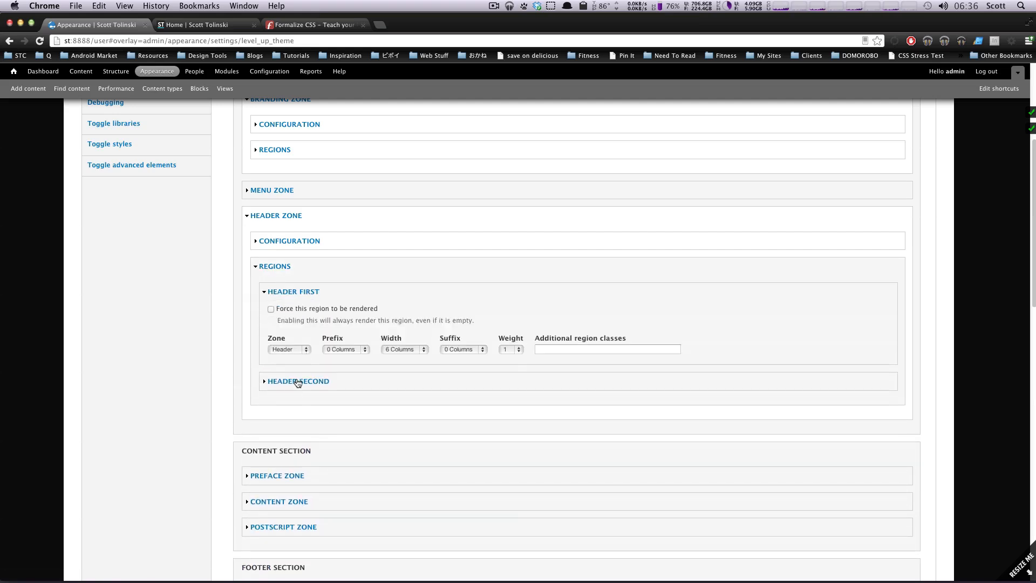
left_click(298, 381)
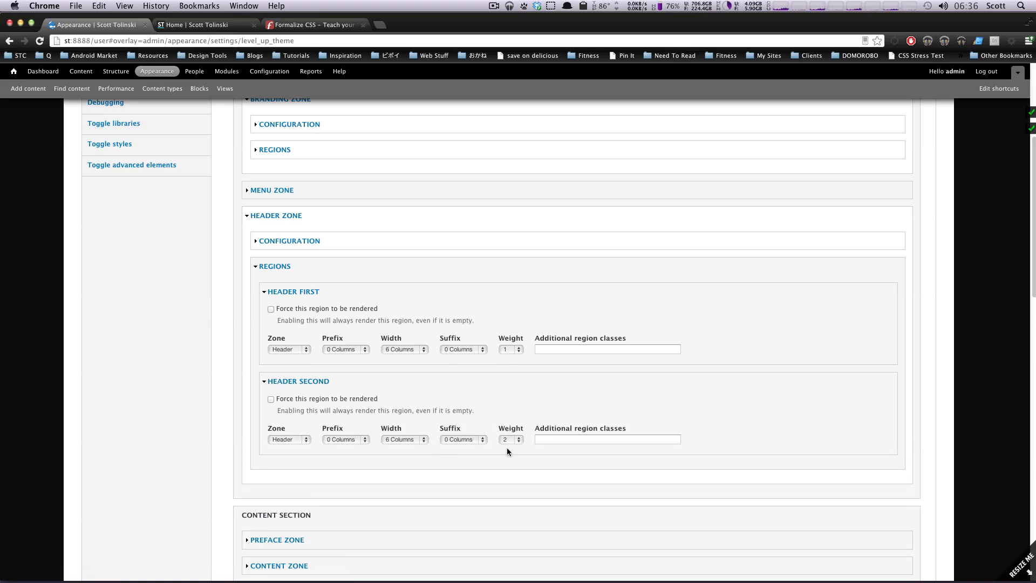
mouse_move(526, 447)
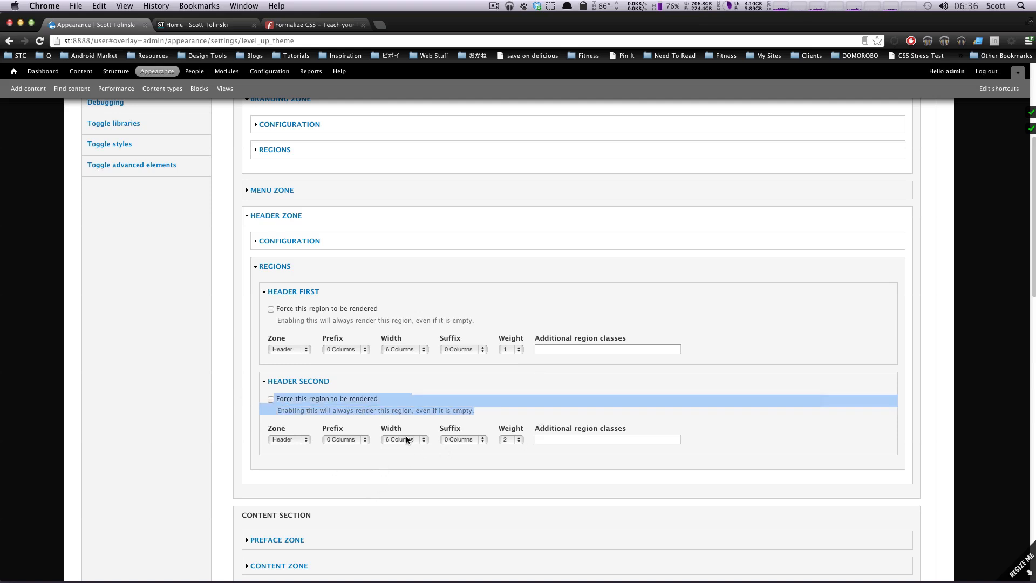
mouse_move(420, 449)
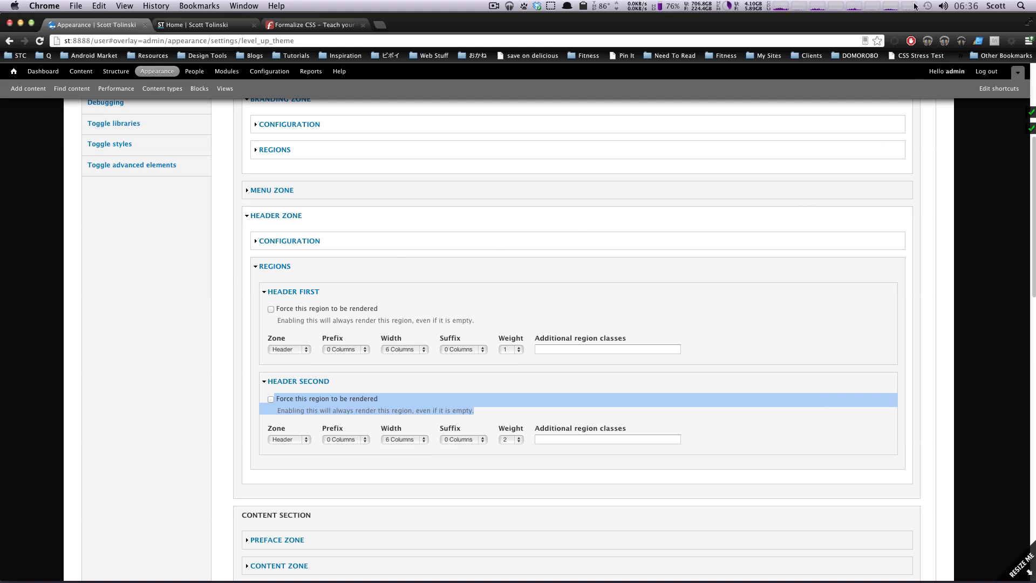
left_click(198, 25)
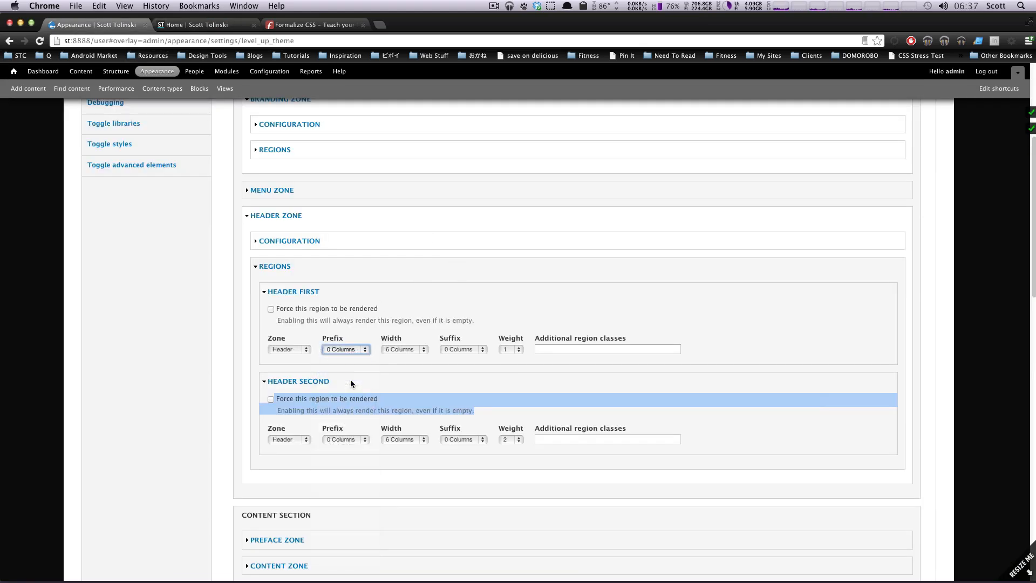
scroll("down", 3)
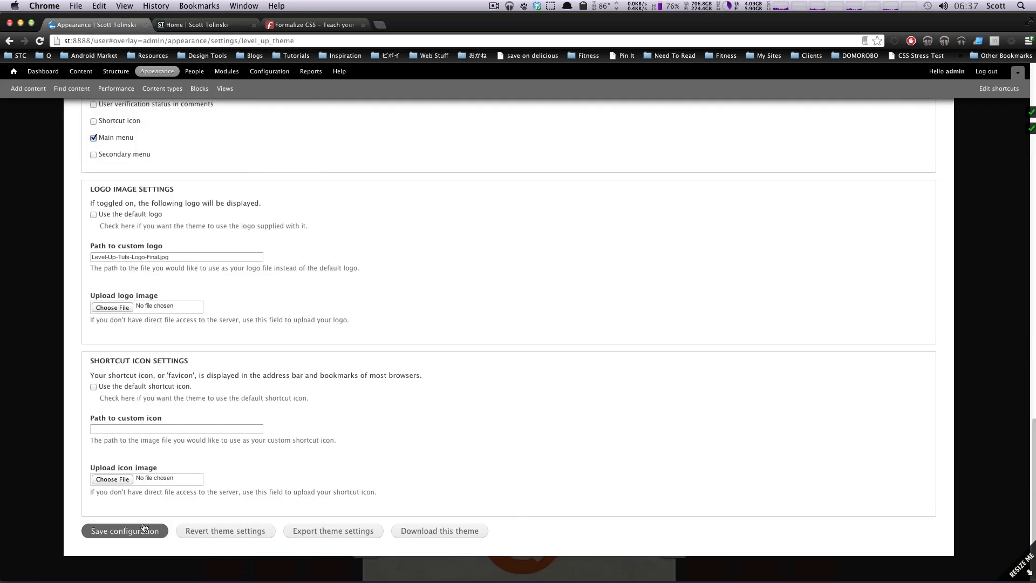
Save the region configuration and check the shifted header layout on the homepage.
left_click(126, 531)
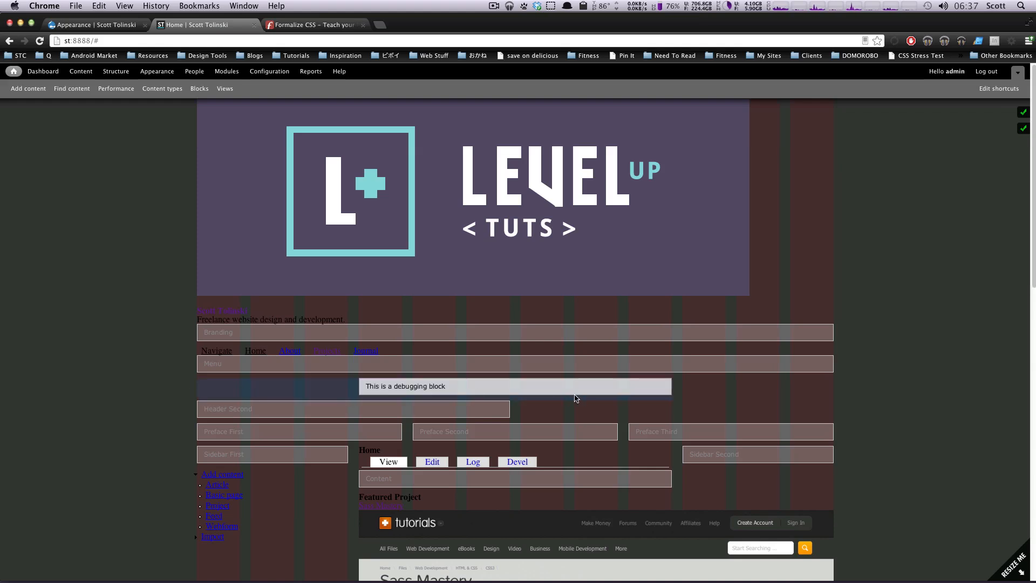
mouse_move(508, 386)
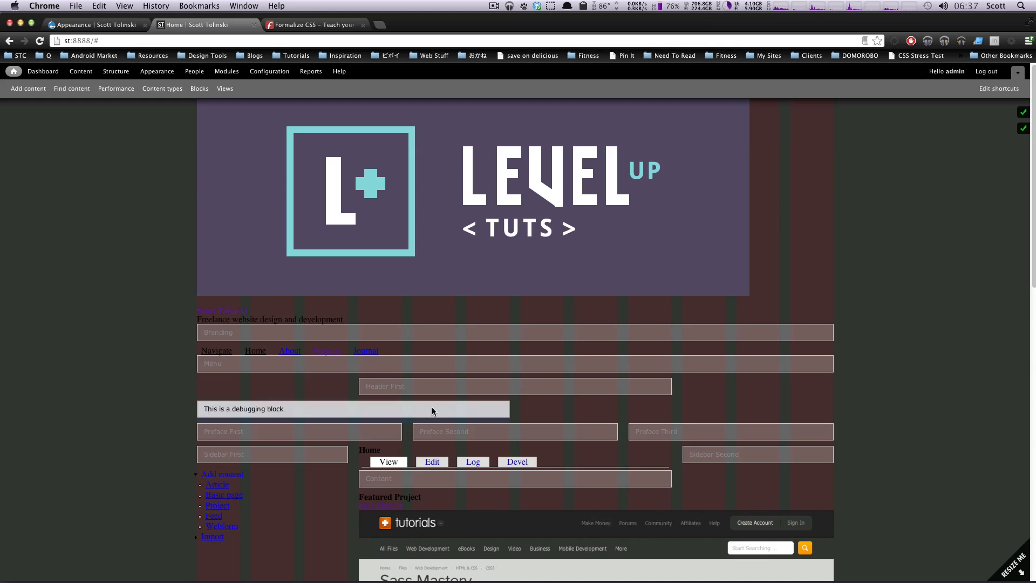
mouse_move(423, 408)
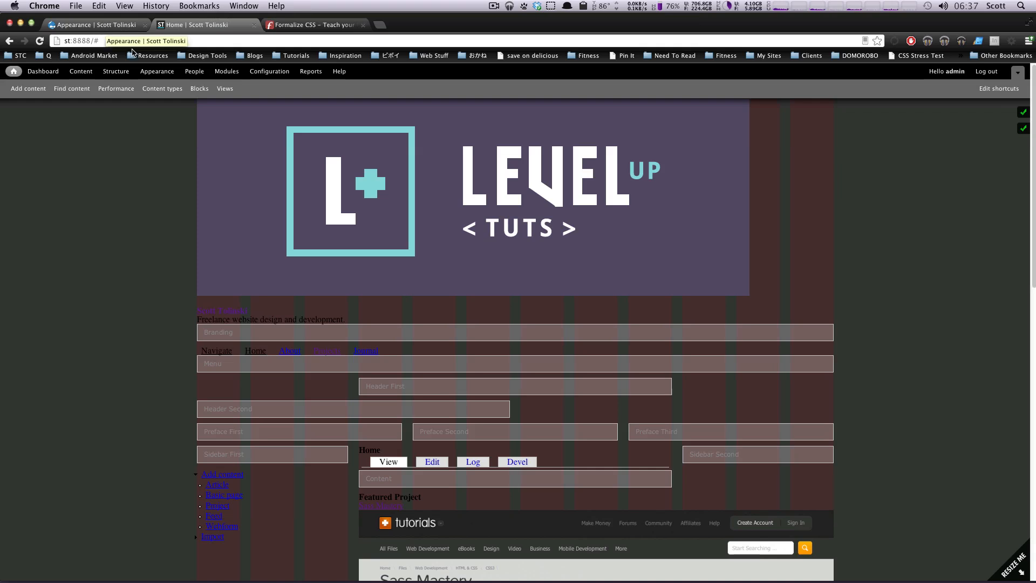
scroll("down", 3)
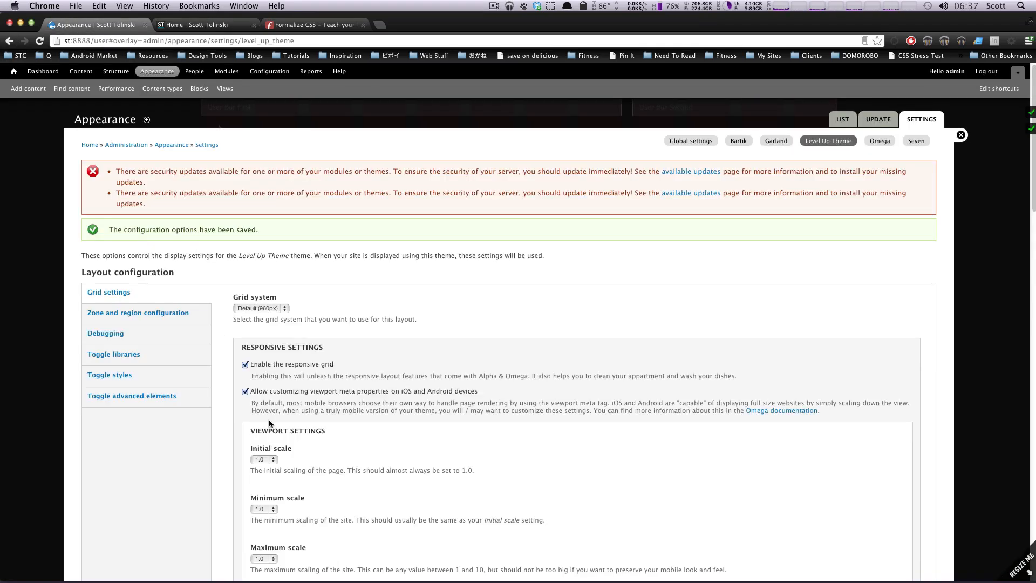
Reopen Header Second under Header Zone regions, resave the configuration and view the page narrow.
scroll("down", 3)
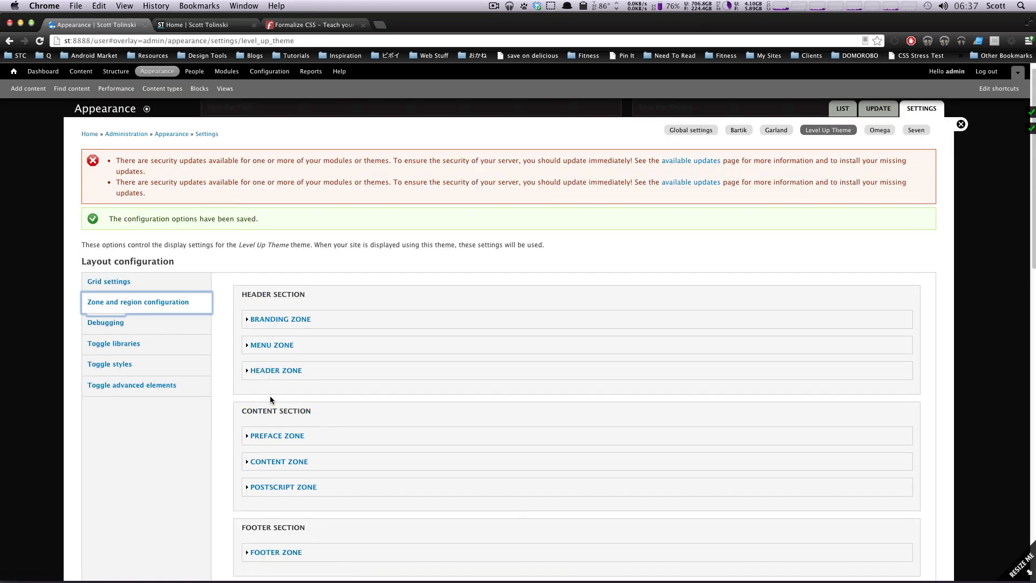
left_click(276, 370)
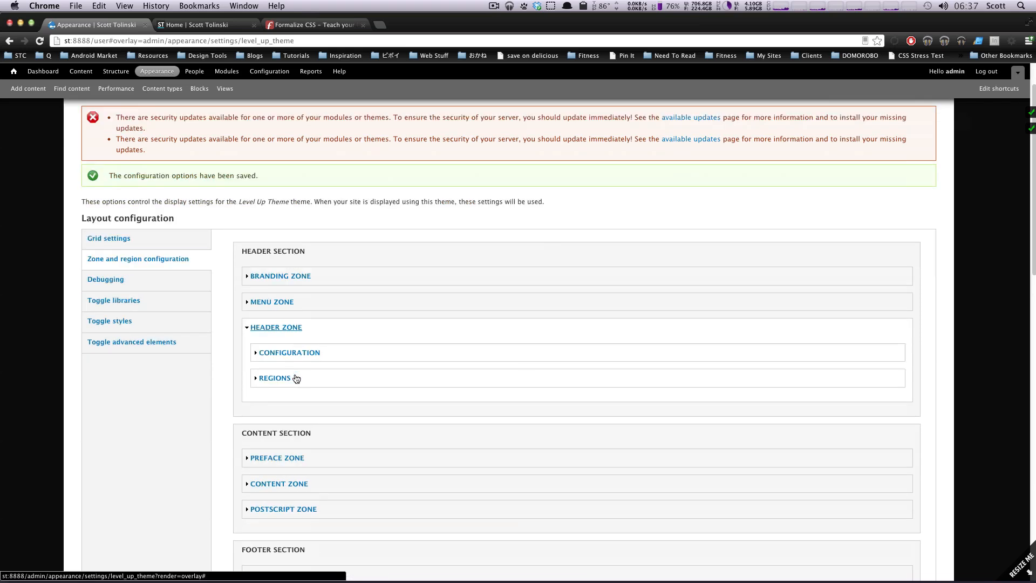
left_click(274, 378)
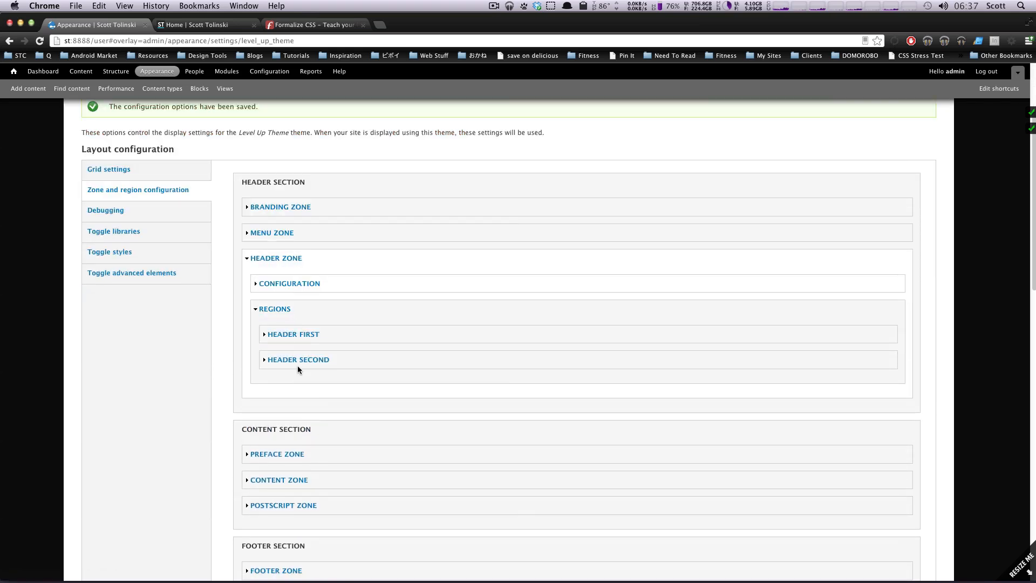
left_click(297, 359)
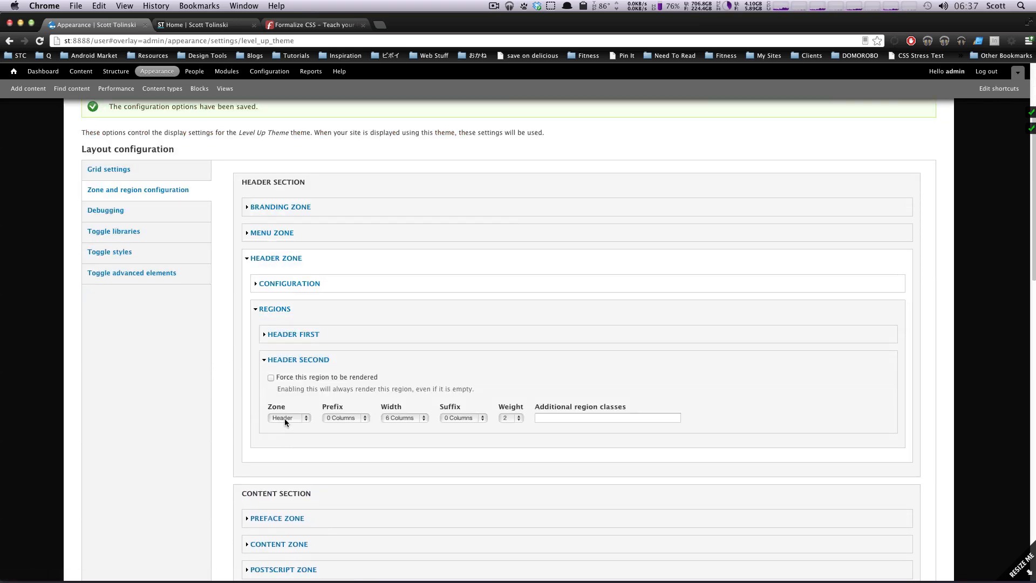
left_click(288, 418)
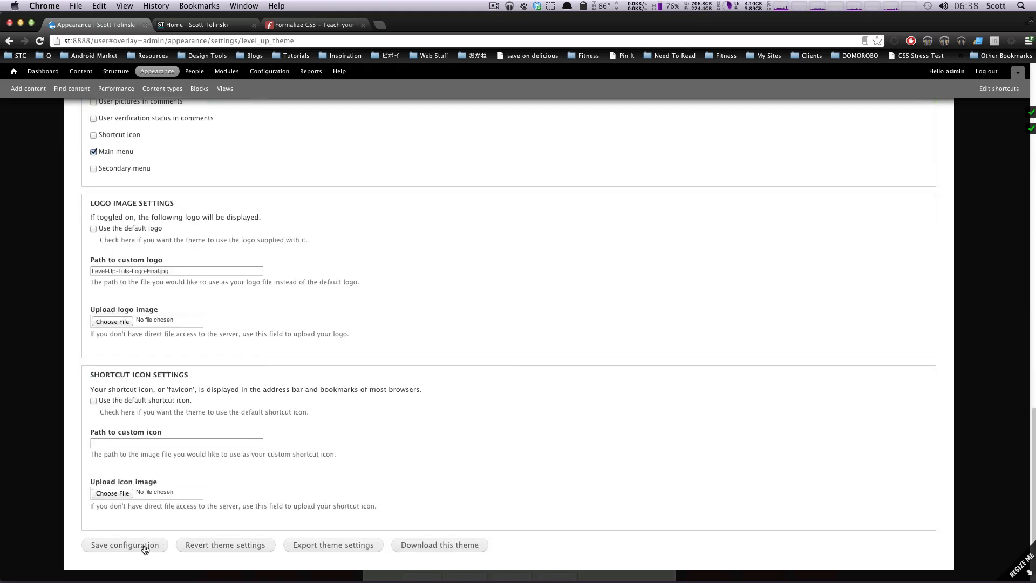
left_click(125, 544)
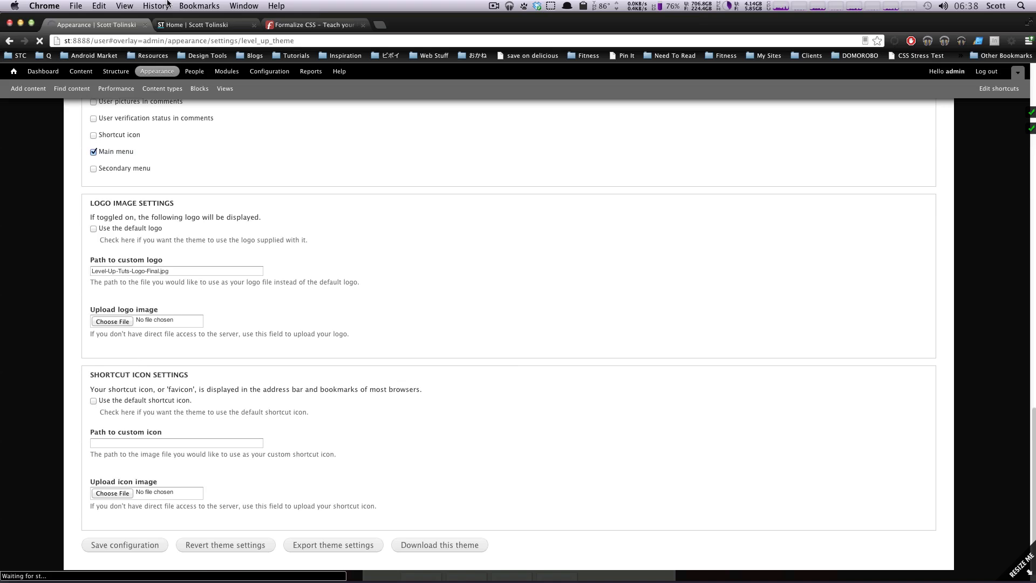
left_click(199, 23)
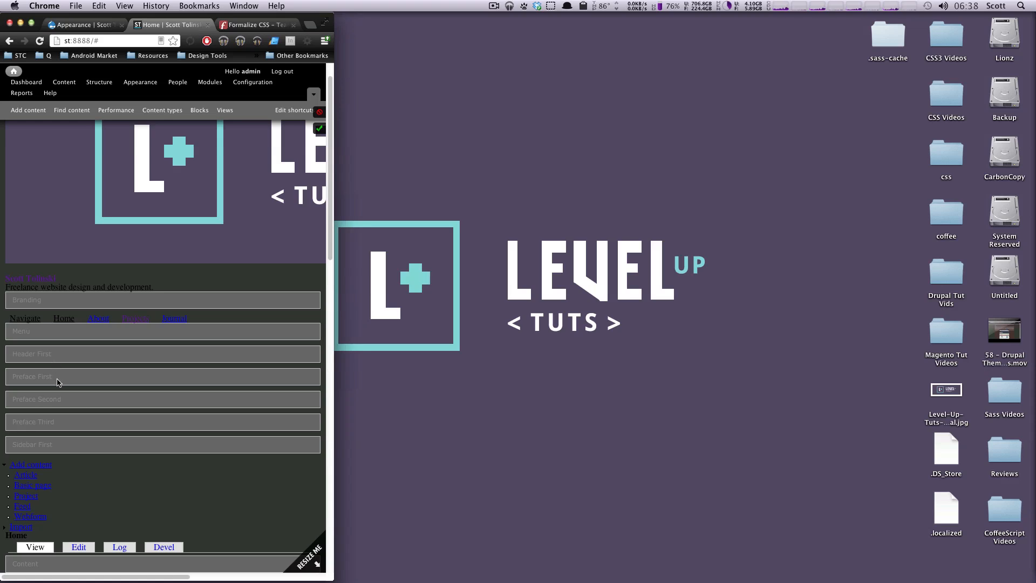
mouse_move(119, 433)
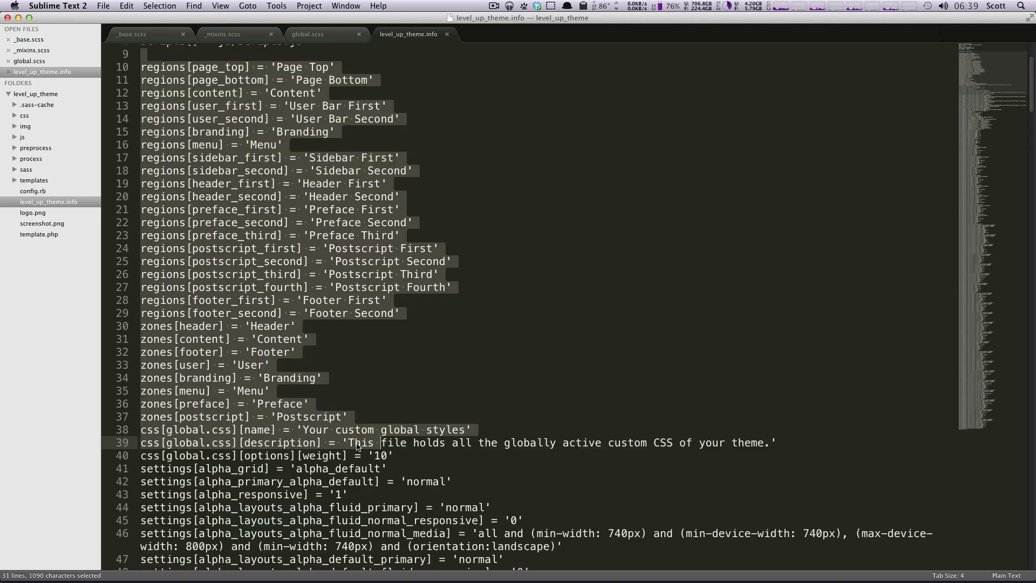
Add regions[menutwo] = 'Menu Two' below the Menu region in level_up_theme.info.
left_click(323, 380)
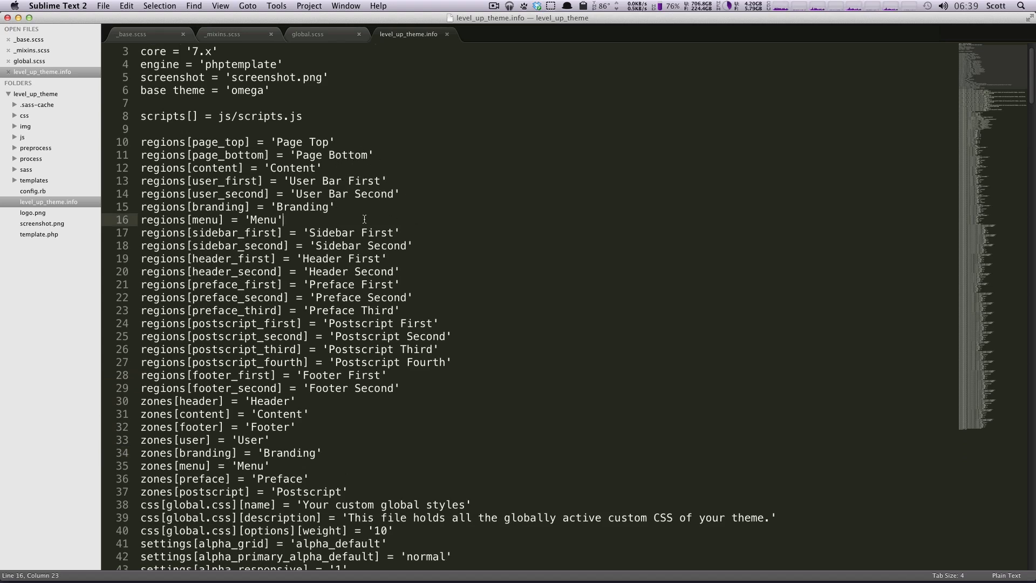
type("re")
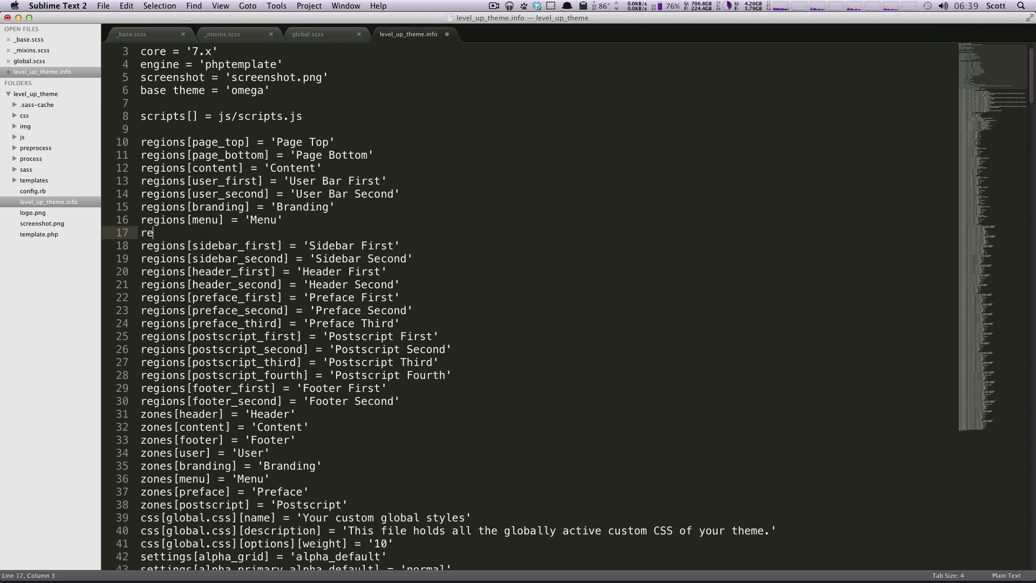
type("gions[]")
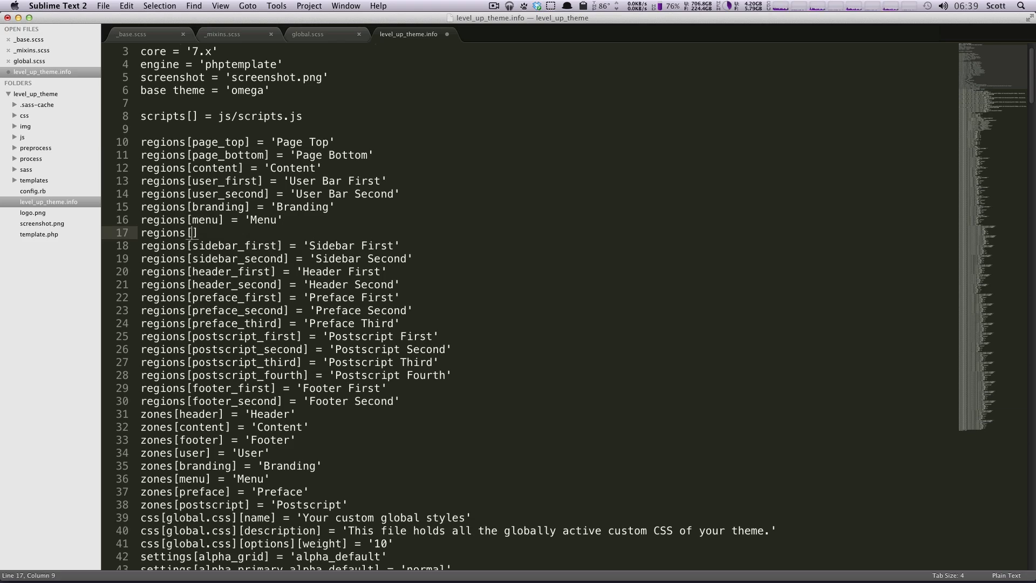
type("meny")
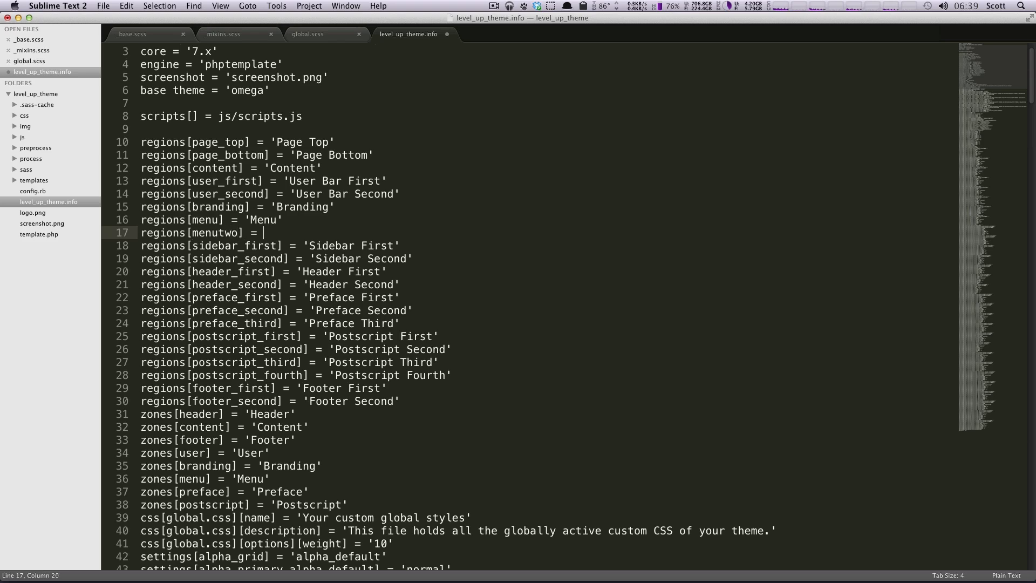
type("'Menu Two")
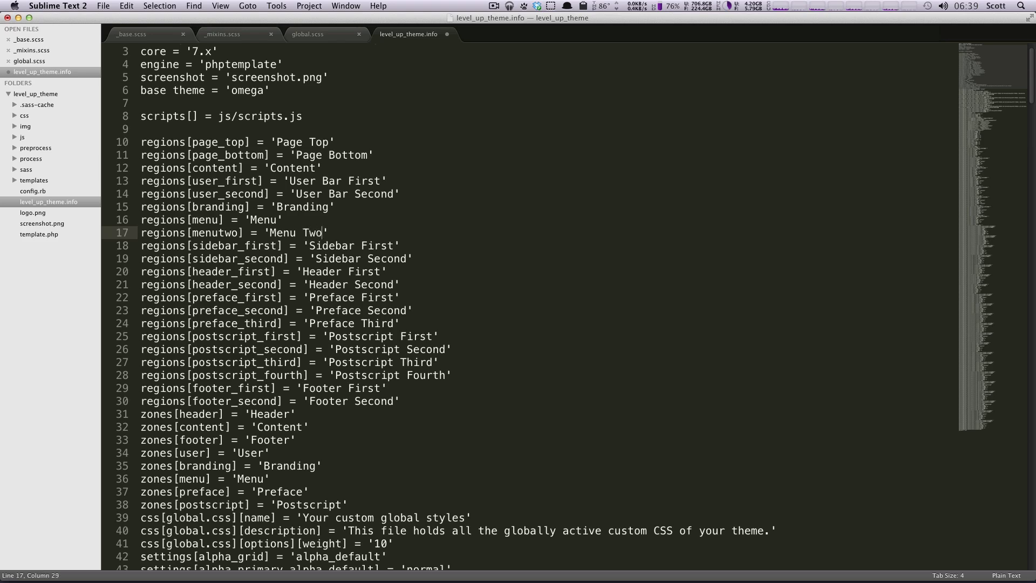
triple_click(231, 233)
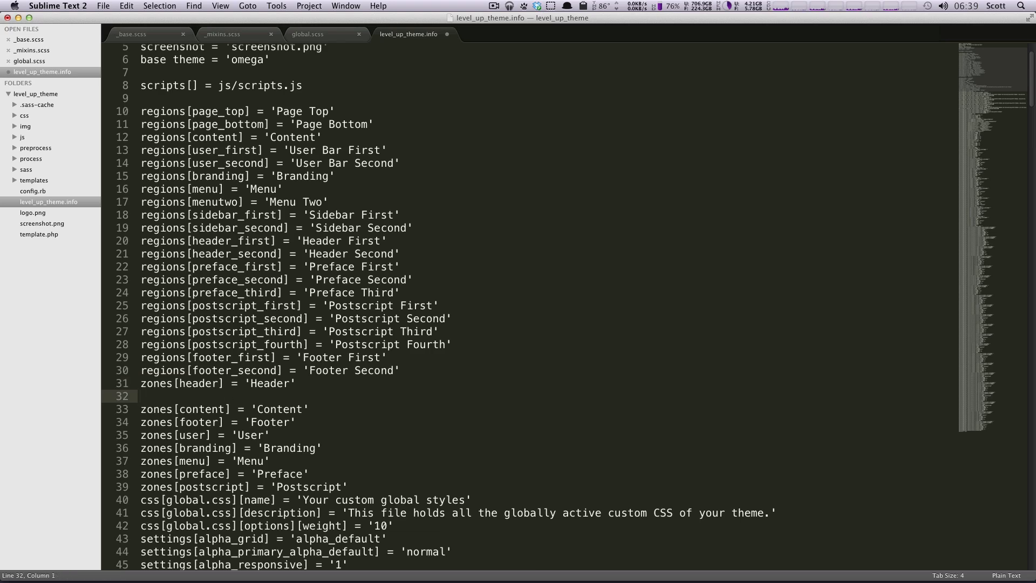
Add a zones[tagline] = 'Tagline' line after the Header zone and save the file.
type("zones[header] = 'Header'")
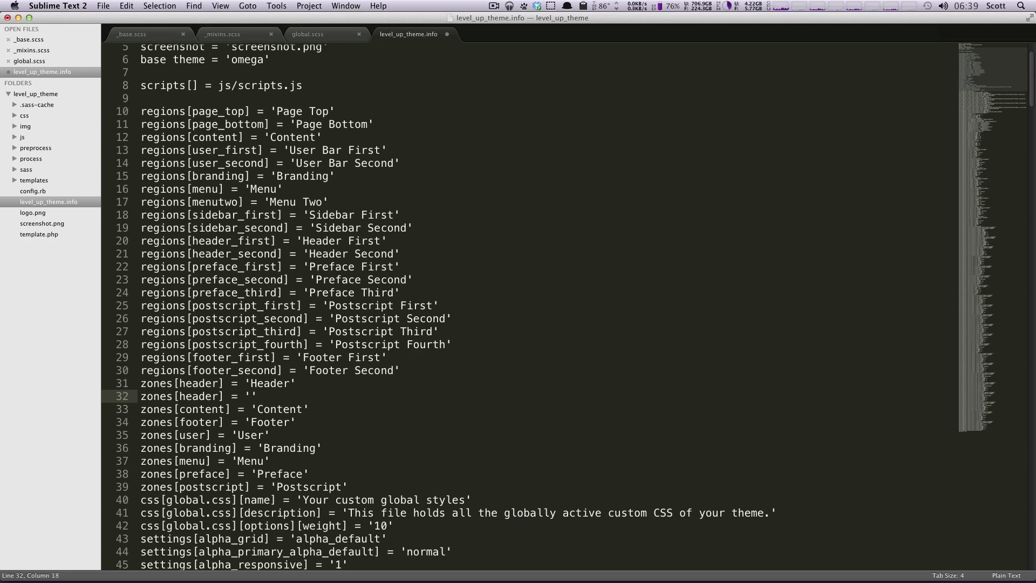
type("Tagline")
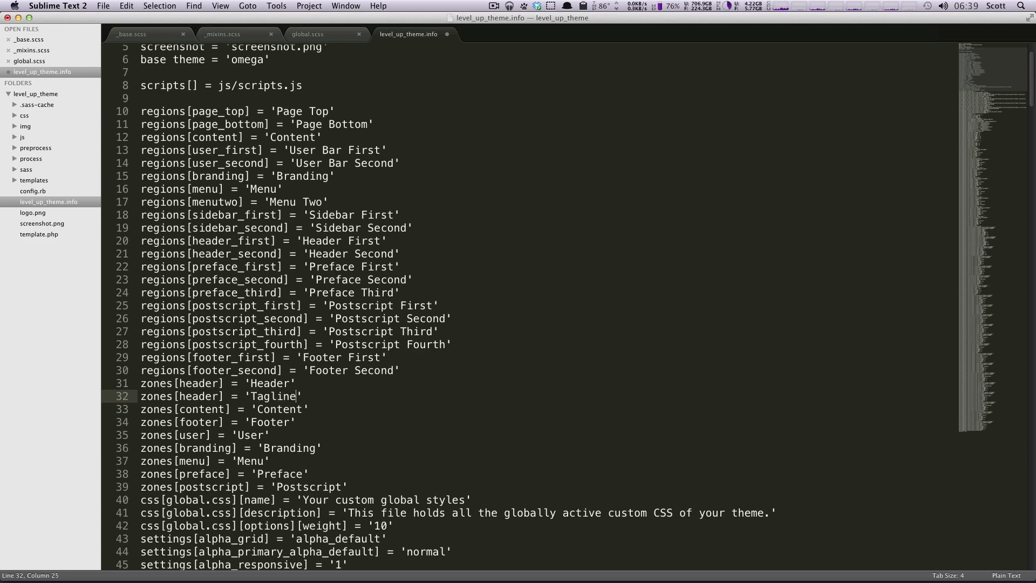
double_click(199, 396)
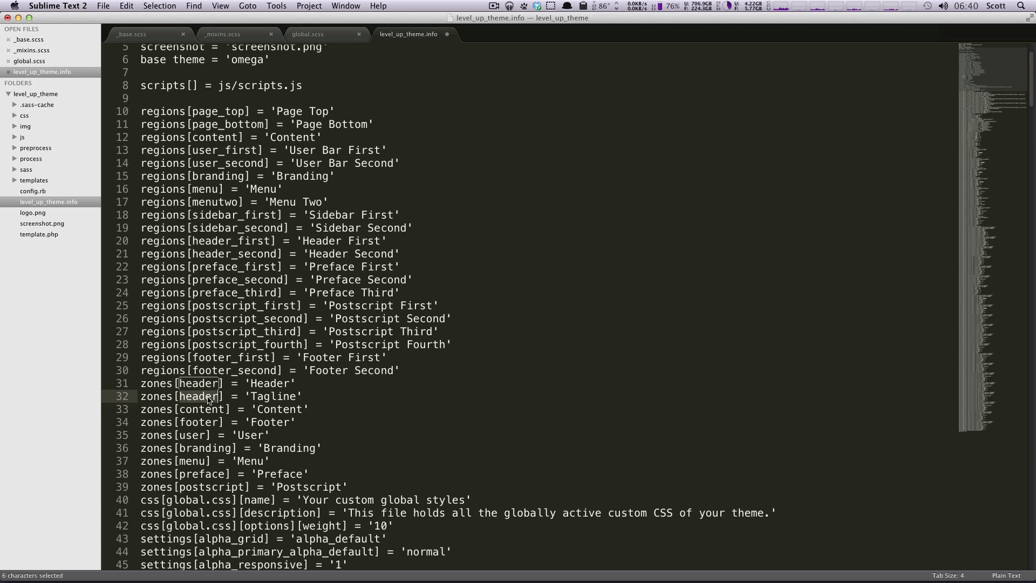
type("tagline")
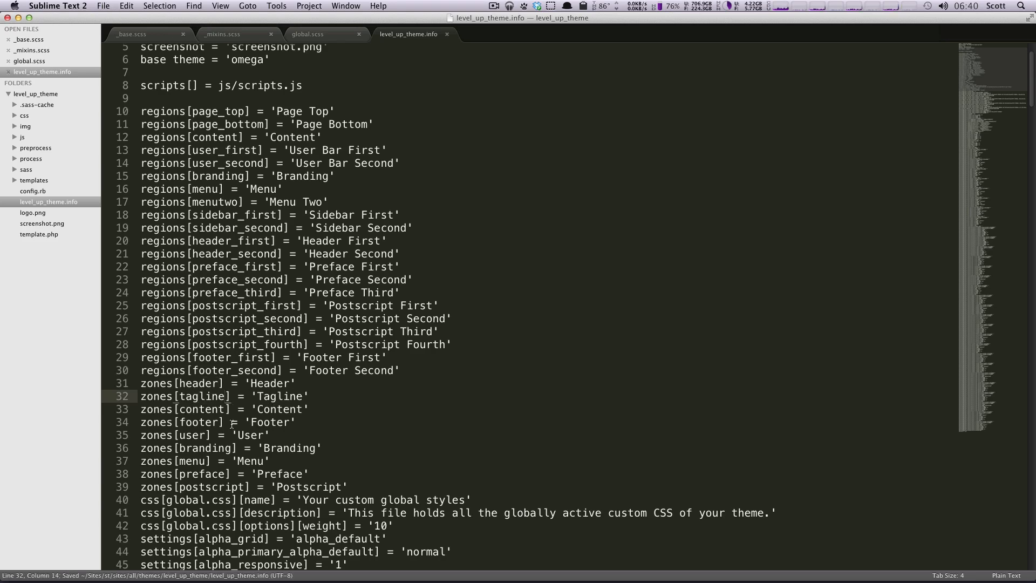
double_click(205, 396)
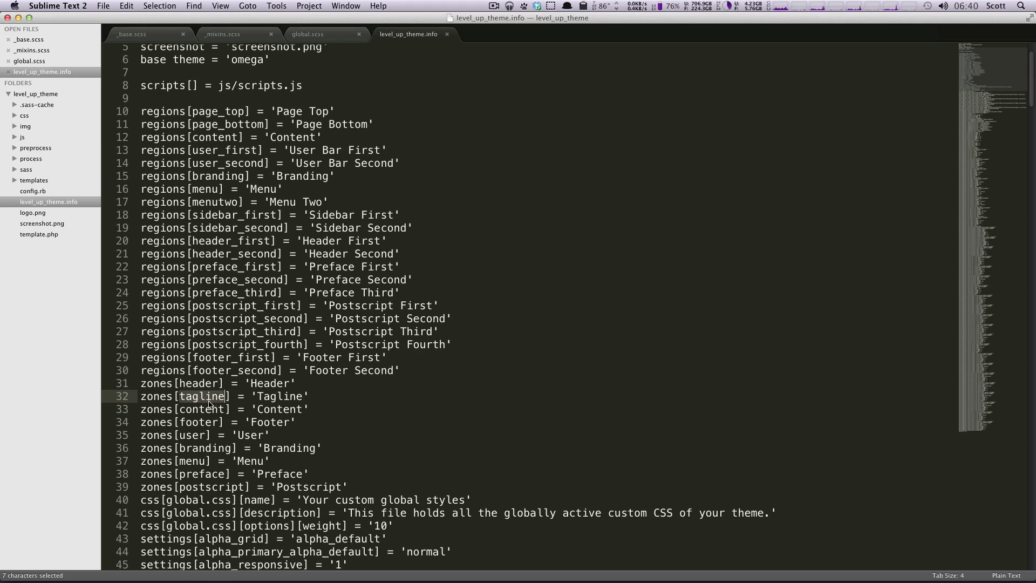
double_click(282, 396)
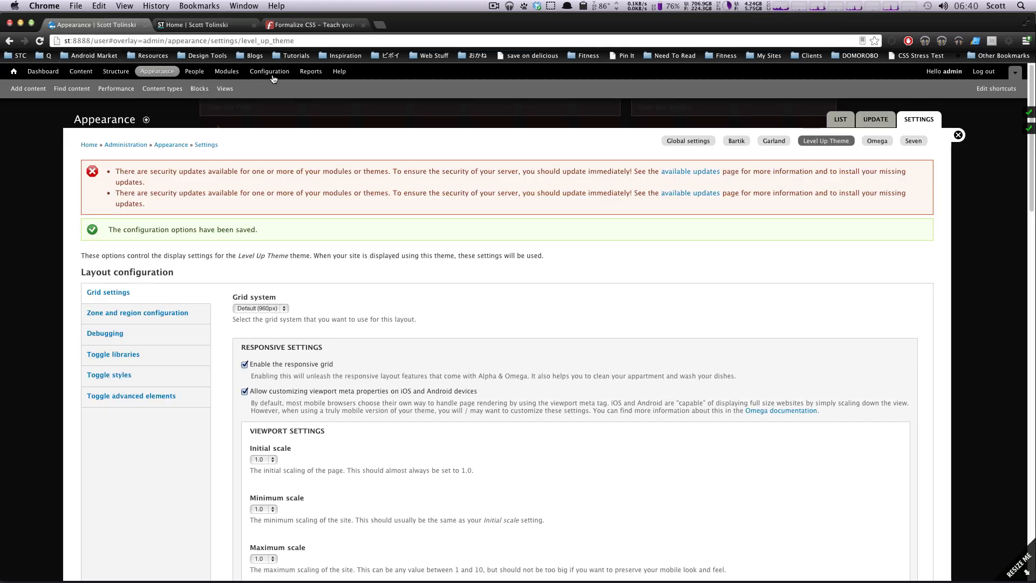
Go to Configuration > Performance in a new tab and clear all caches.
right_click(270, 71)
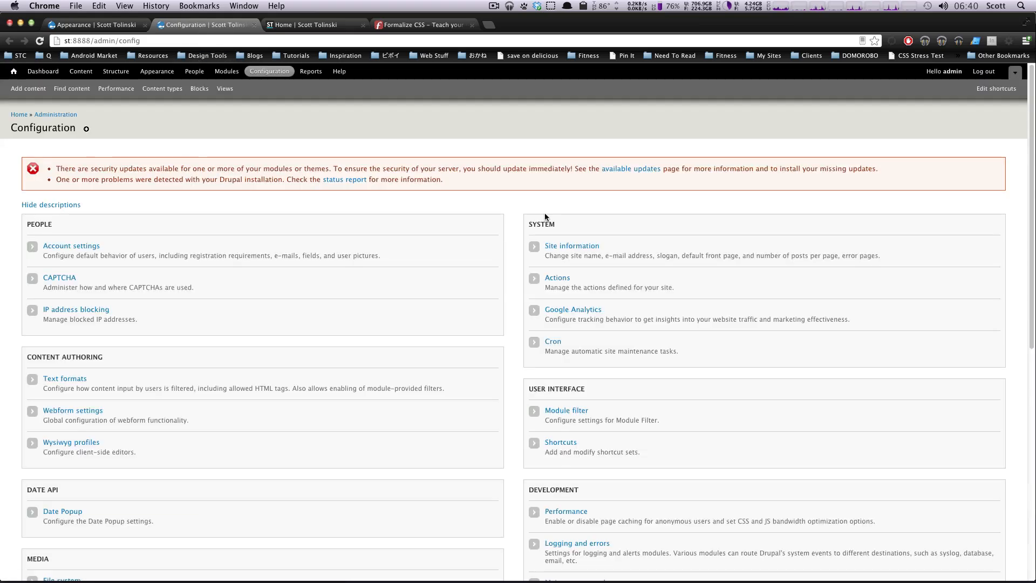
left_click(117, 89)
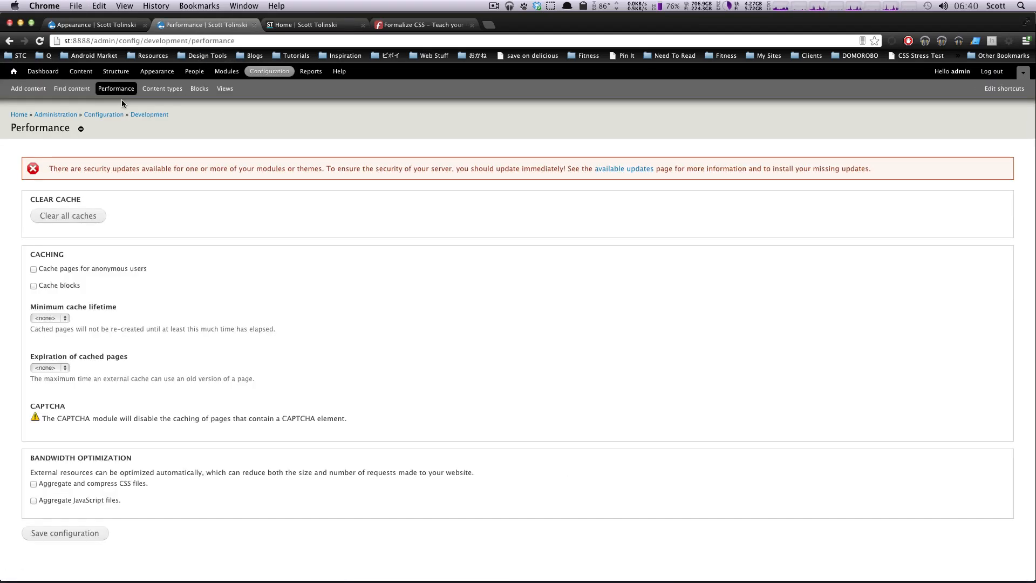
left_click(78, 25)
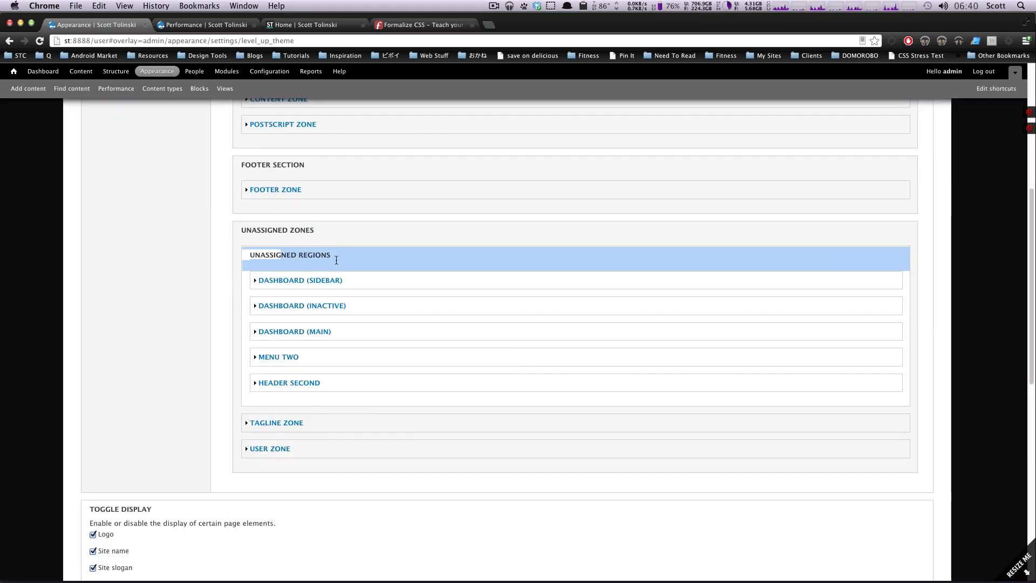
mouse_move(324, 302)
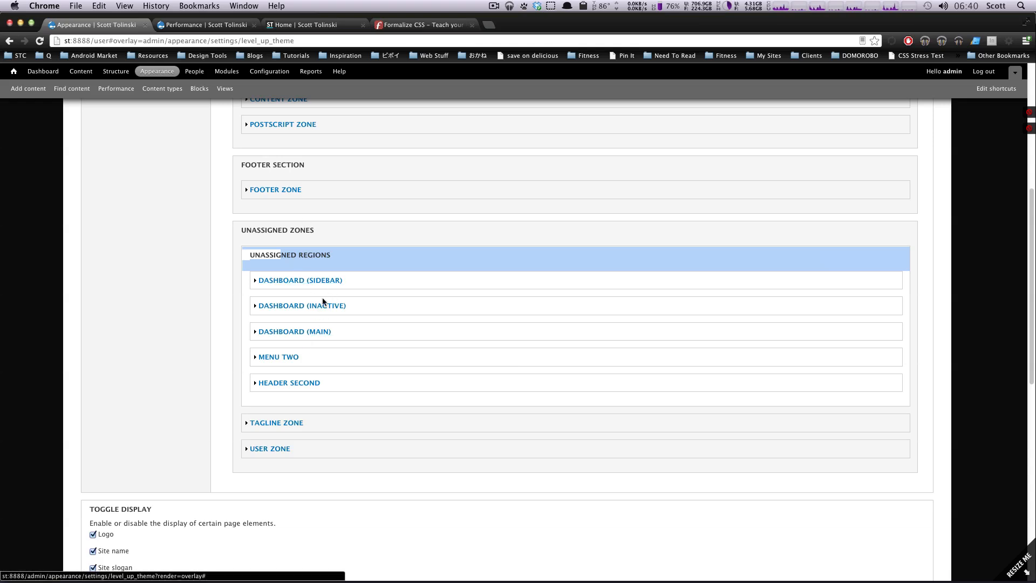
mouse_move(270, 458)
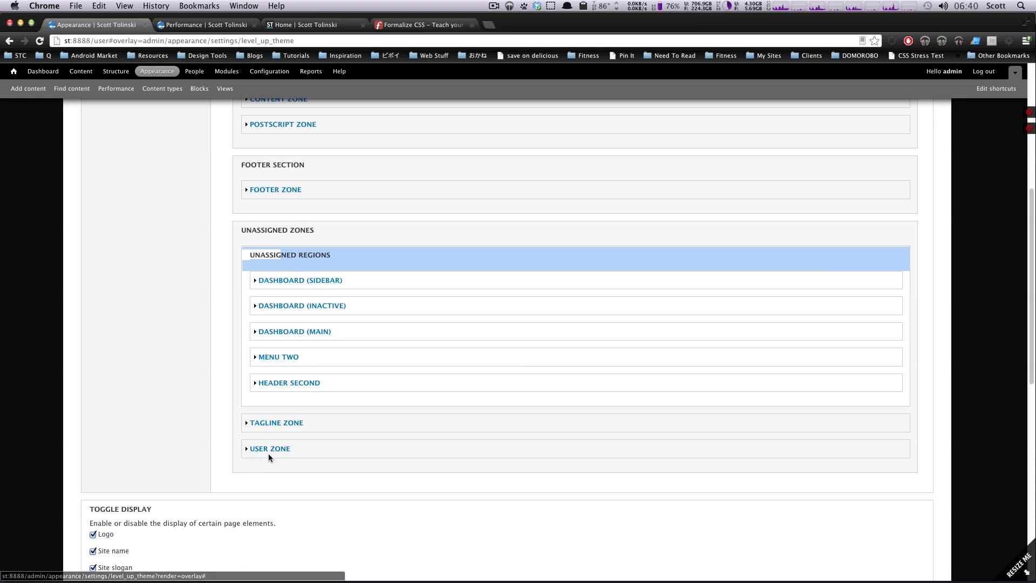
Assign the Tagline zone to the Header section with weight 9.
left_click(276, 423)
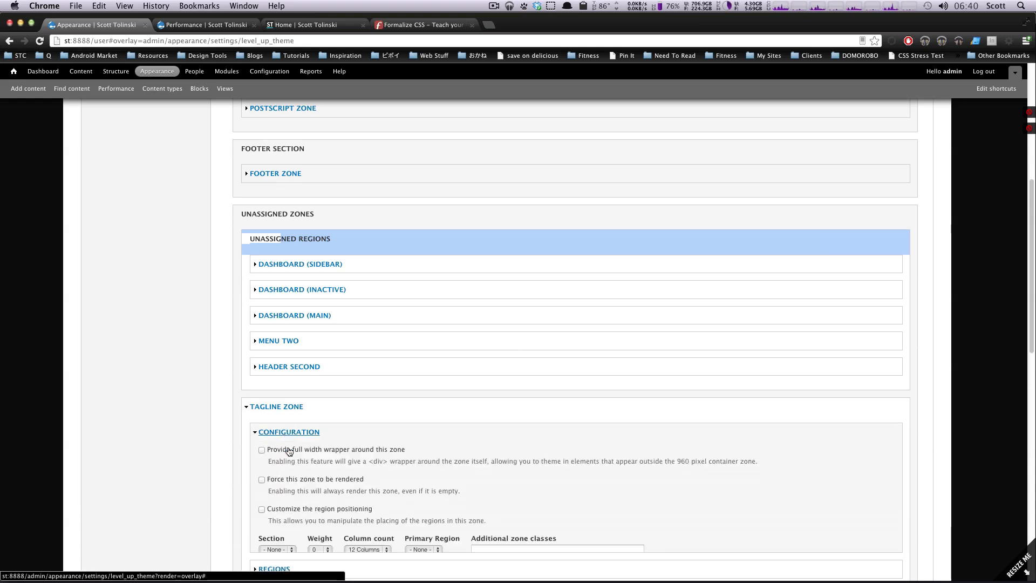
left_click(275, 530)
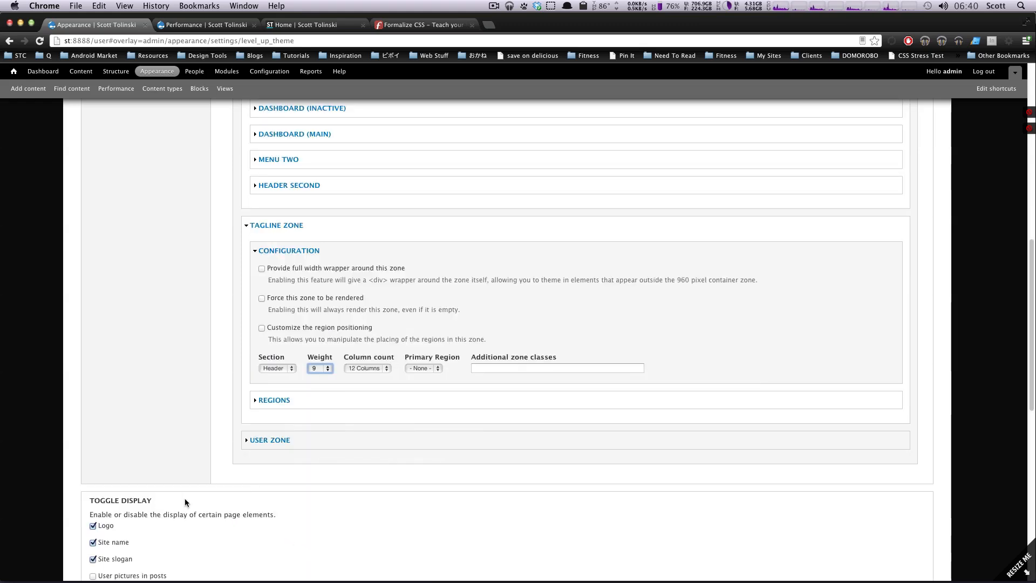
scroll("down", 3)
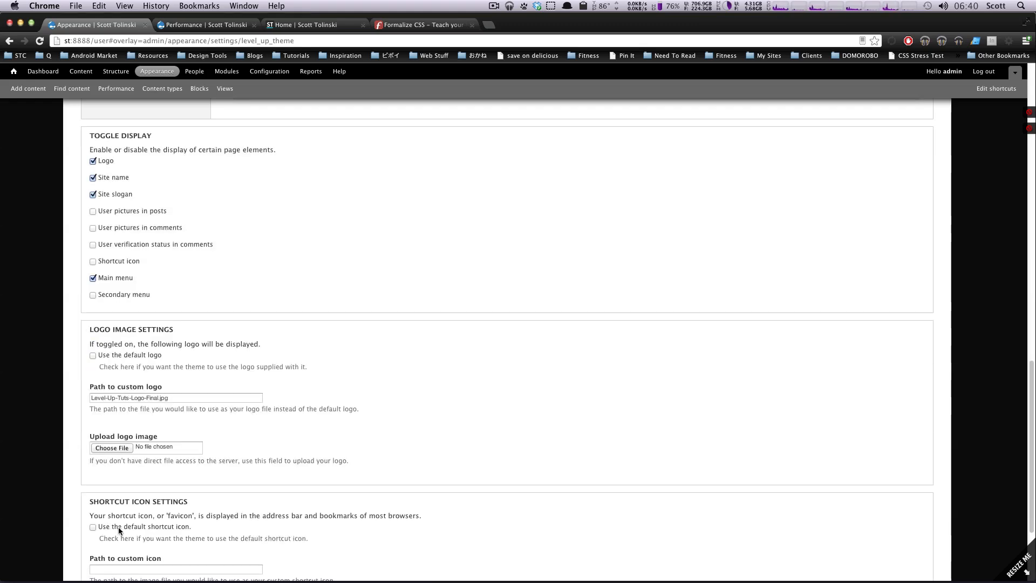
scroll("down", 3)
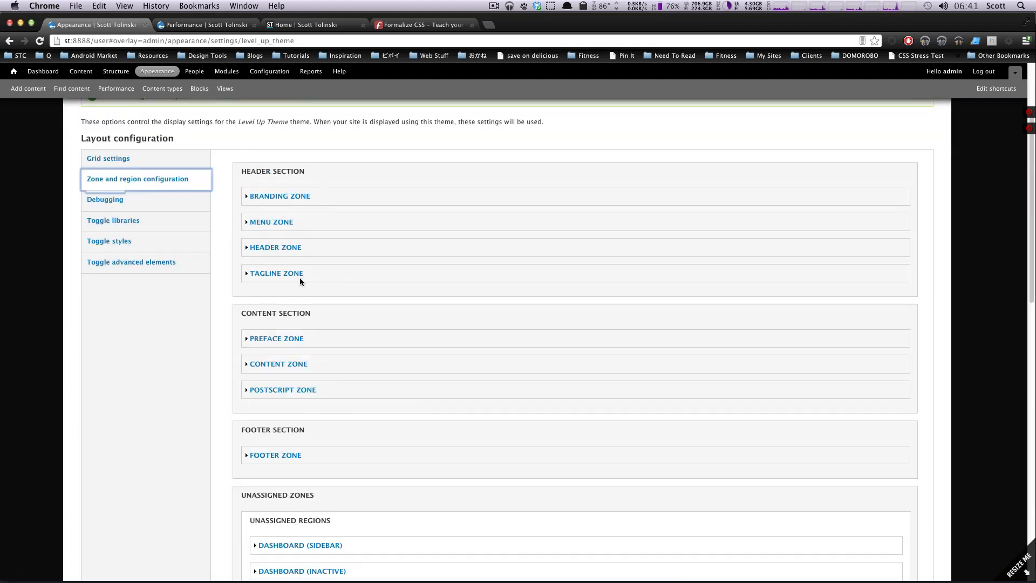
Set the Menu Two region's zone to Tagline and save the theme configuration.
scroll("down", 3)
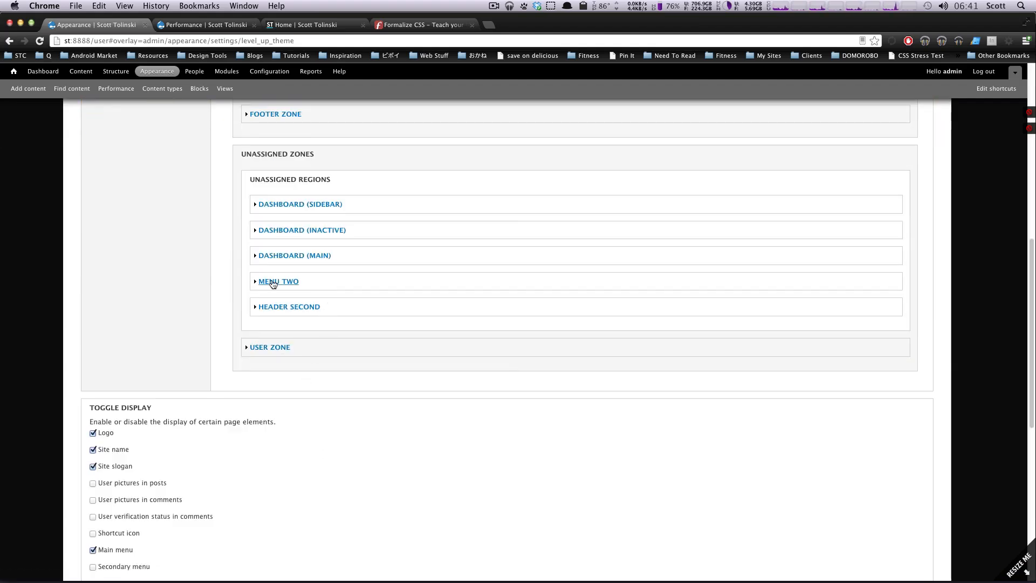
left_click(277, 281)
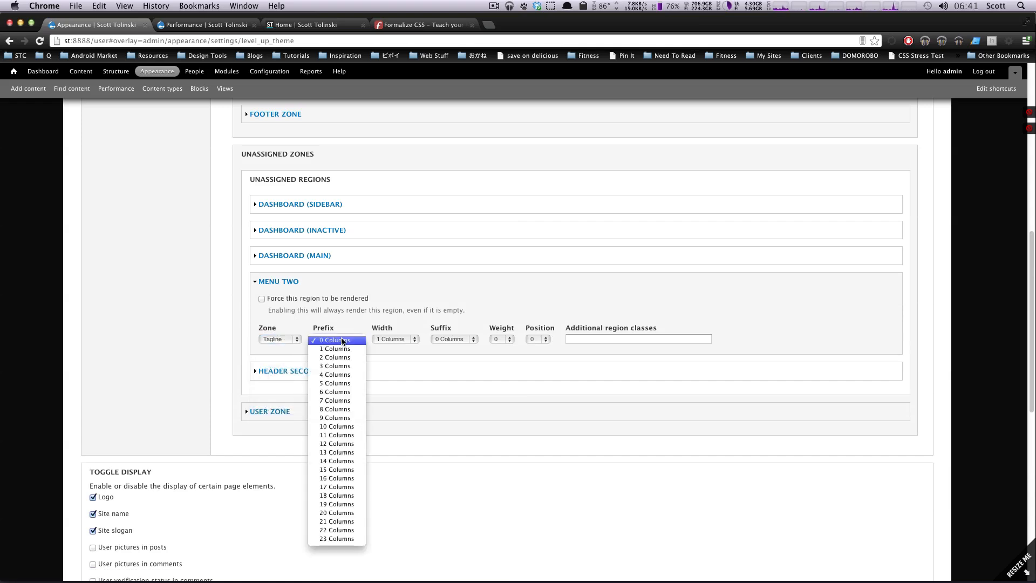
left_click(408, 339)
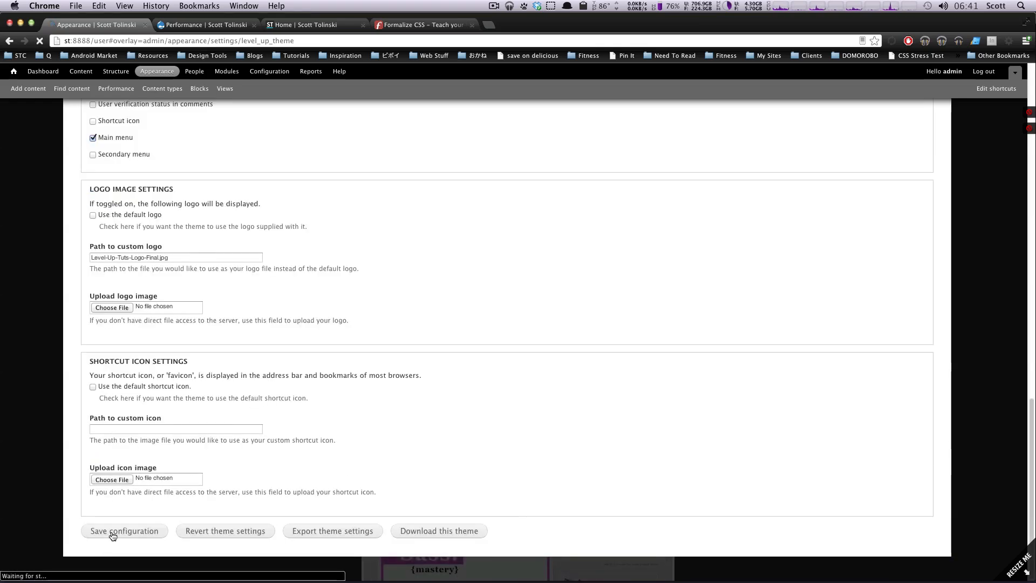
left_click(125, 530)
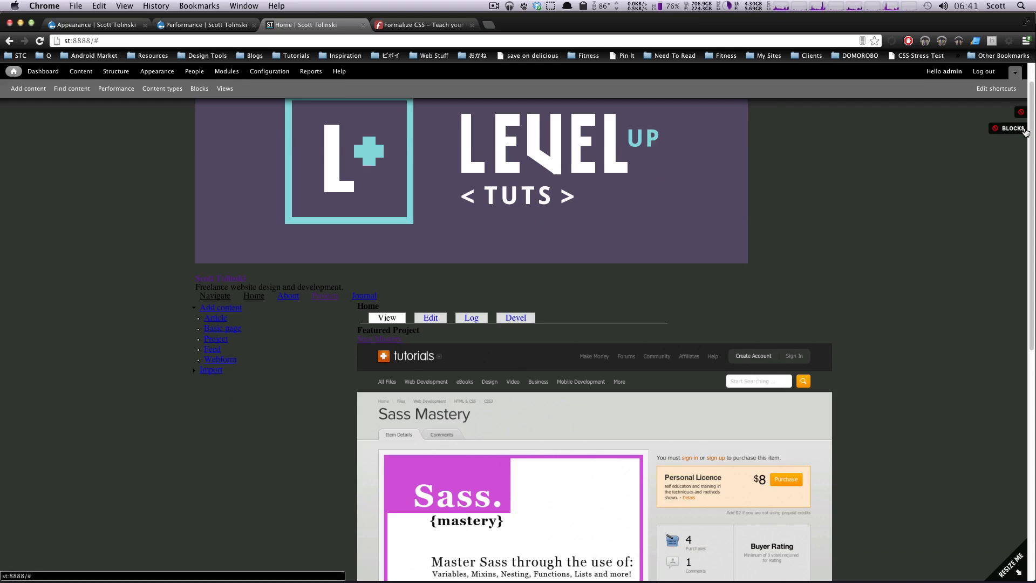
Toggle the Blocks debugging control so region outlines show on the front page.
left_click(1008, 127)
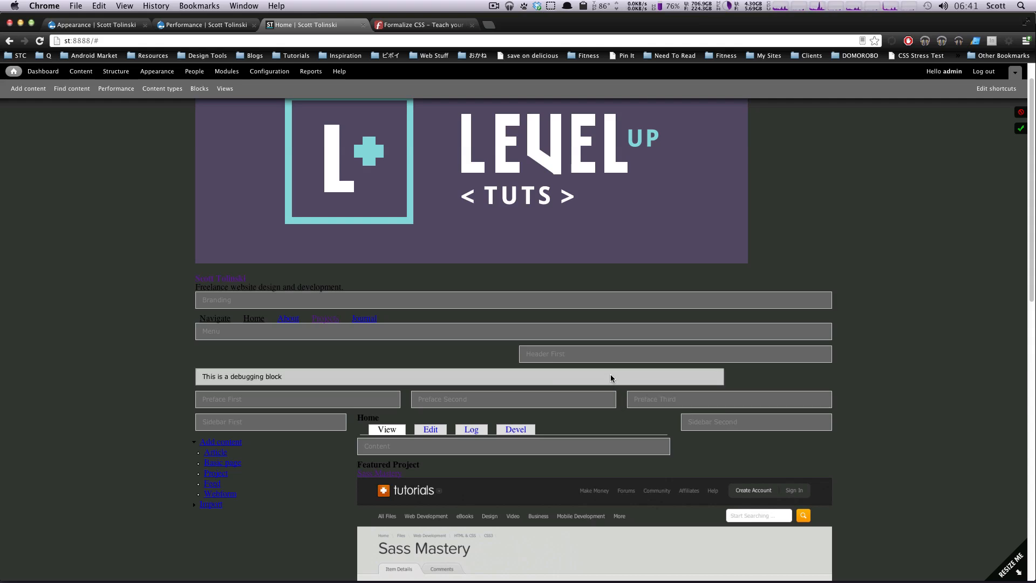
mouse_move(705, 379)
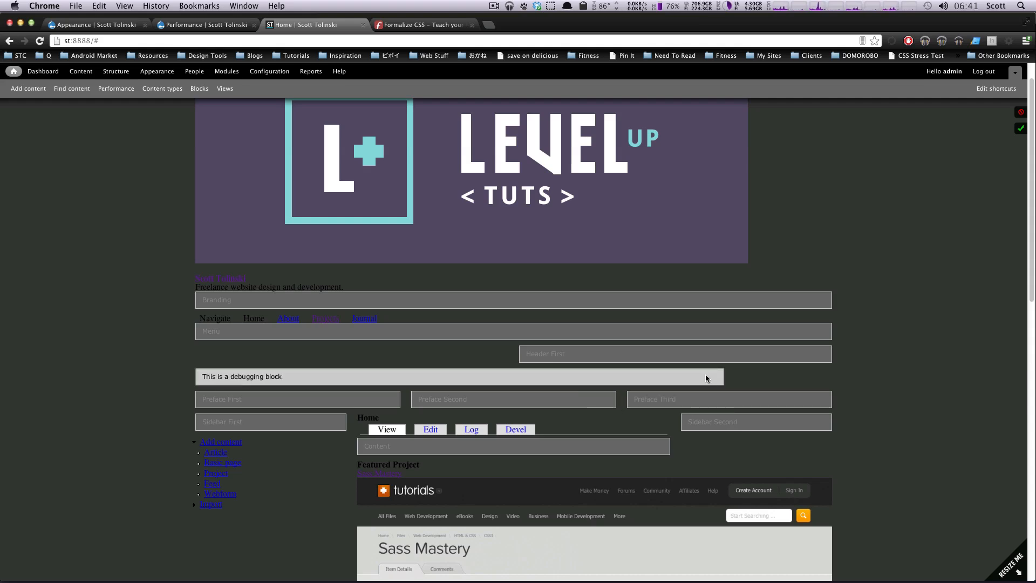
mouse_move(315, 385)
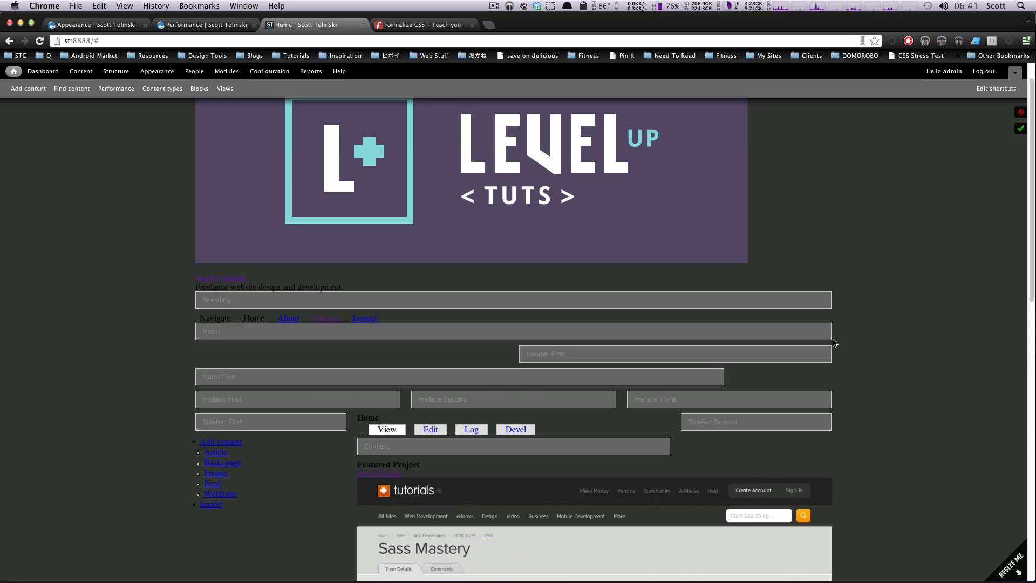
mouse_move(129, 82)
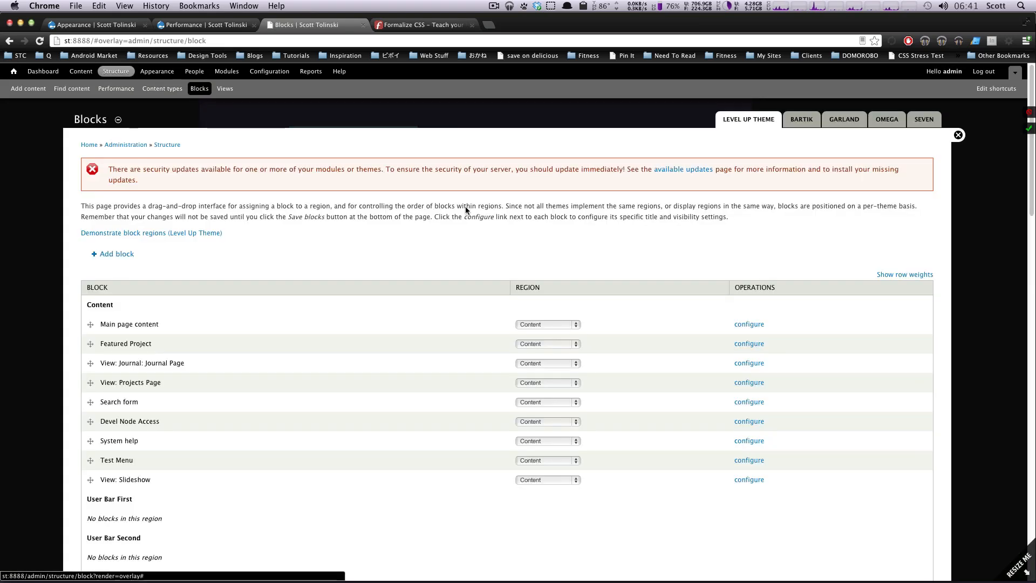
Scroll down the block layout to reach the new Menu Two region.
scroll("down", 3)
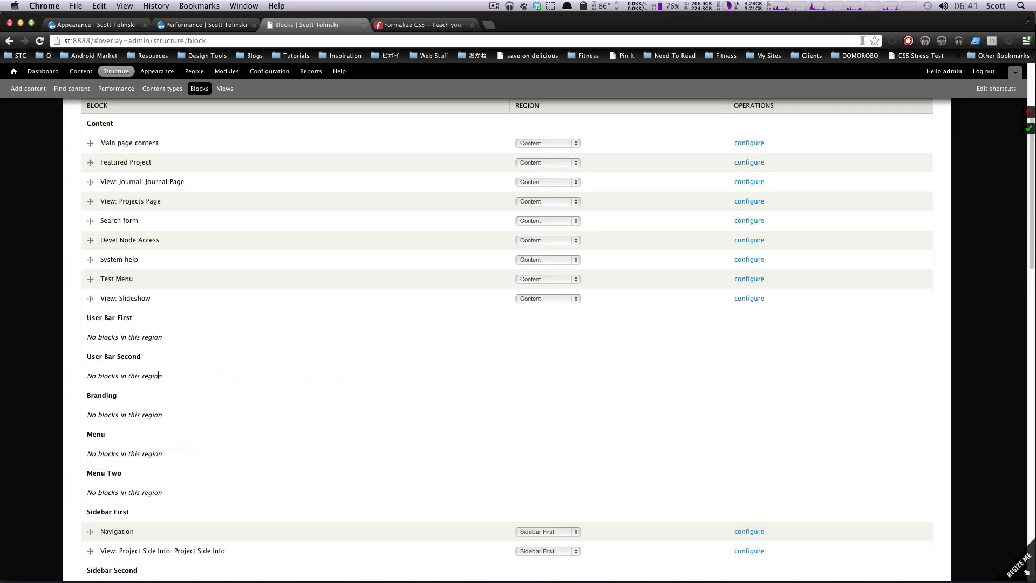
scroll("down", 3)
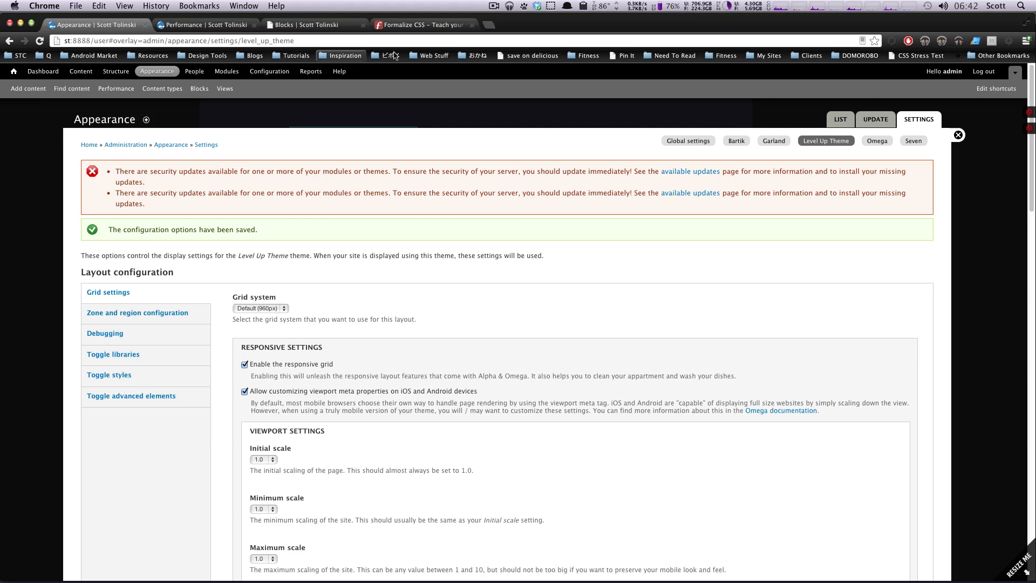
mouse_move(533, 56)
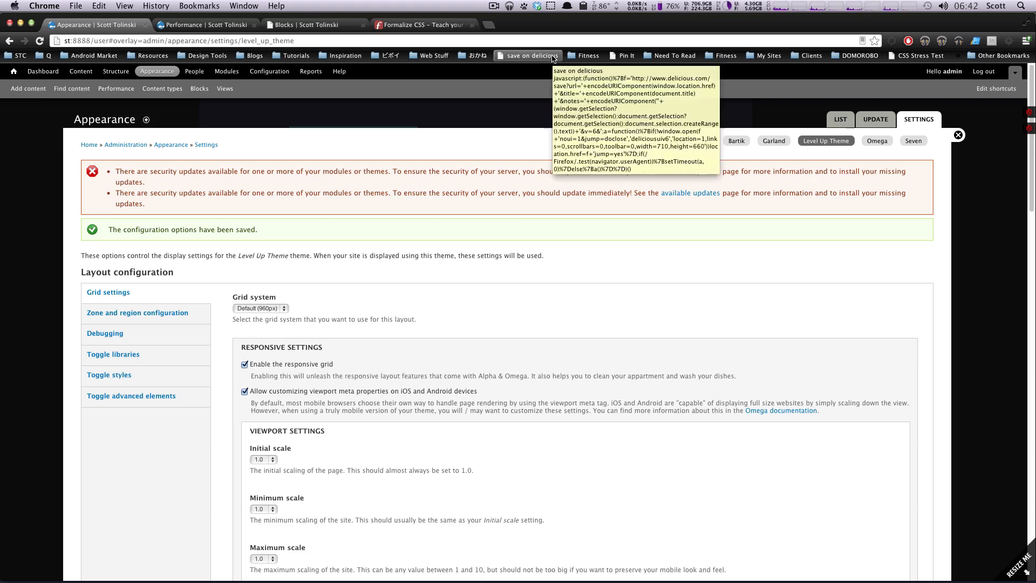
mouse_move(548, 60)
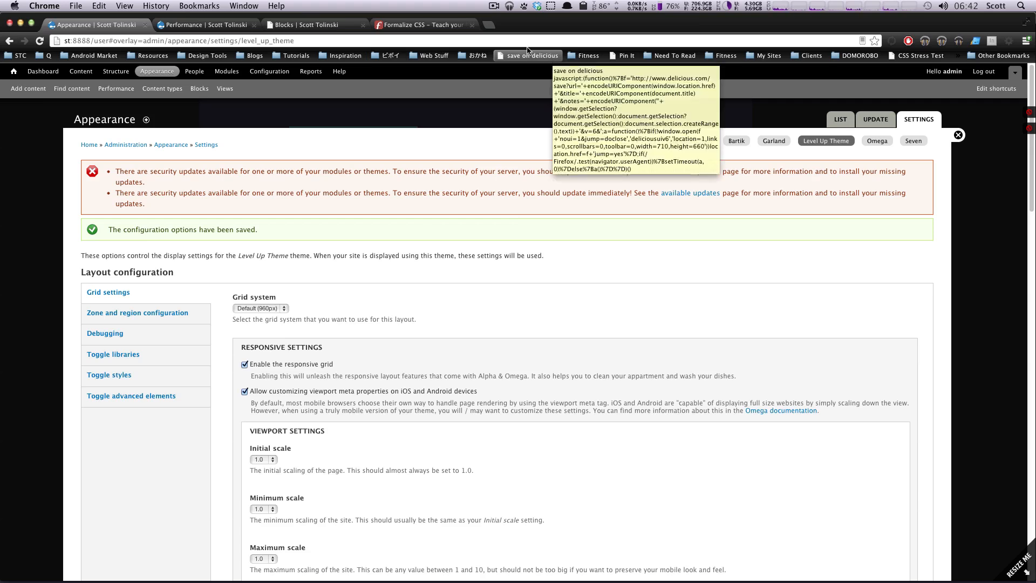
mouse_move(525, 22)
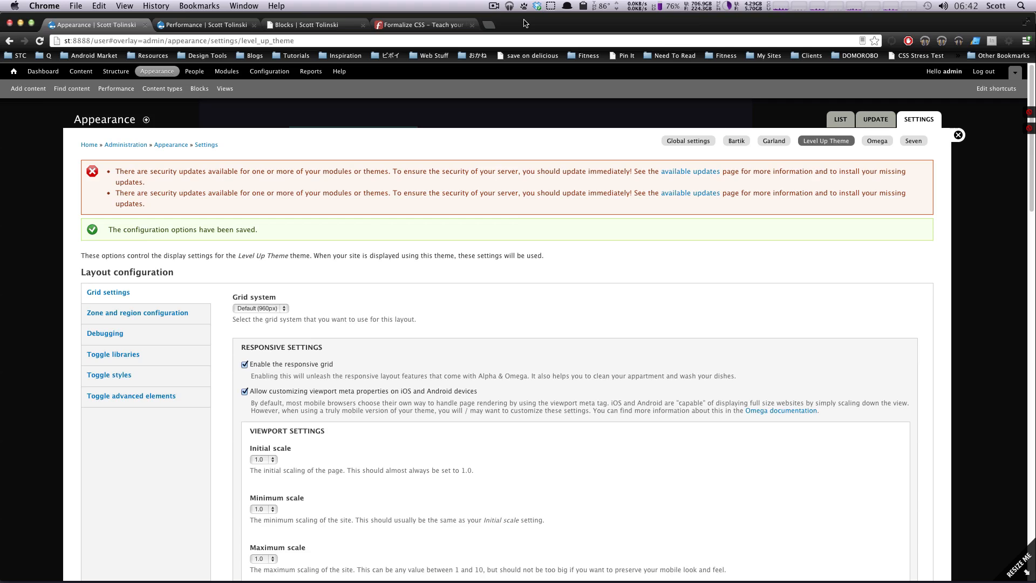
mouse_move(556, 170)
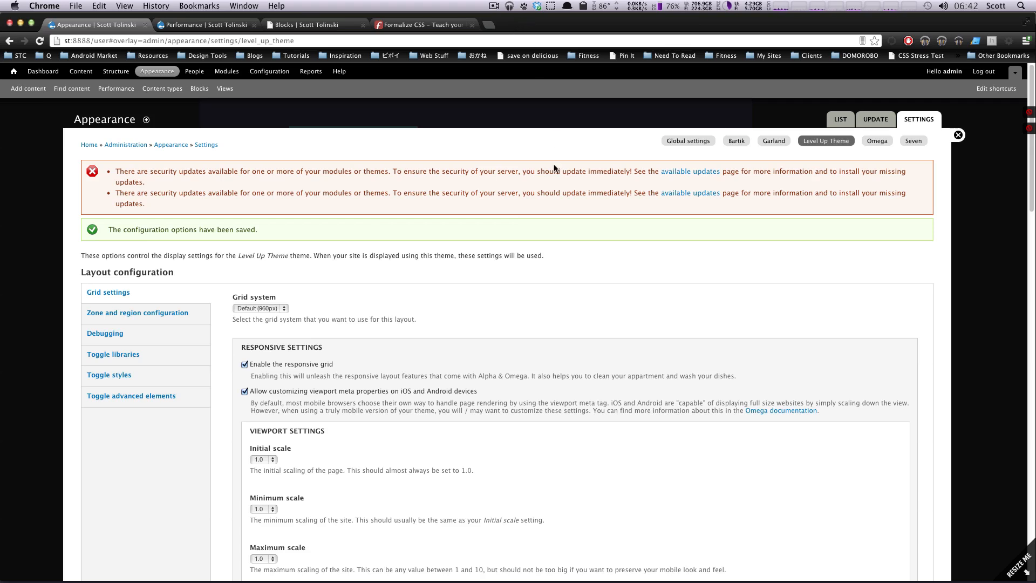
mouse_move(555, 164)
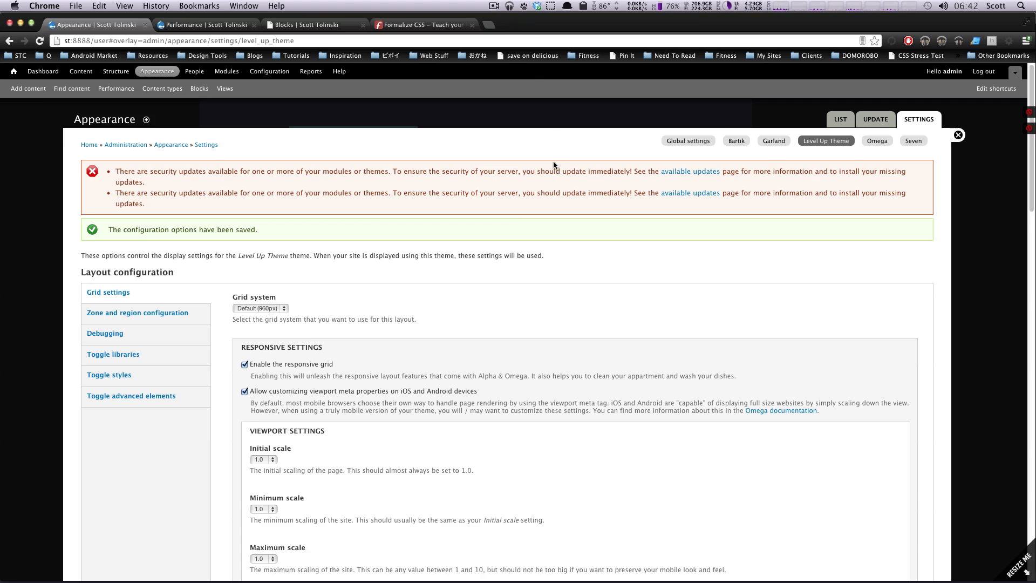